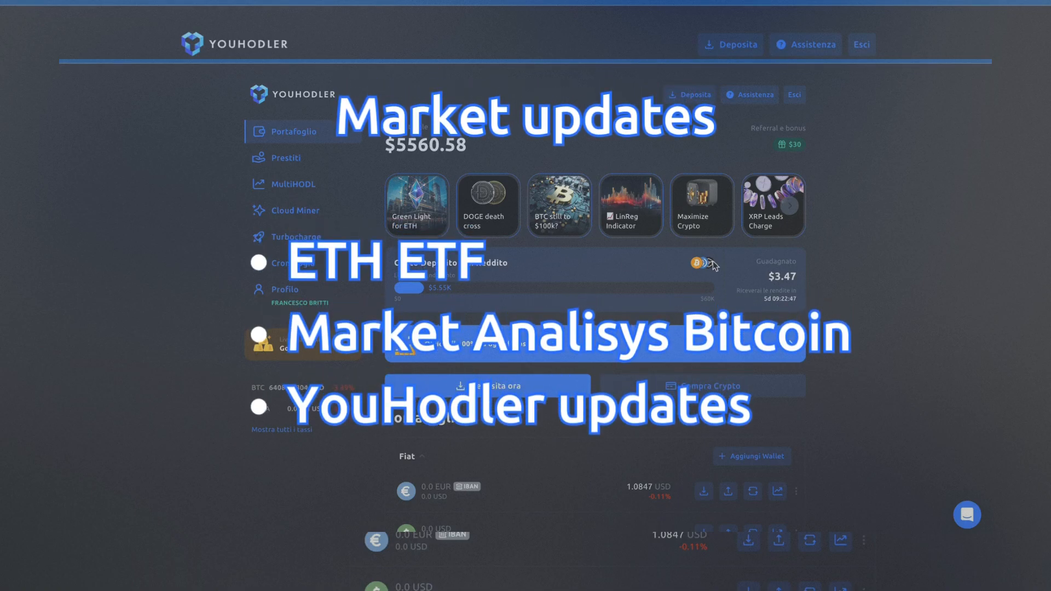
mouse_move(809, 258)
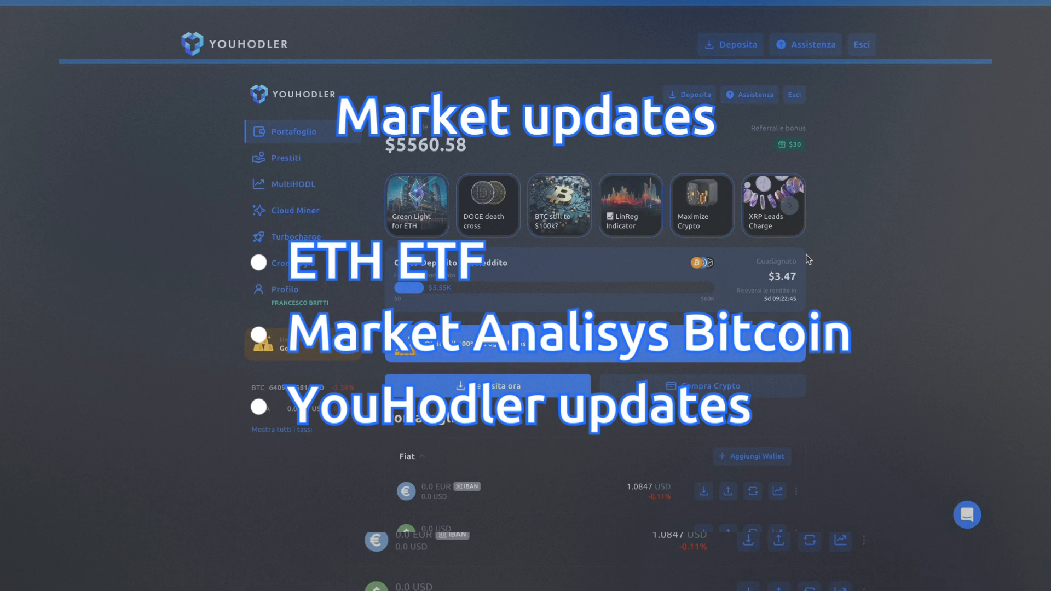
mouse_move(286, 170)
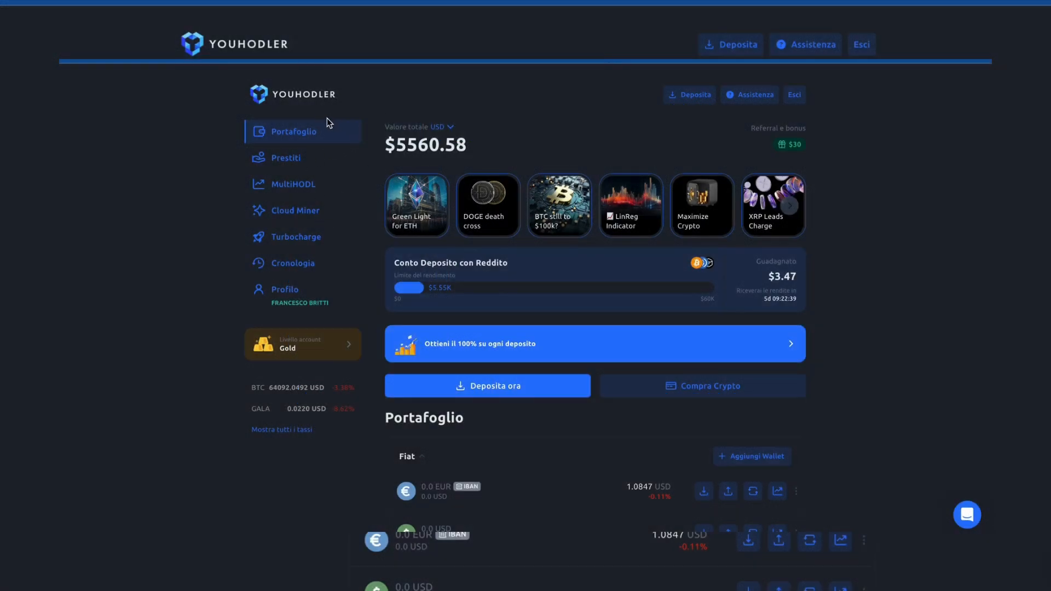
mouse_move(316, 319)
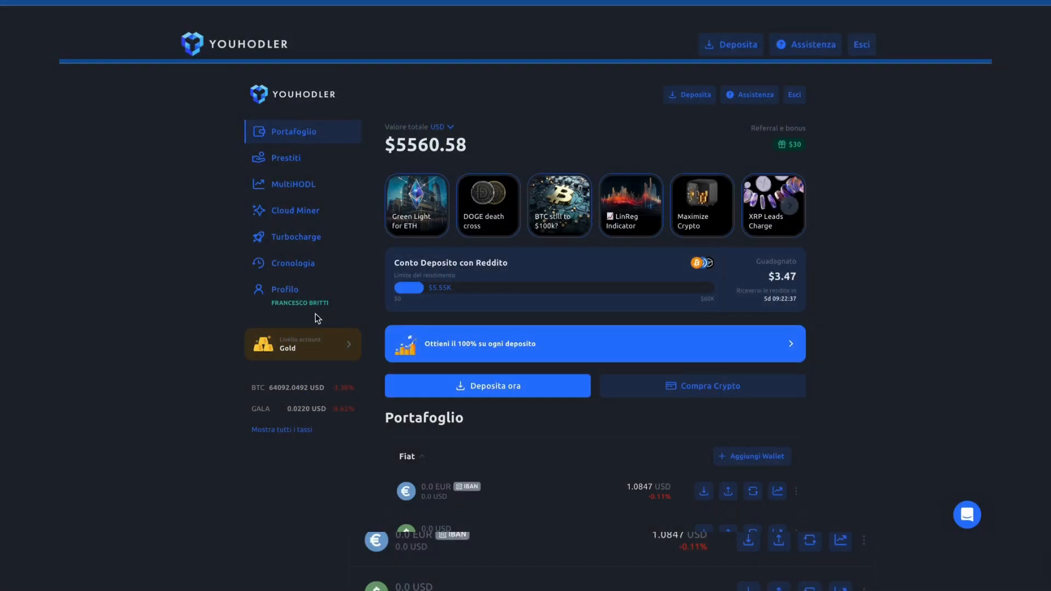
Open the BTC/USD pair from MultiHODL's Top capitalization list.
click(295, 184)
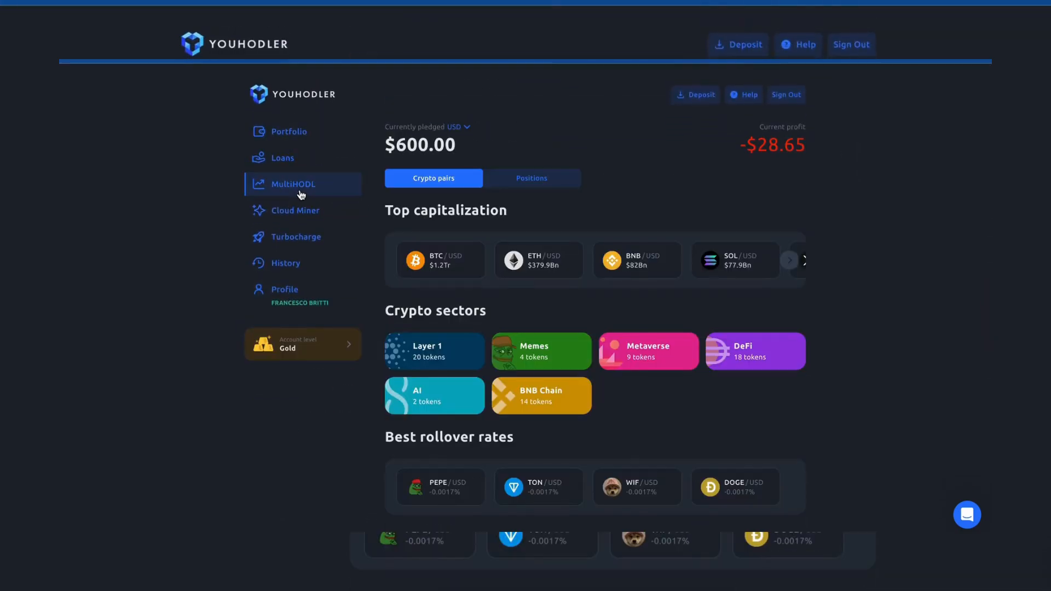
click(440, 260)
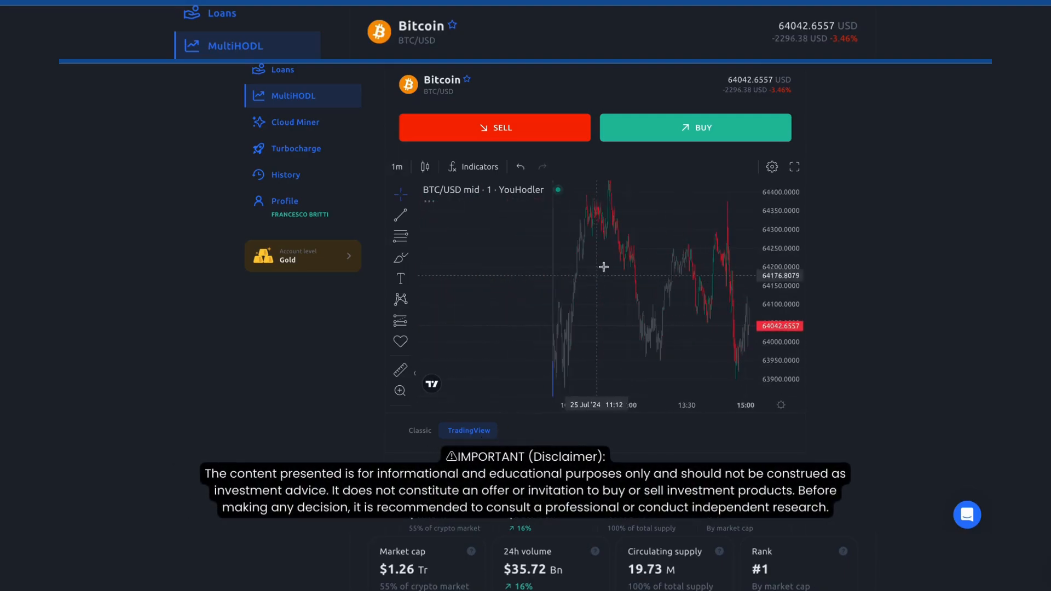
Switch the Bitcoin chart to 8h candles and expand it to fullscreen.
click(397, 167)
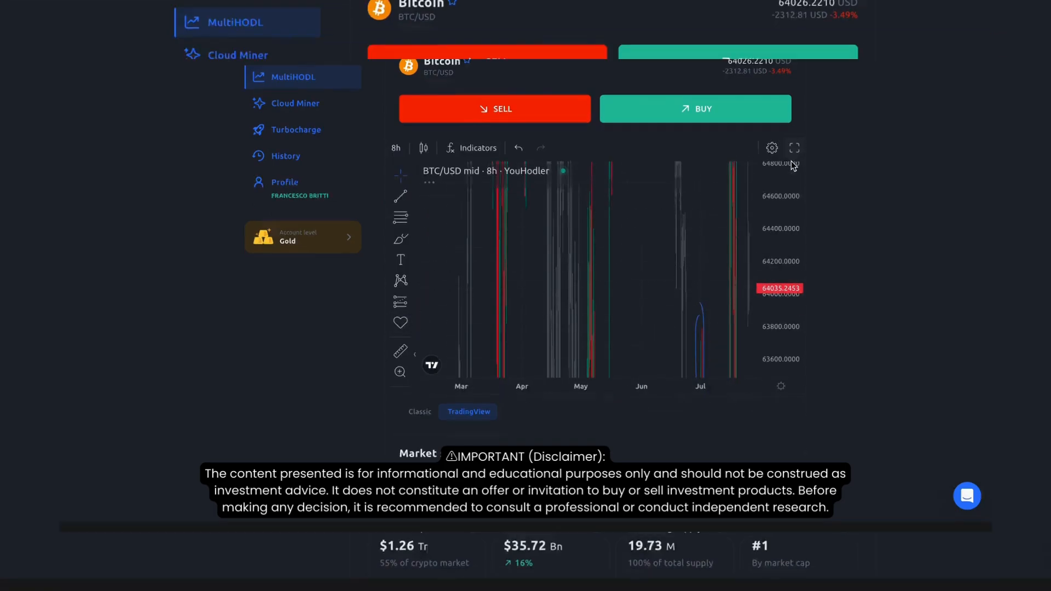
click(794, 147)
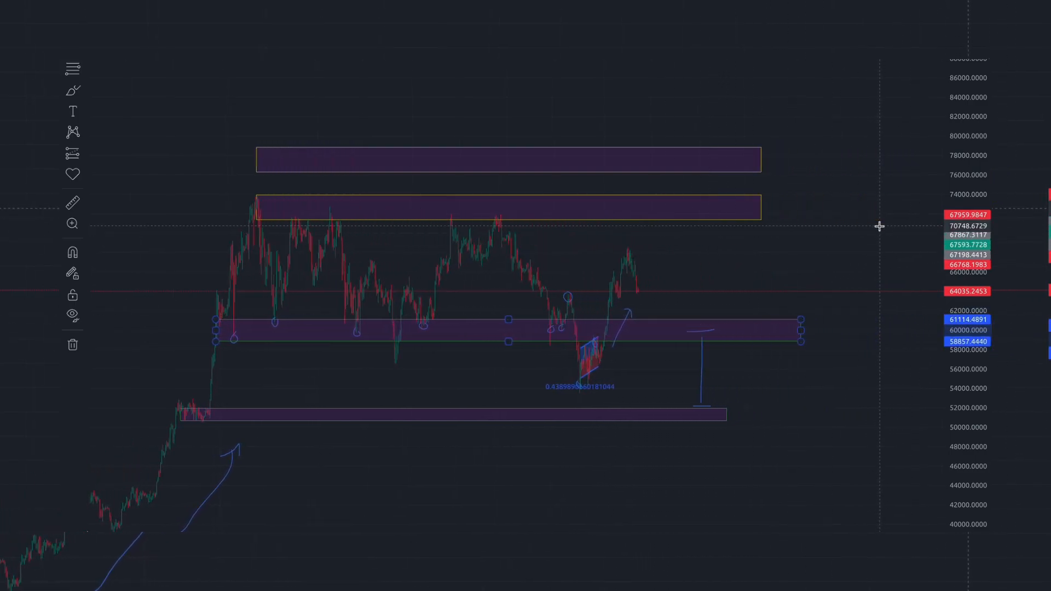
mouse_move(596, 295)
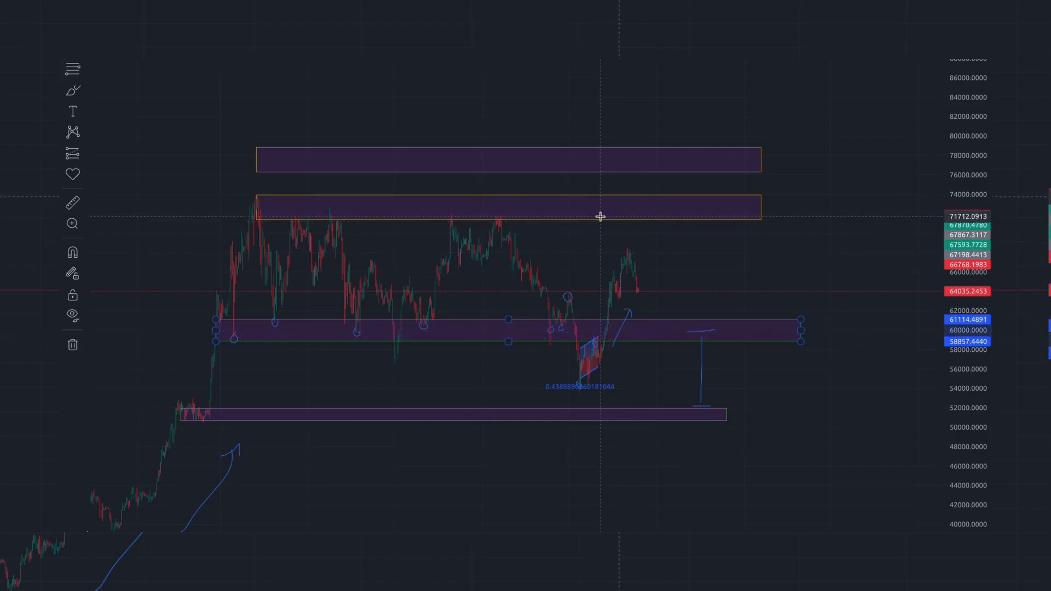
mouse_move(613, 217)
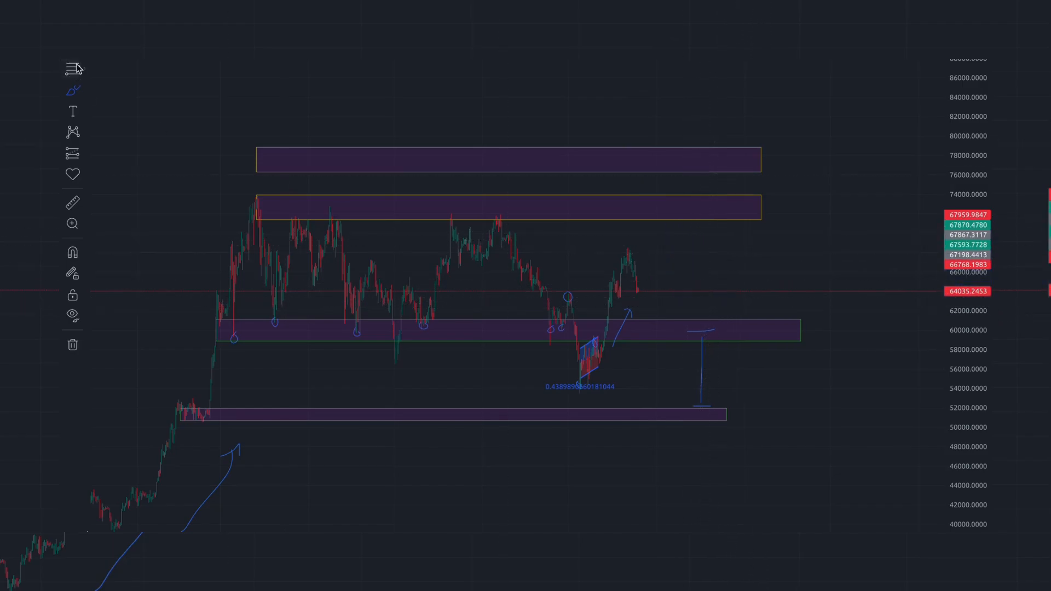
mouse_move(689, 366)
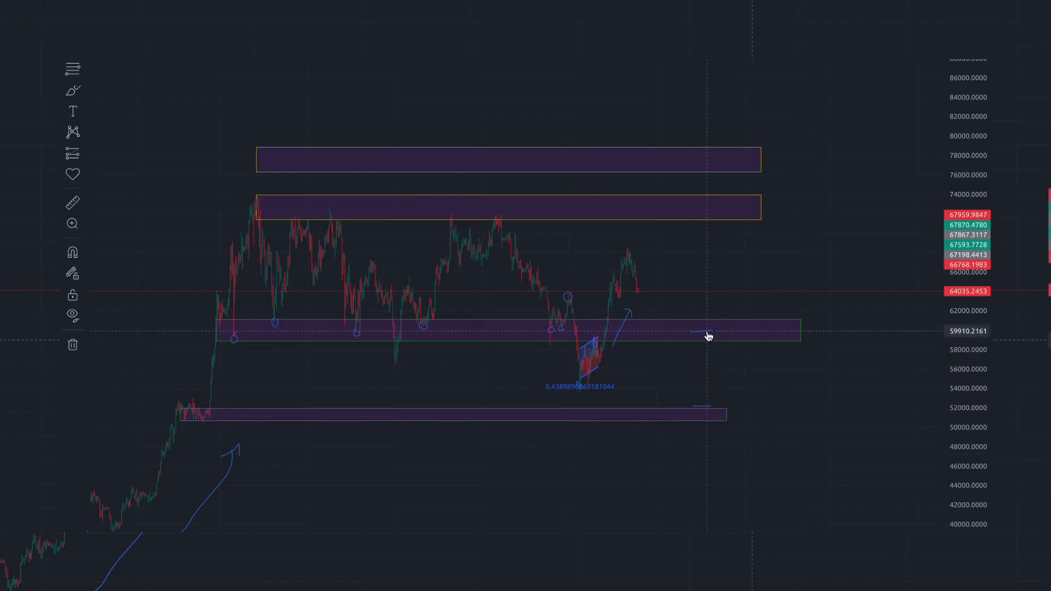
mouse_move(598, 370)
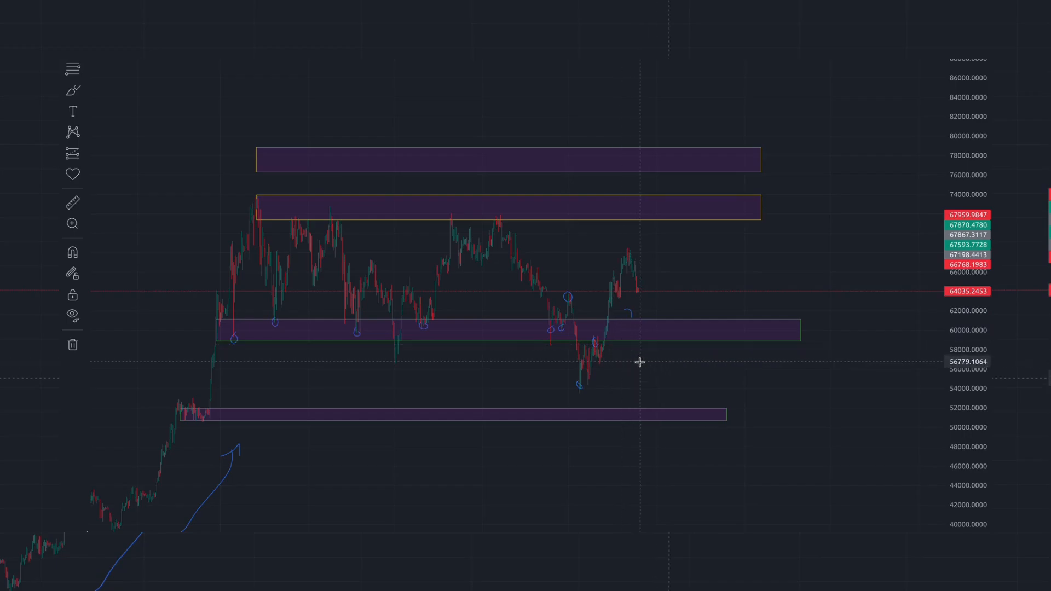
mouse_move(419, 161)
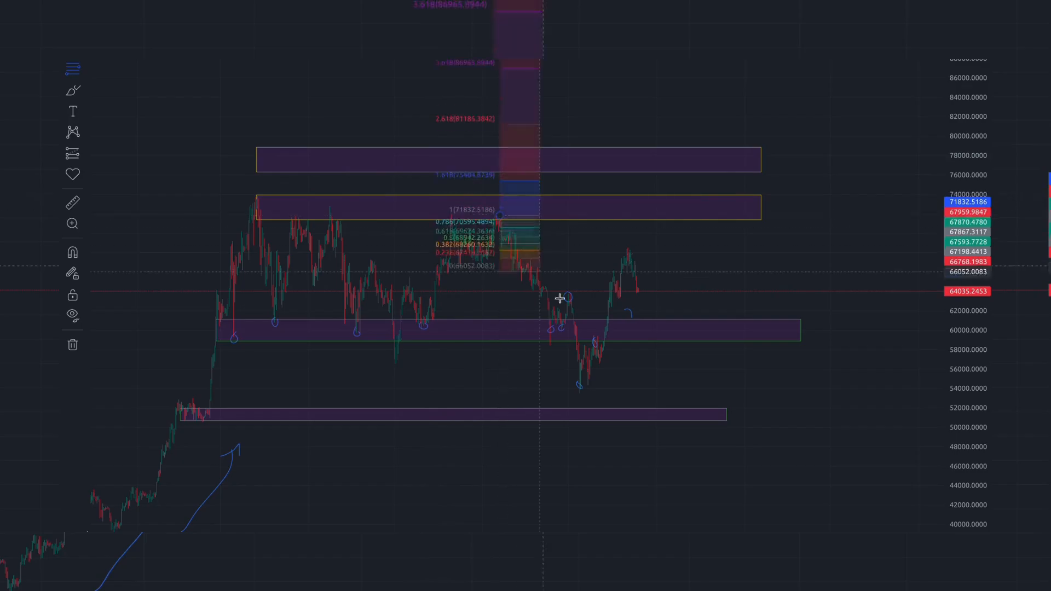
Draw a Fibonacci retracement from the 71,832 high down to the 53,708 low.
drag(560, 297, 640, 389)
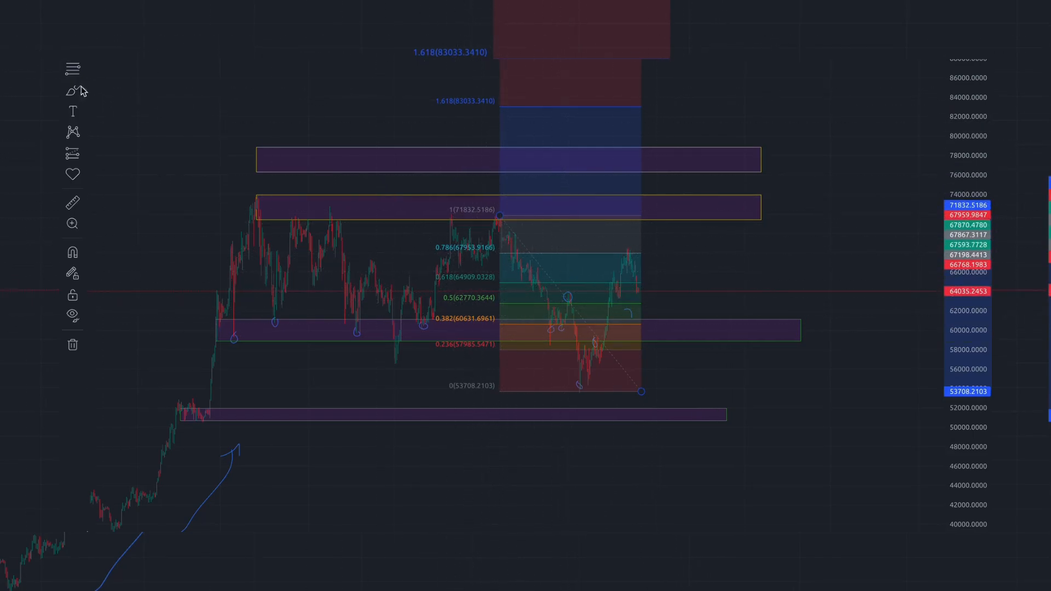
mouse_move(74, 89)
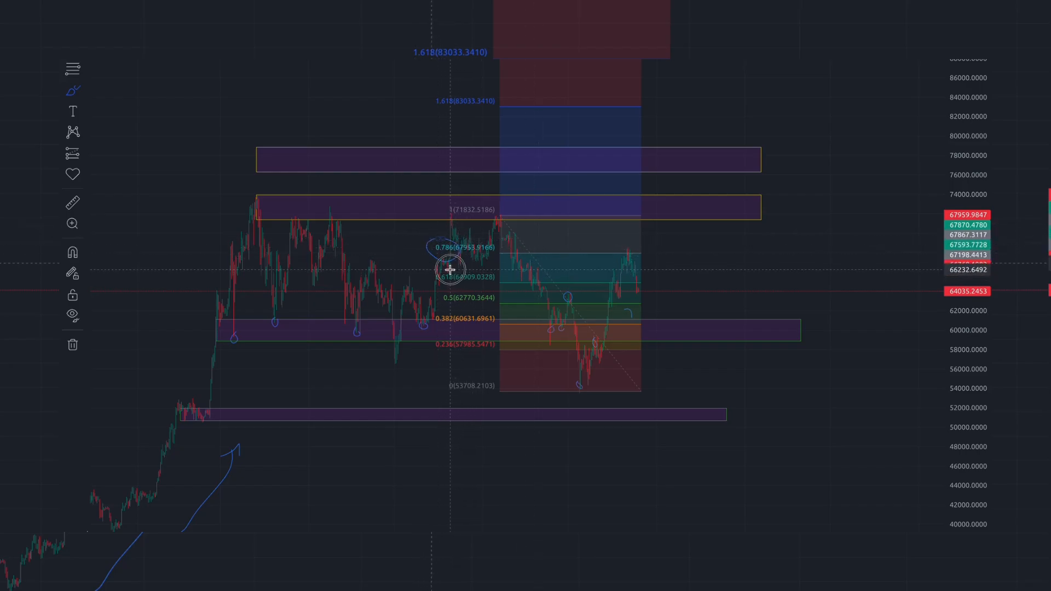
mouse_move(590, 269)
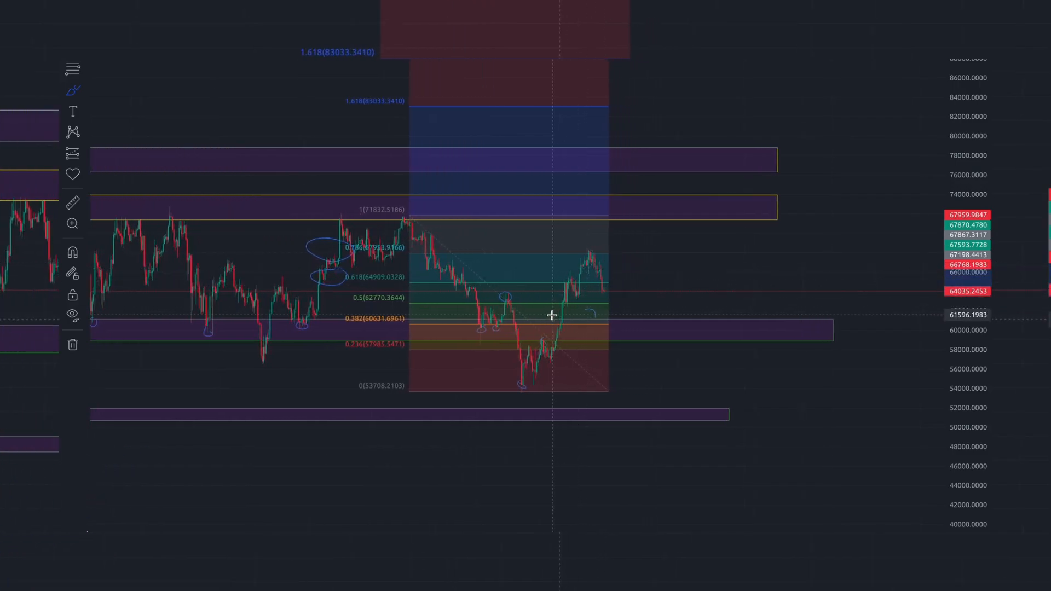
mouse_move(543, 343)
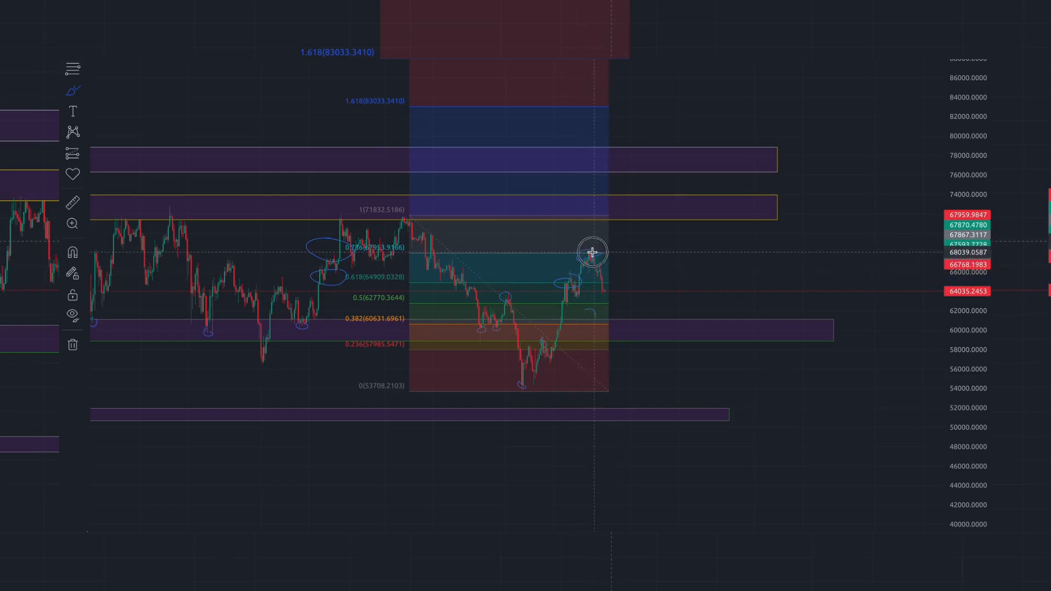
mouse_move(611, 303)
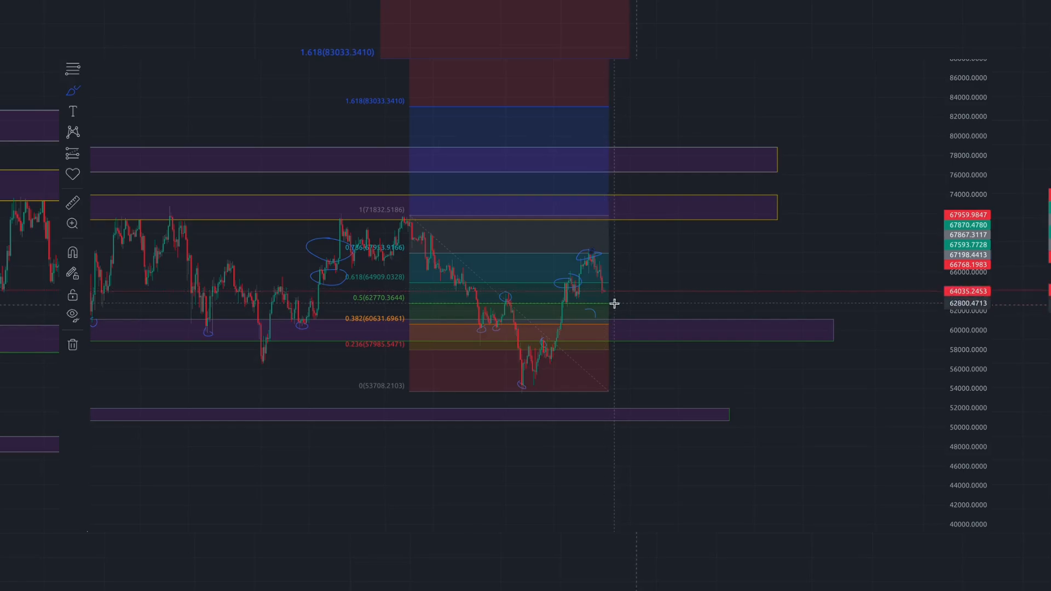
mouse_move(616, 303)
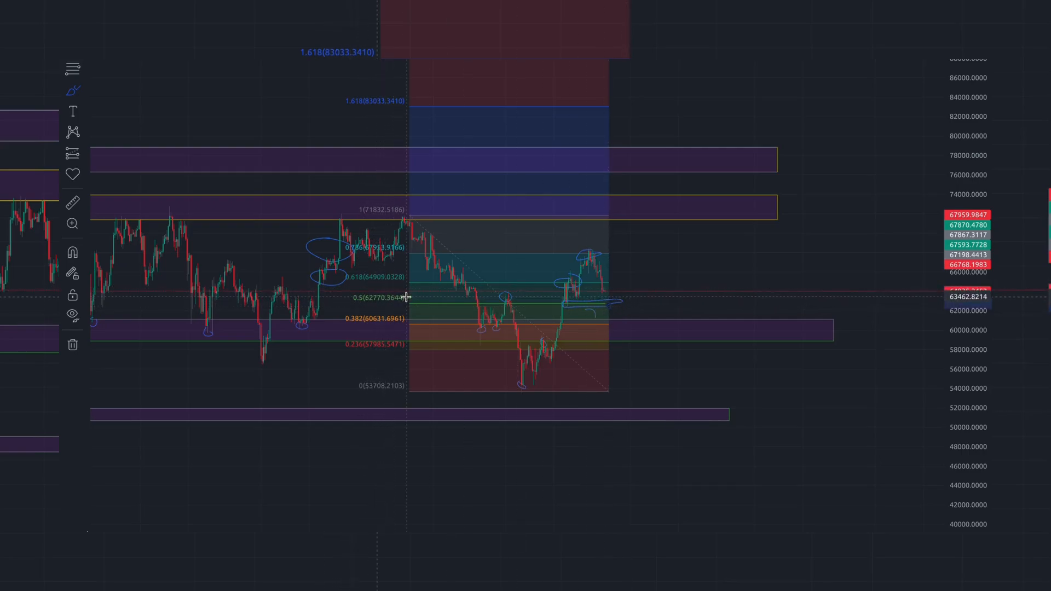
mouse_move(609, 302)
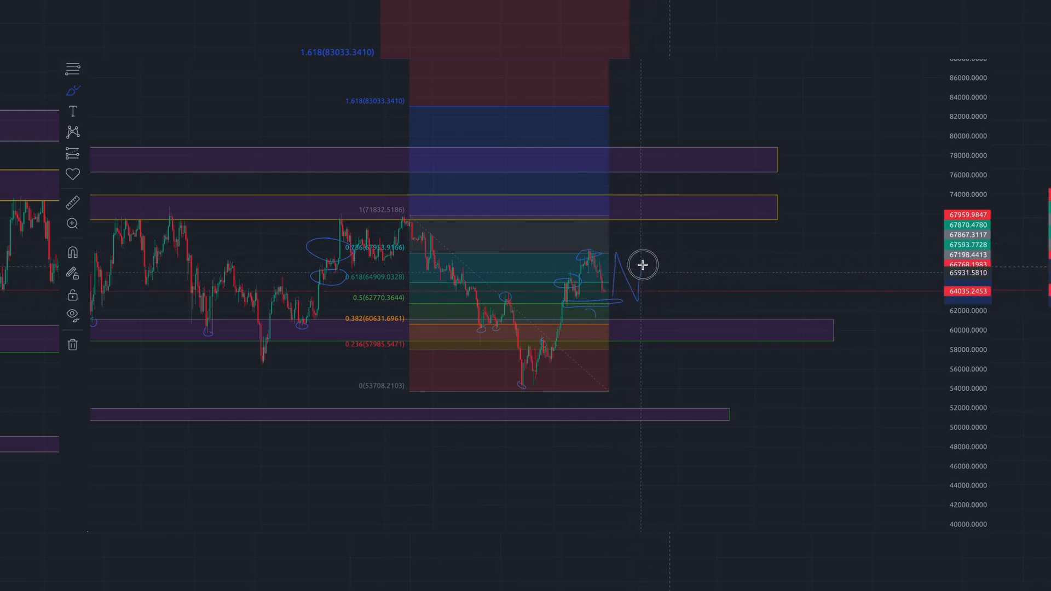
mouse_move(669, 282)
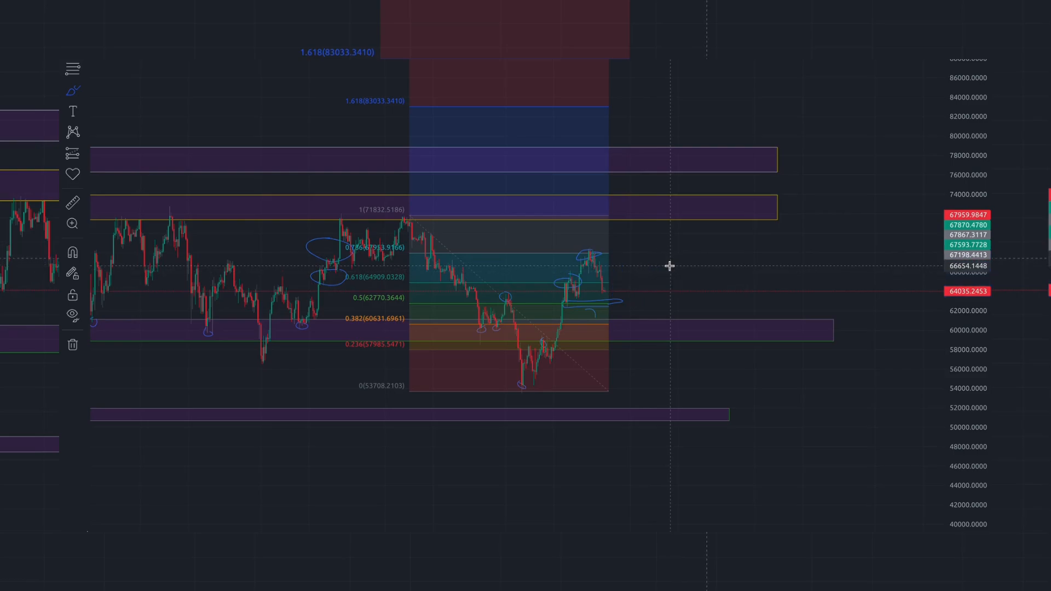
mouse_move(615, 304)
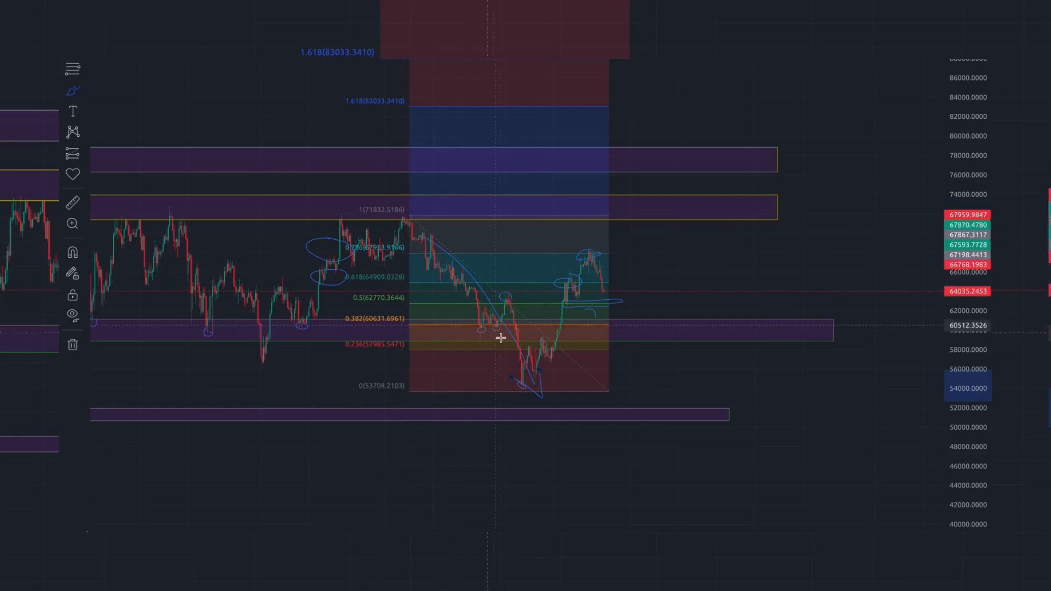
mouse_move(415, 258)
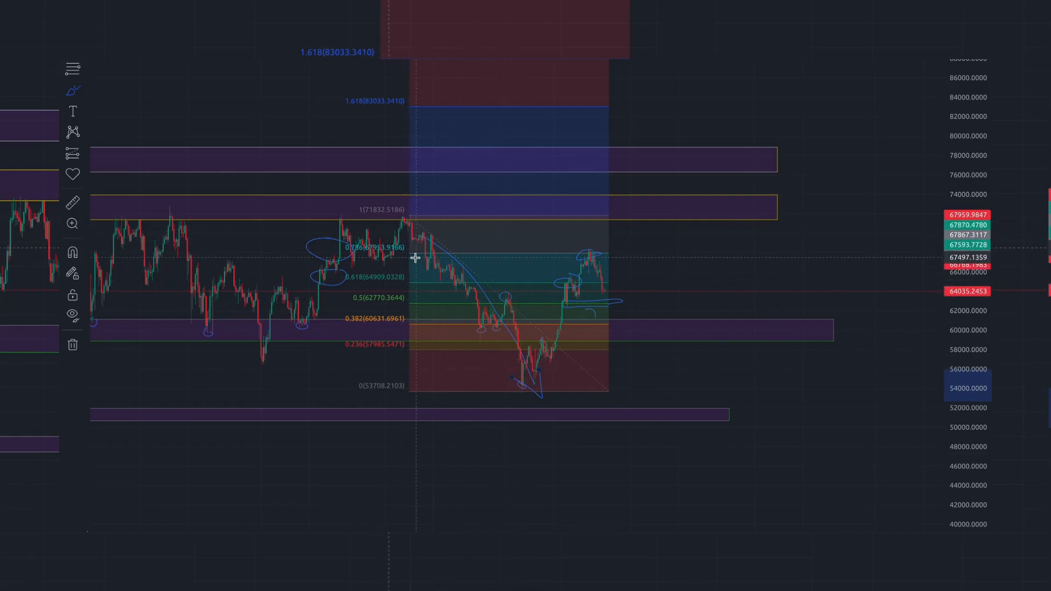
mouse_move(540, 375)
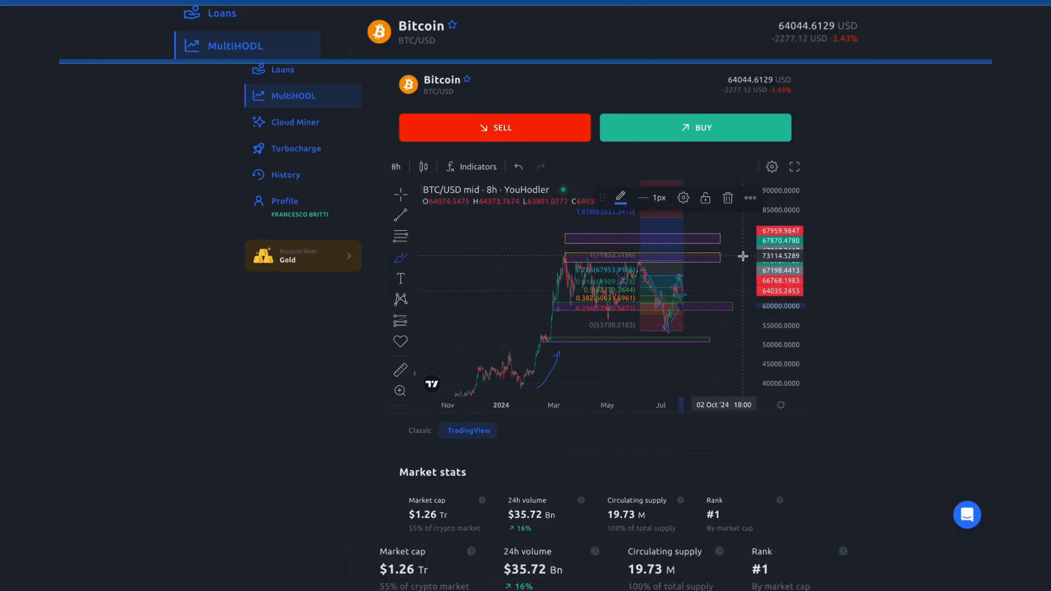
drag(742, 255, 697, 306)
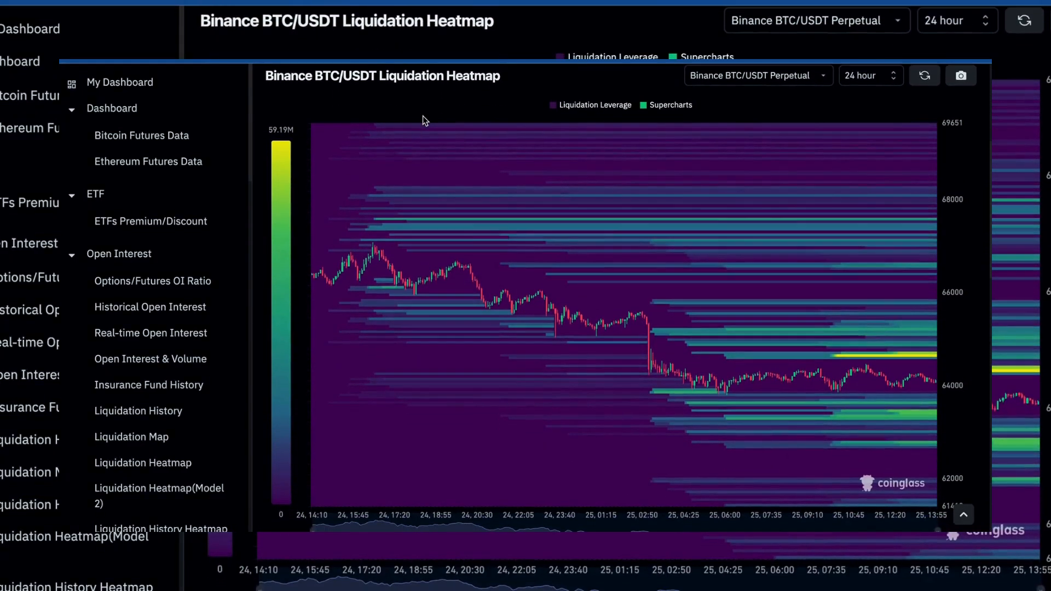
Change the BTC/USDT liquidation heatmap range from 24 hours to 3 days.
click(871, 75)
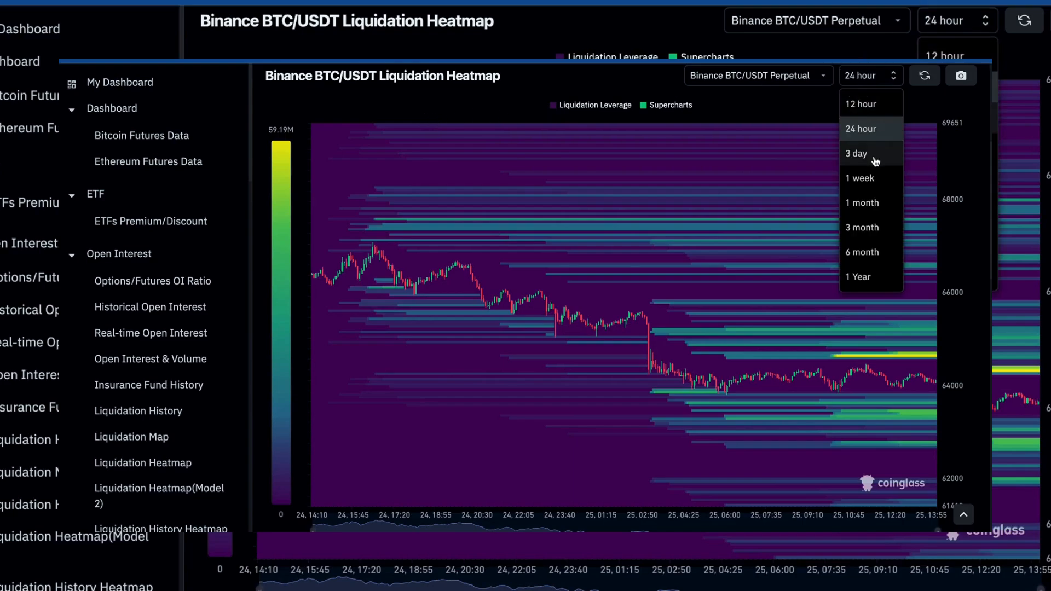
click(864, 154)
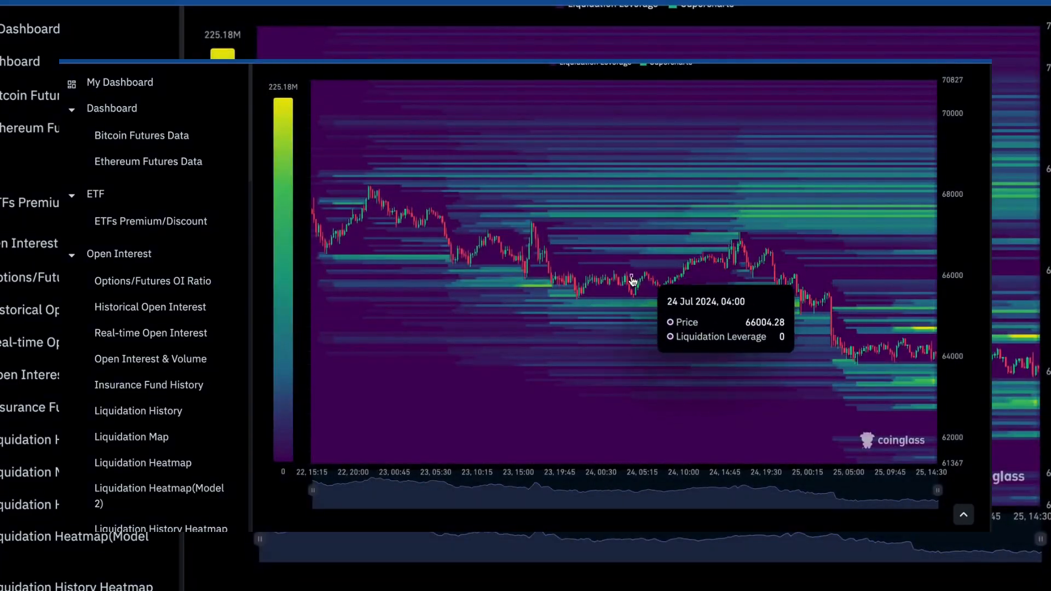
mouse_move(929, 385)
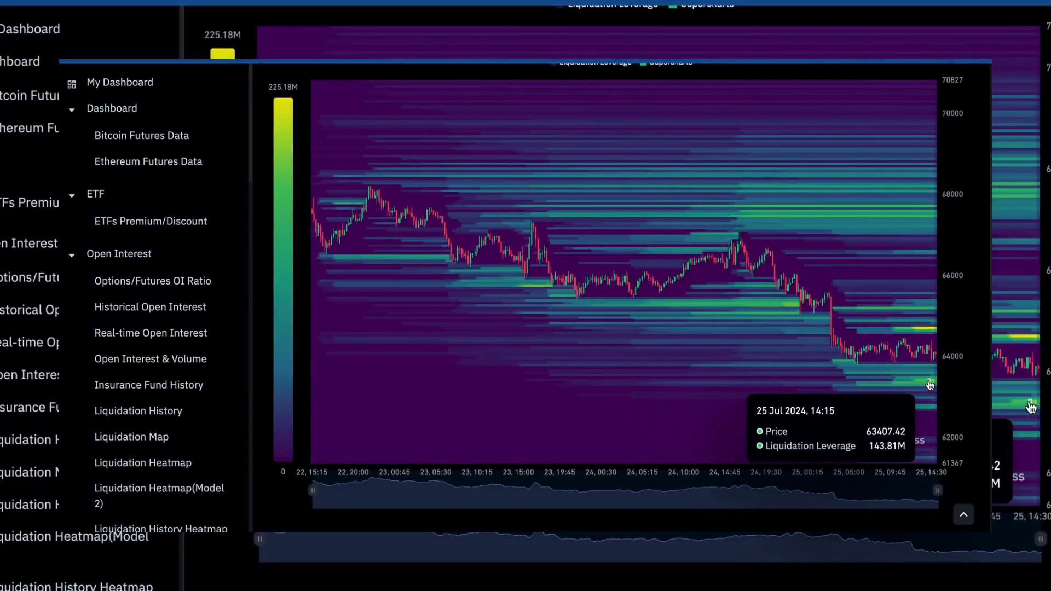
mouse_move(892, 148)
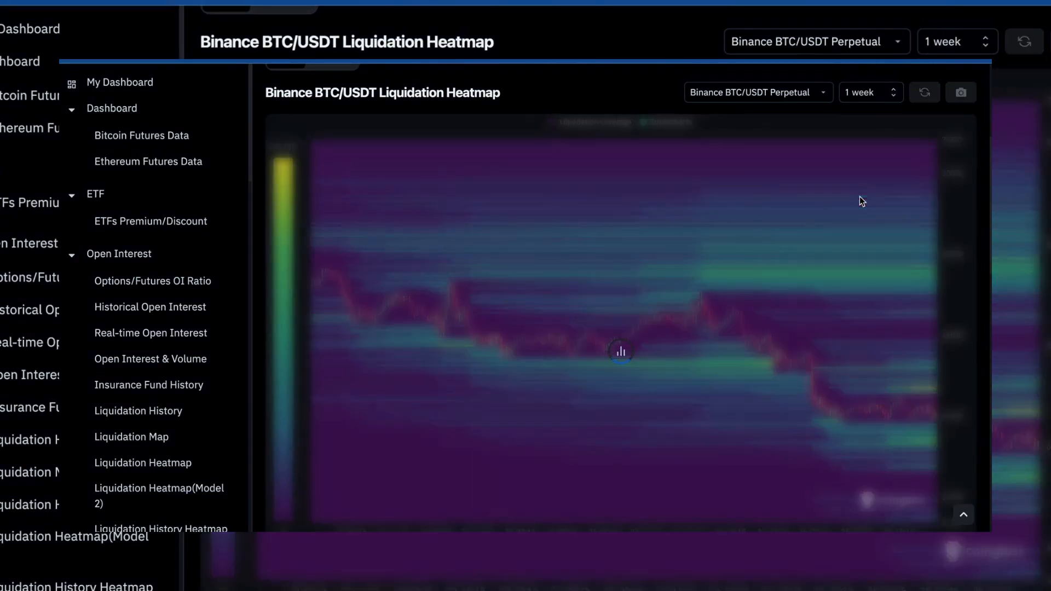
click(892, 92)
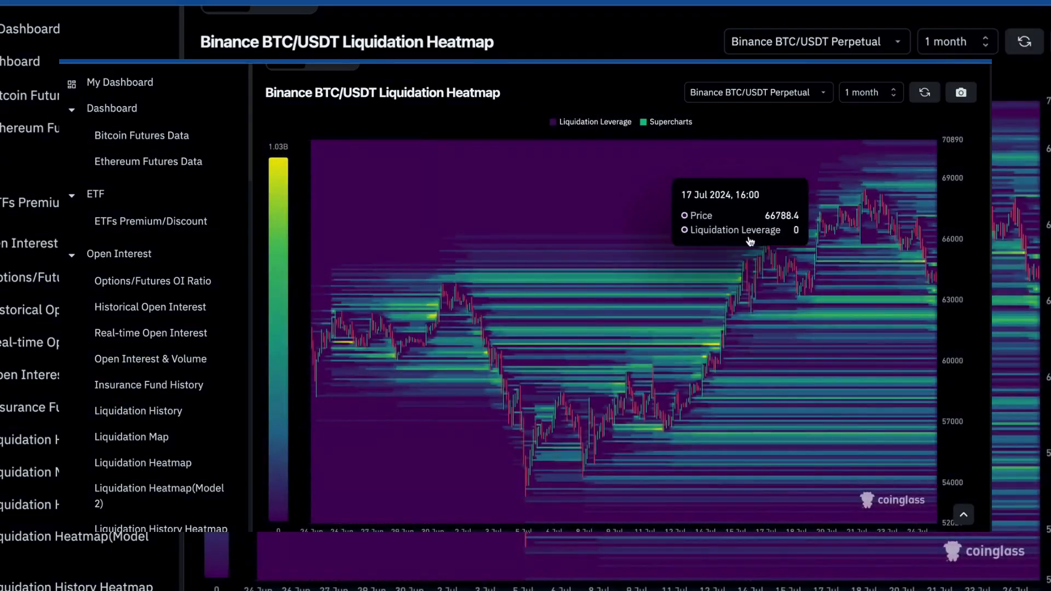
mouse_move(792, 253)
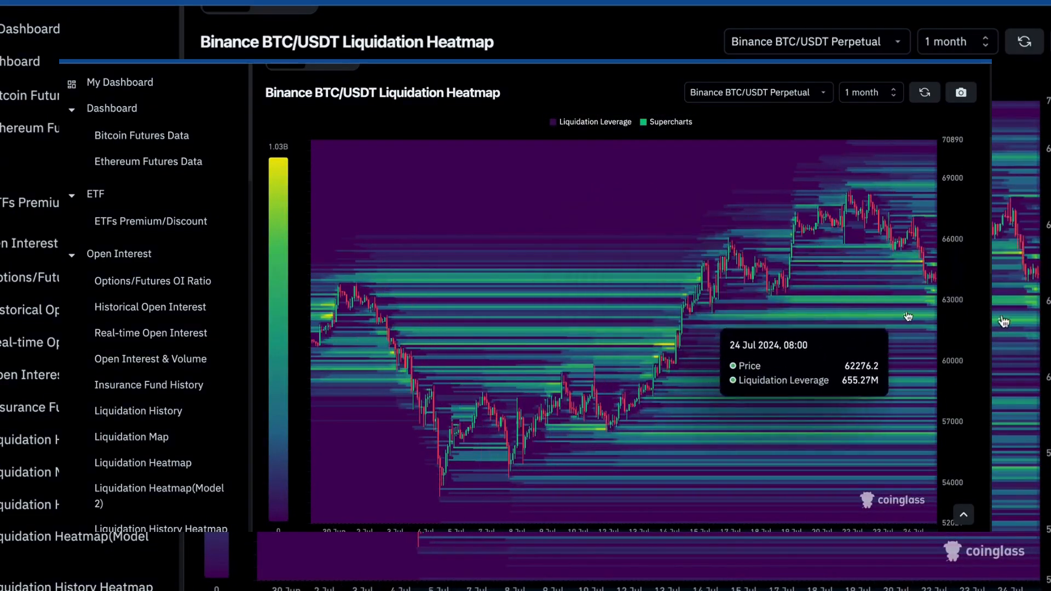
mouse_move(928, 304)
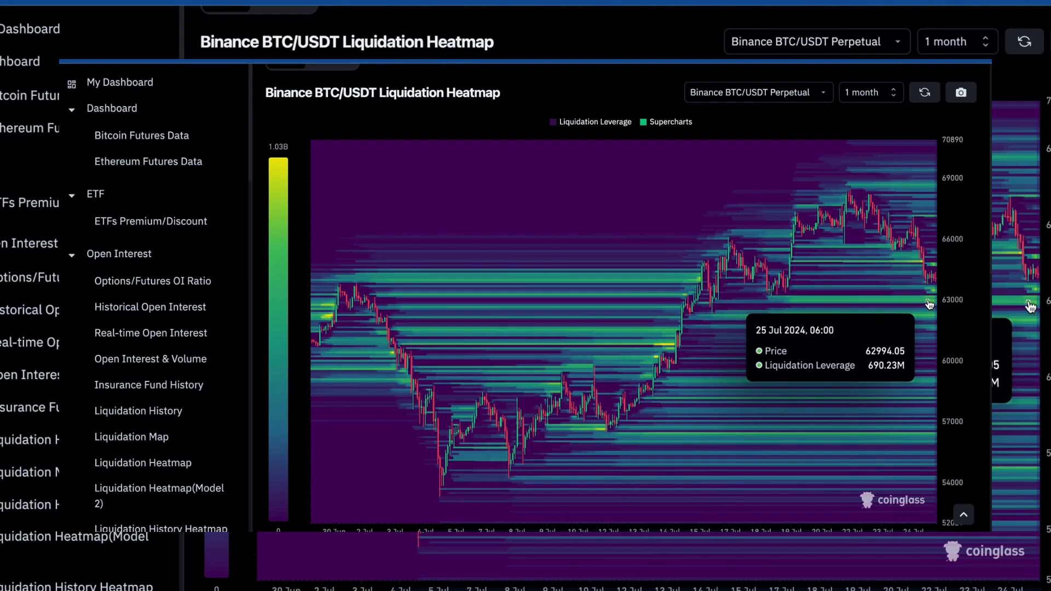
mouse_move(935, 268)
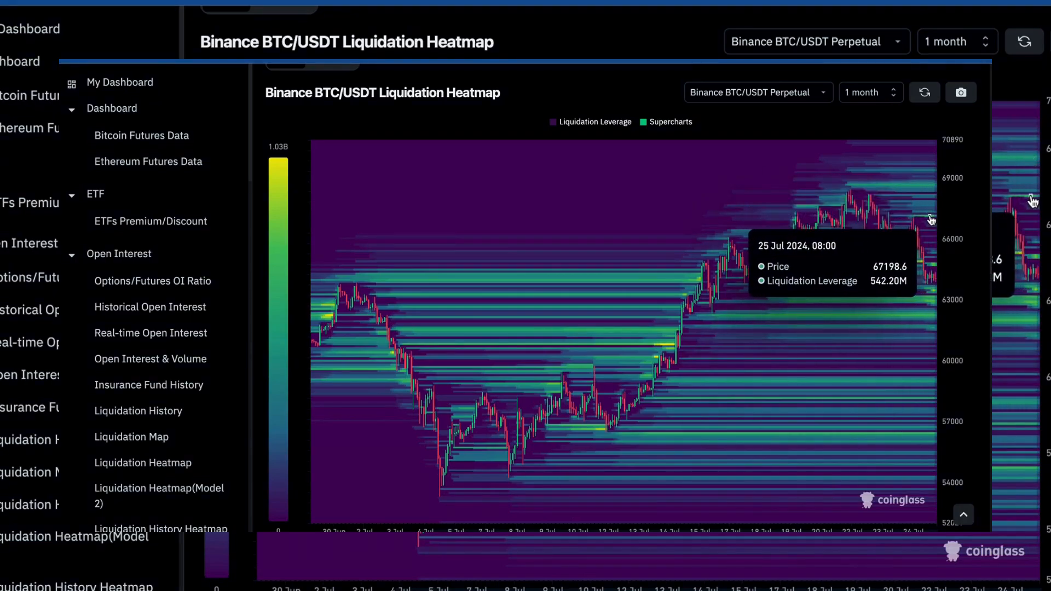
mouse_move(913, 187)
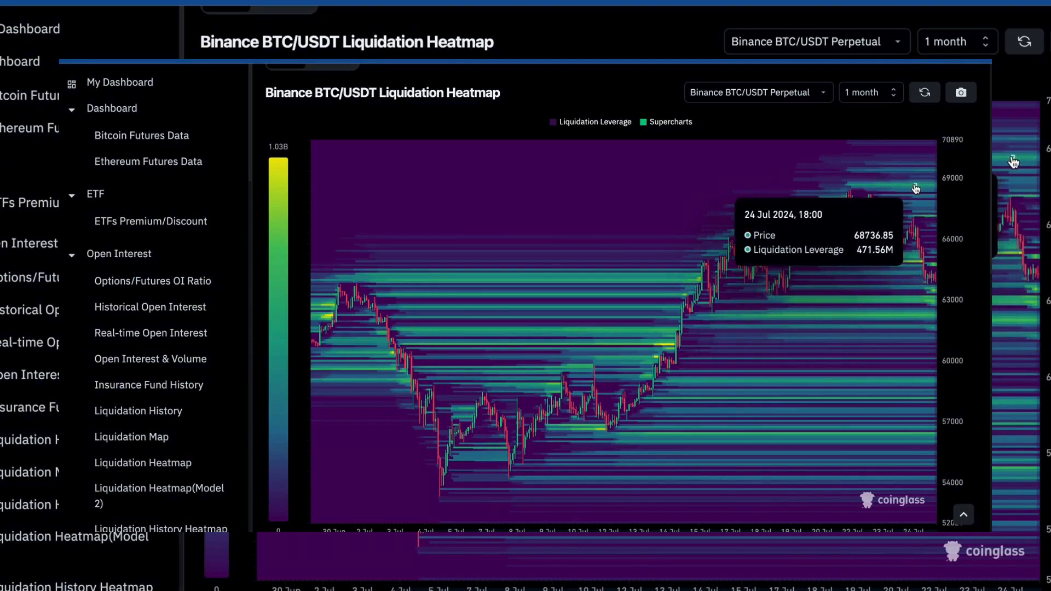
mouse_move(958, 293)
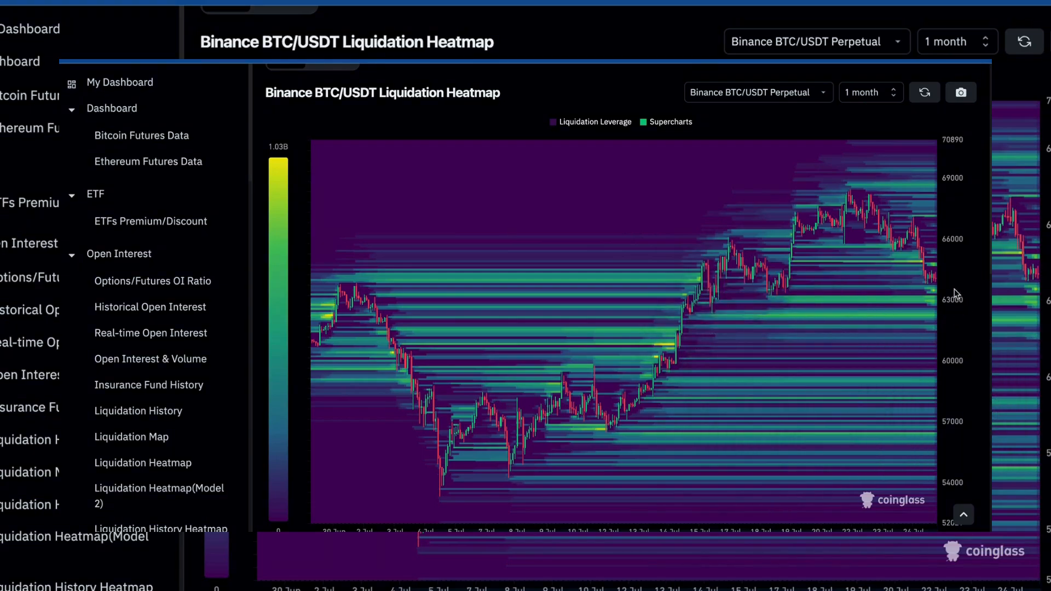
mouse_move(965, 291)
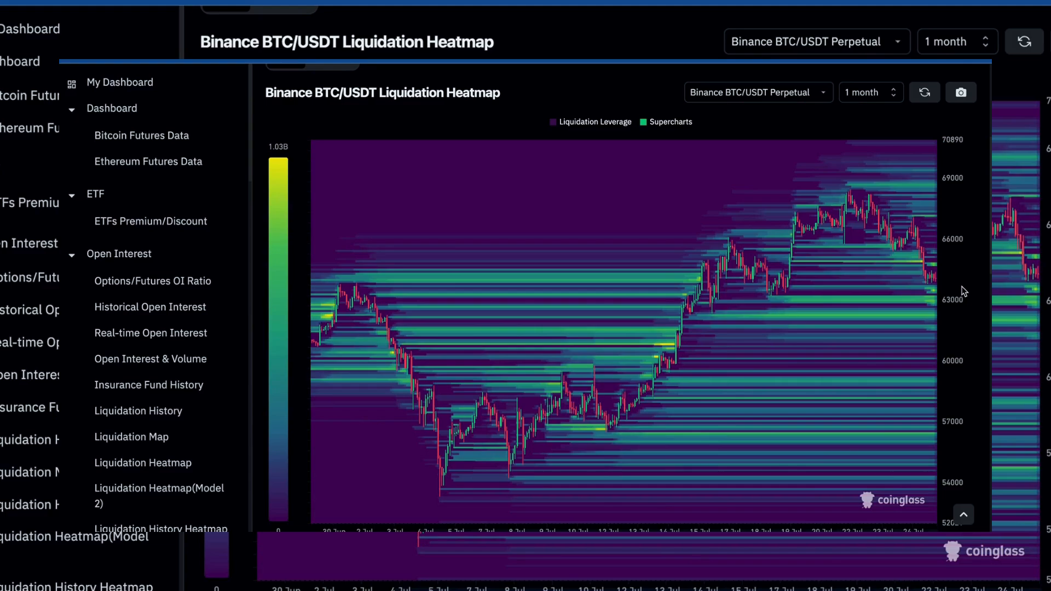
Set the liquidation heatmap time range back to 3 days.
click(871, 92)
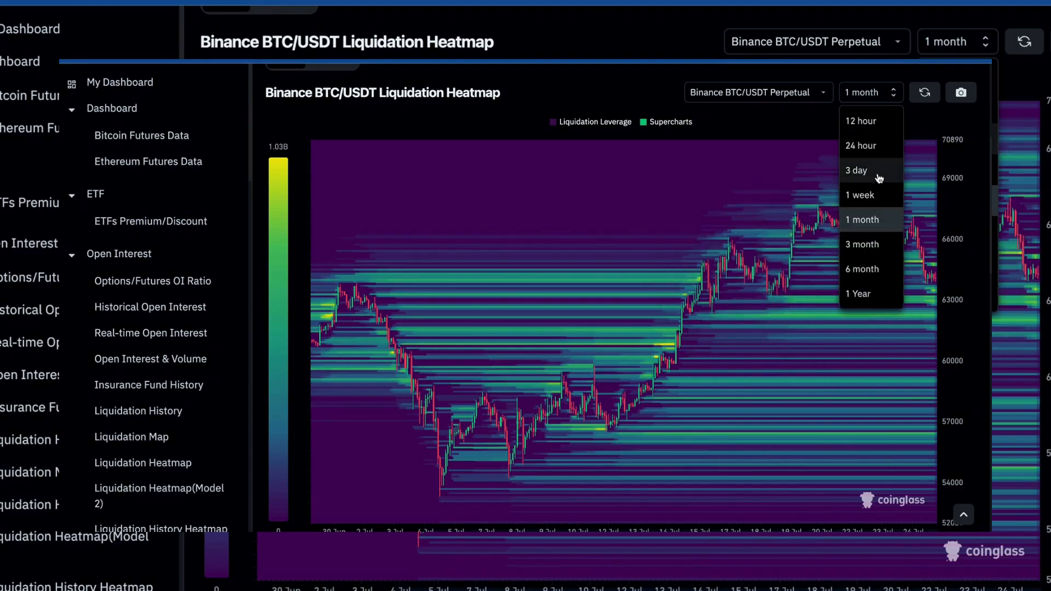
click(858, 170)
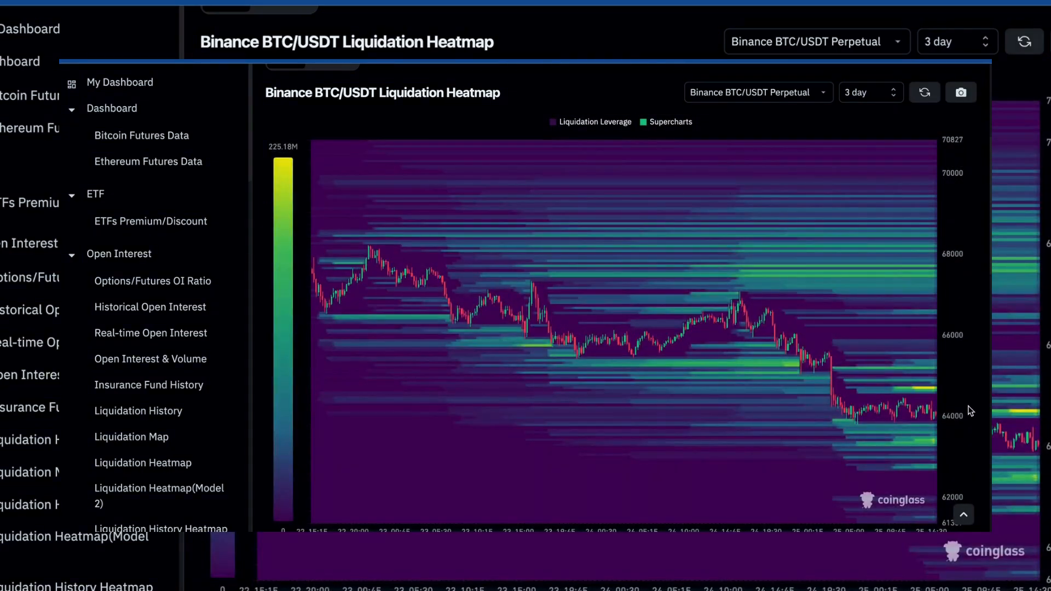
mouse_move(929, 392)
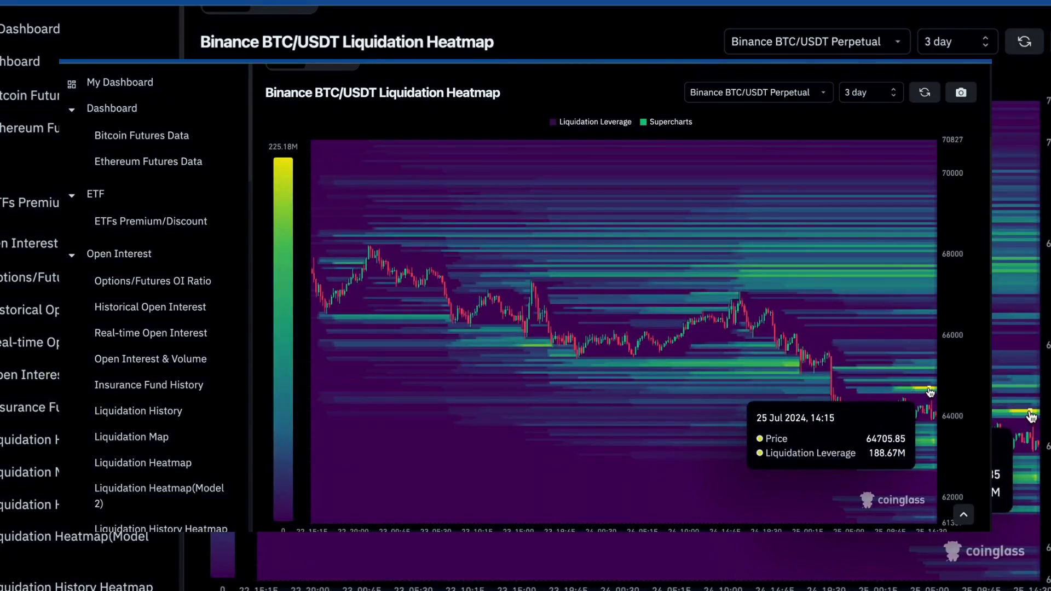
mouse_move(933, 388)
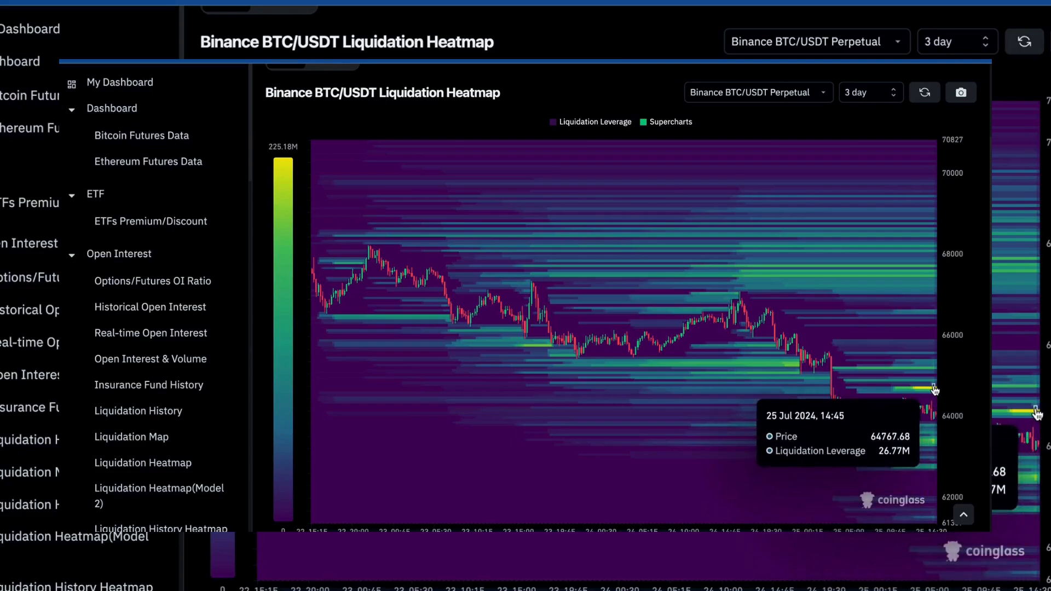
mouse_move(920, 417)
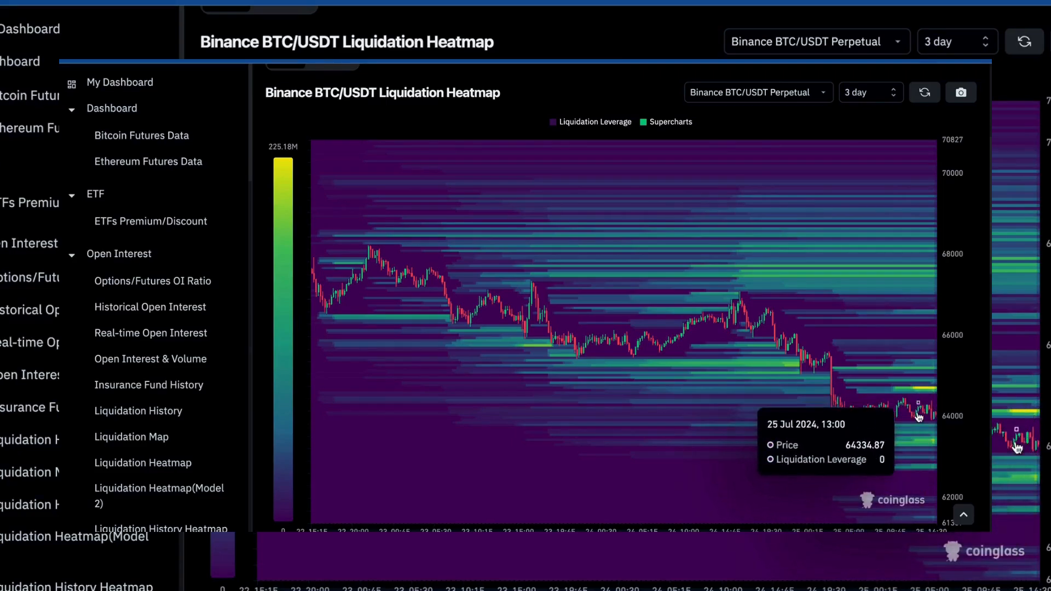
mouse_move(963, 315)
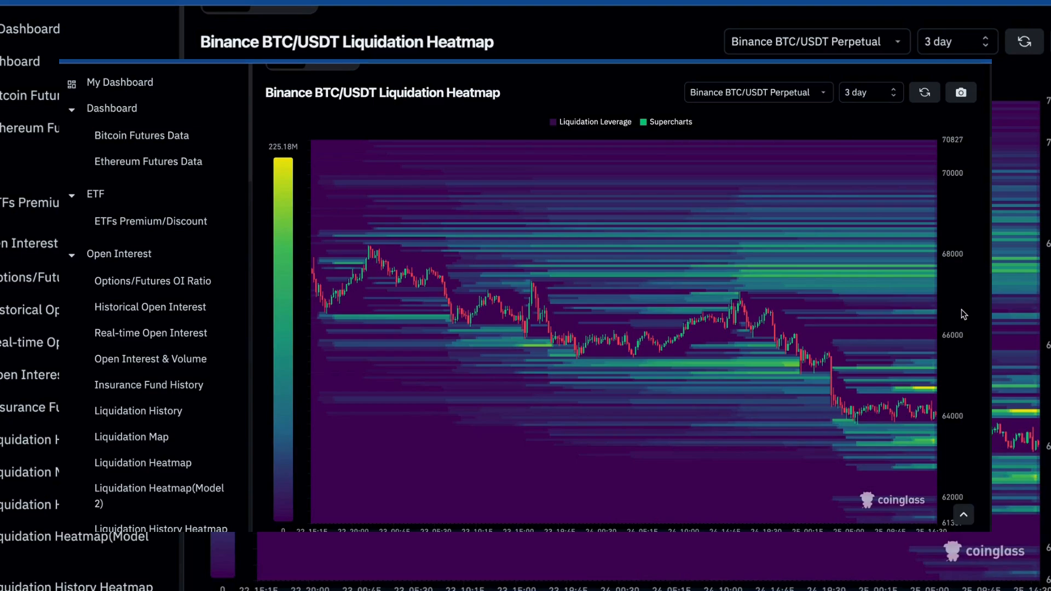
mouse_move(925, 431)
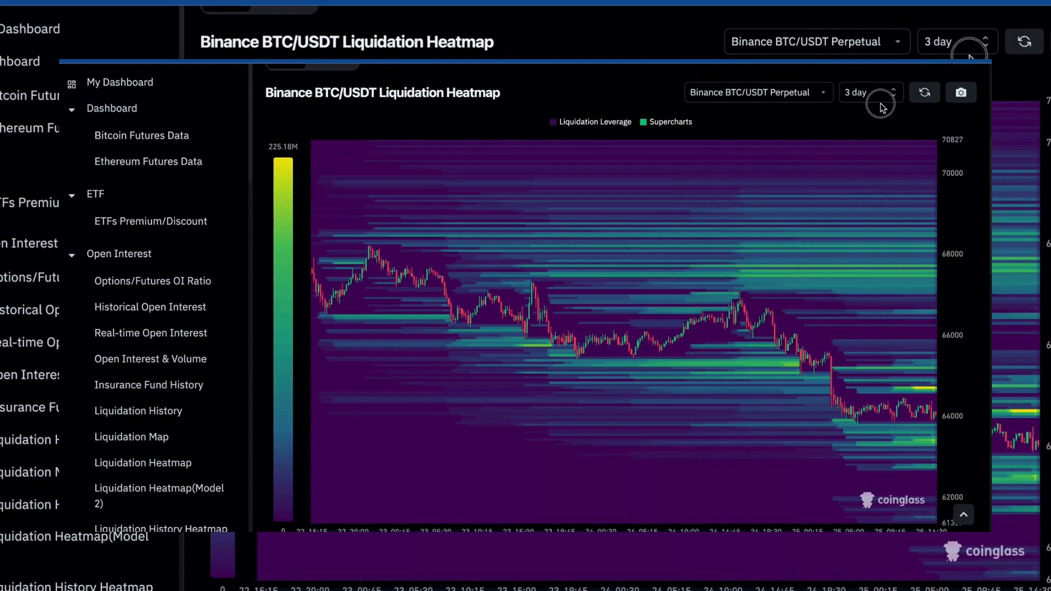
Pick the 1 week range for the BTC/USDT liquidation heatmap.
click(894, 91)
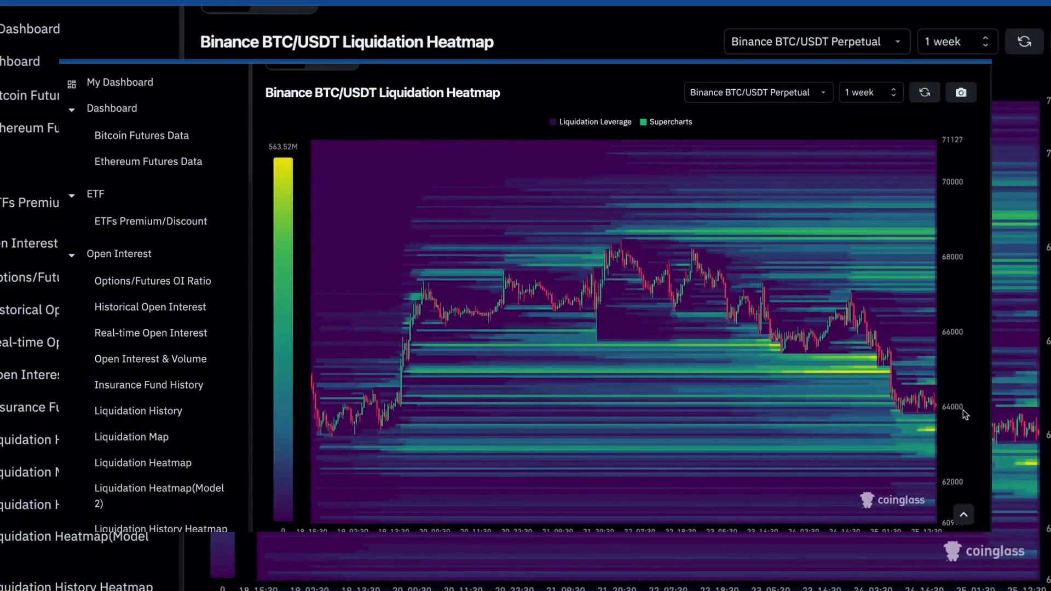
mouse_move(932, 435)
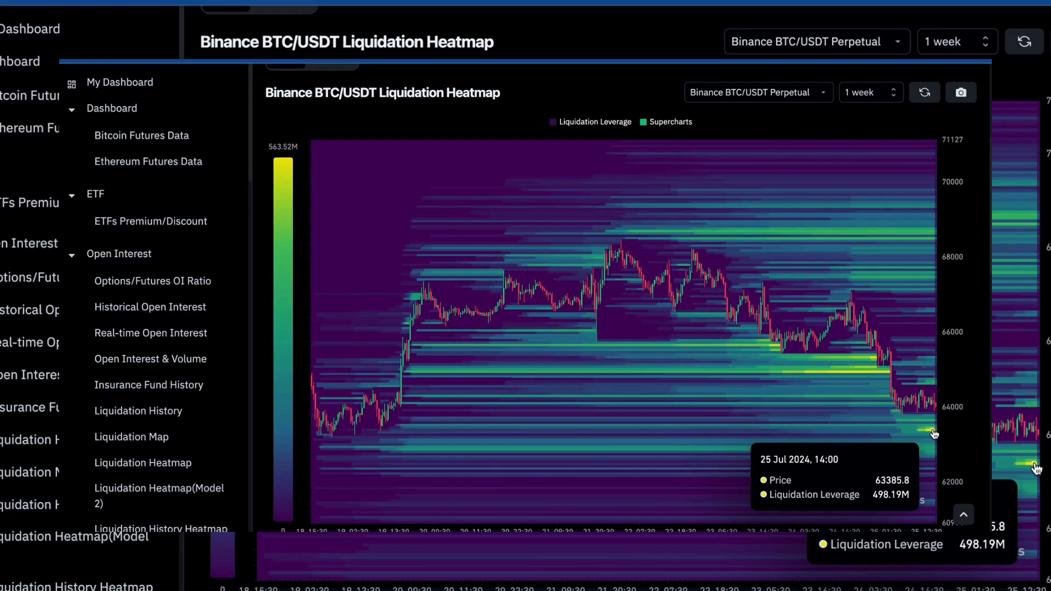
mouse_move(944, 435)
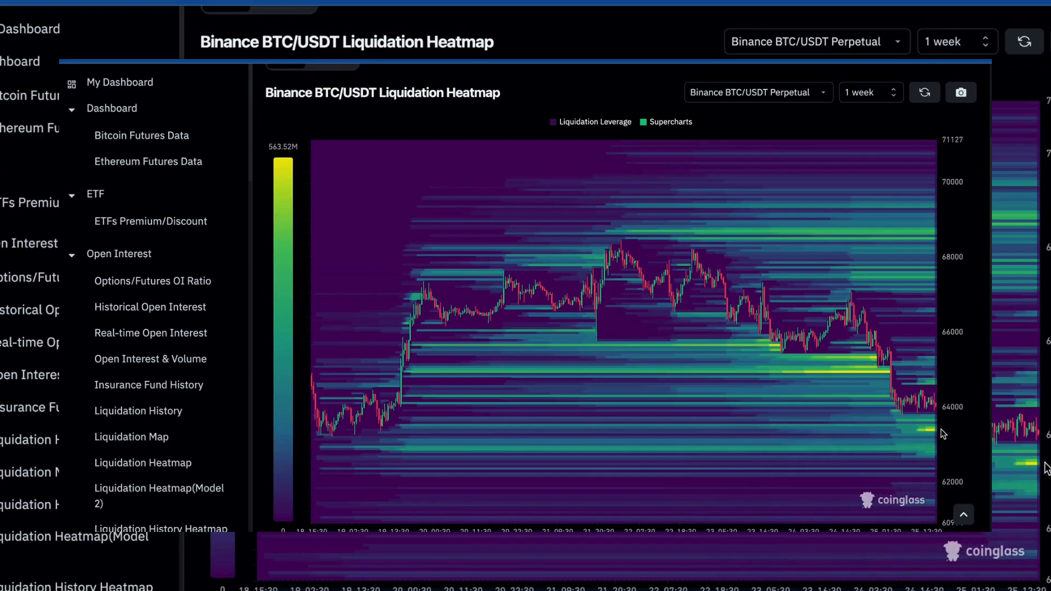
mouse_move(932, 437)
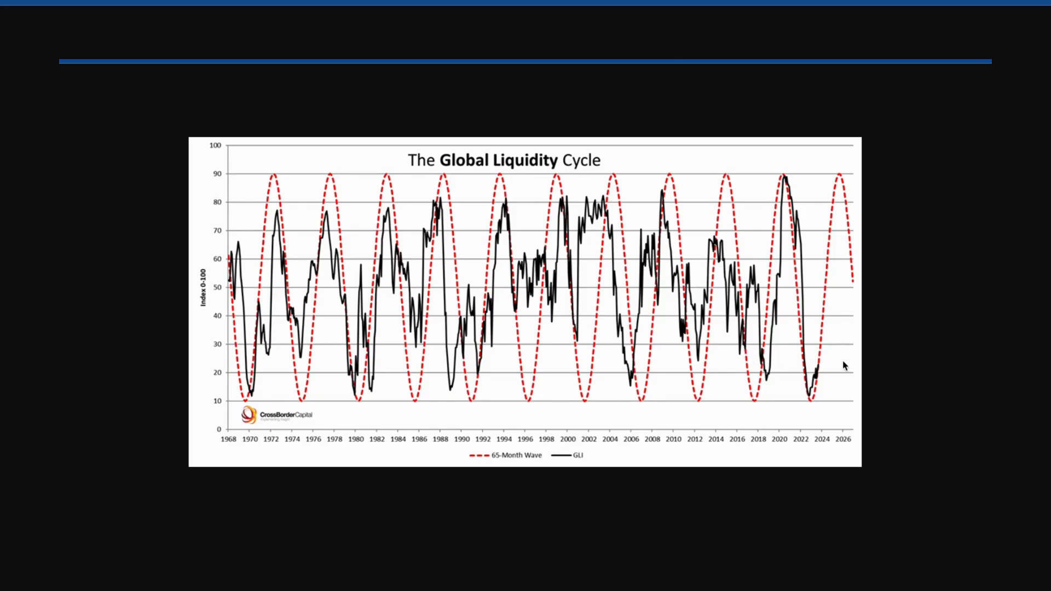
mouse_move(833, 412)
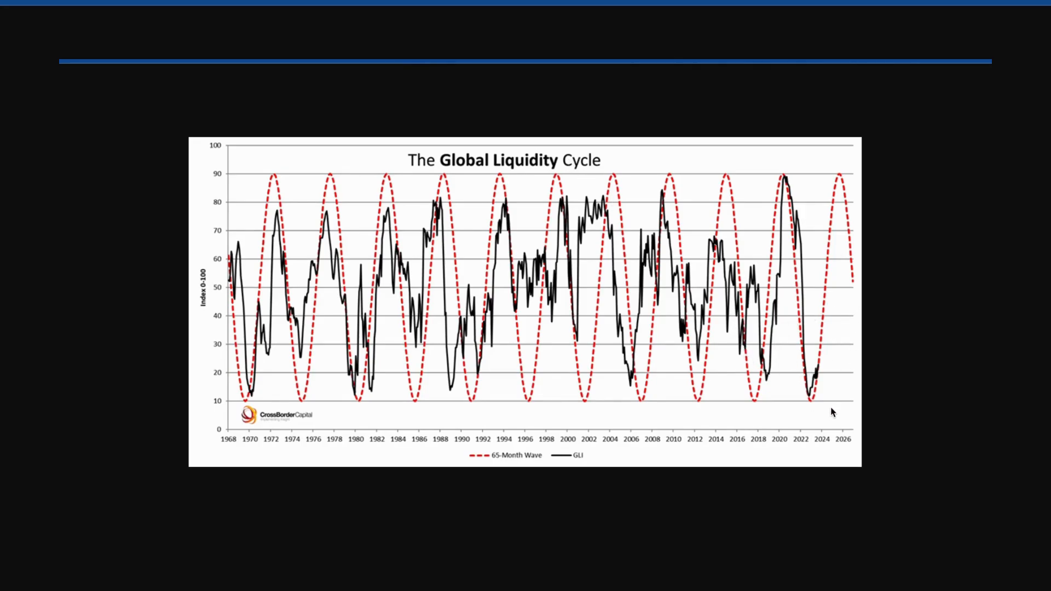
mouse_move(750, 386)
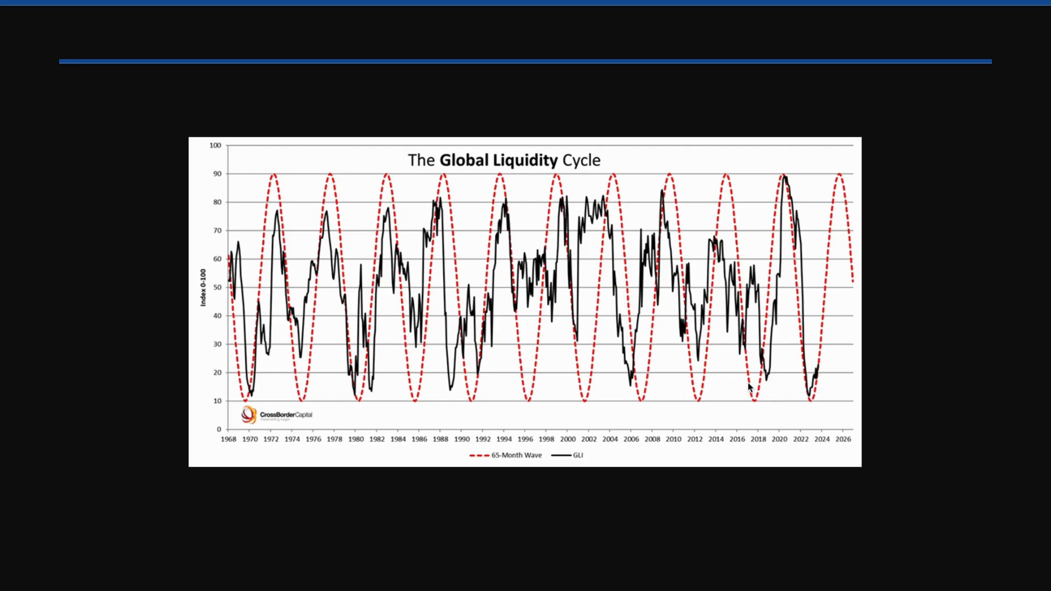
mouse_move(233, 323)
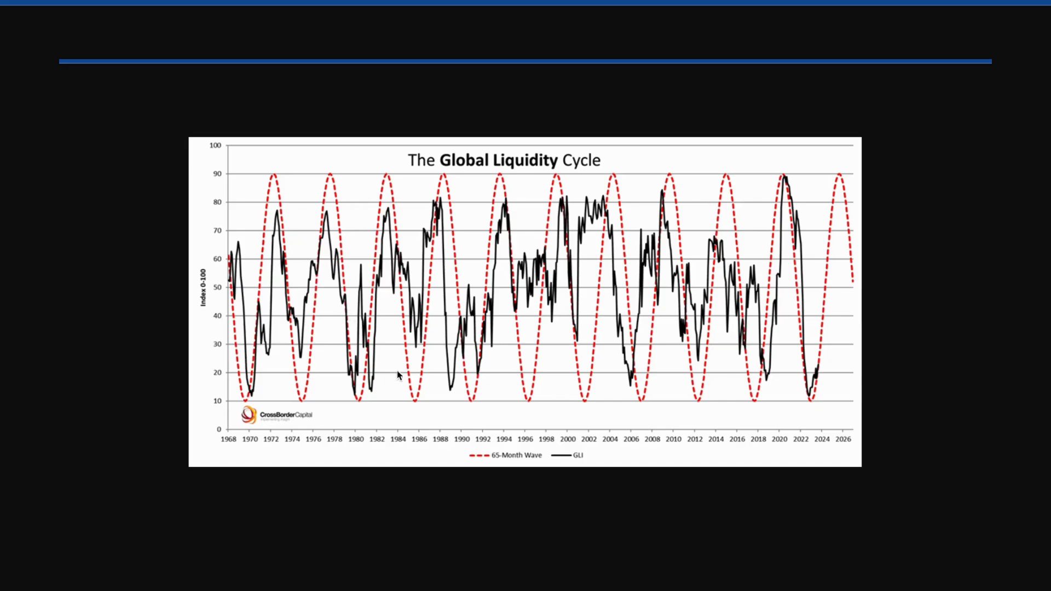
mouse_move(675, 309)
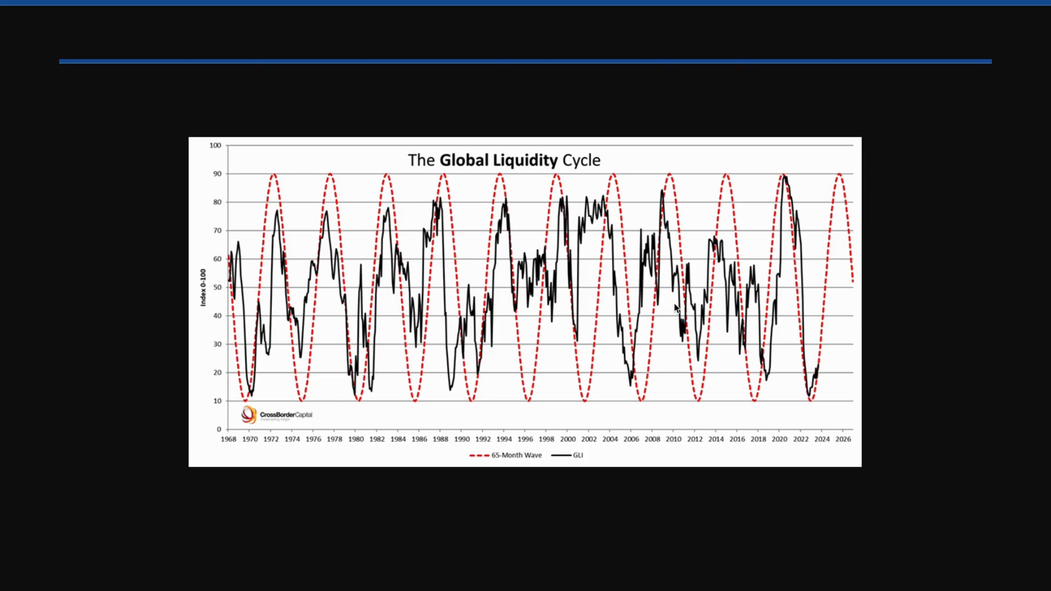
mouse_move(737, 371)
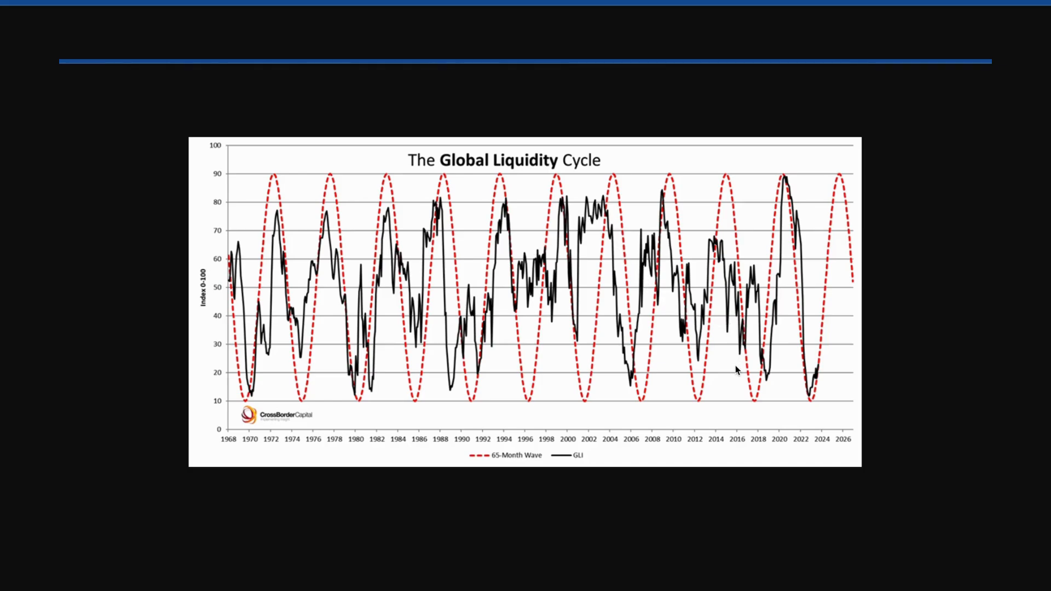
mouse_move(754, 398)
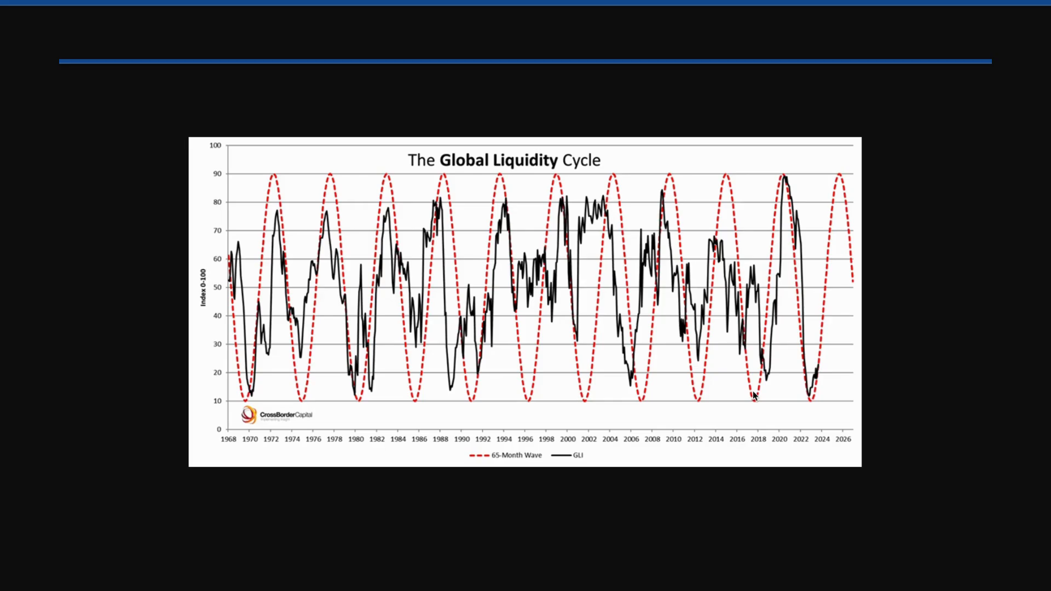
mouse_move(769, 403)
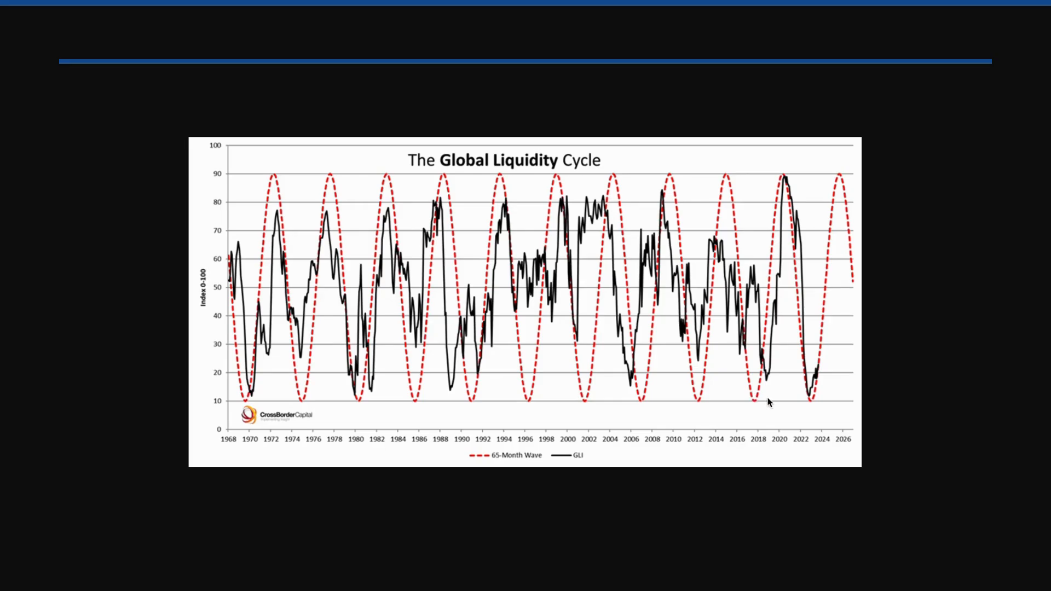
mouse_move(792, 395)
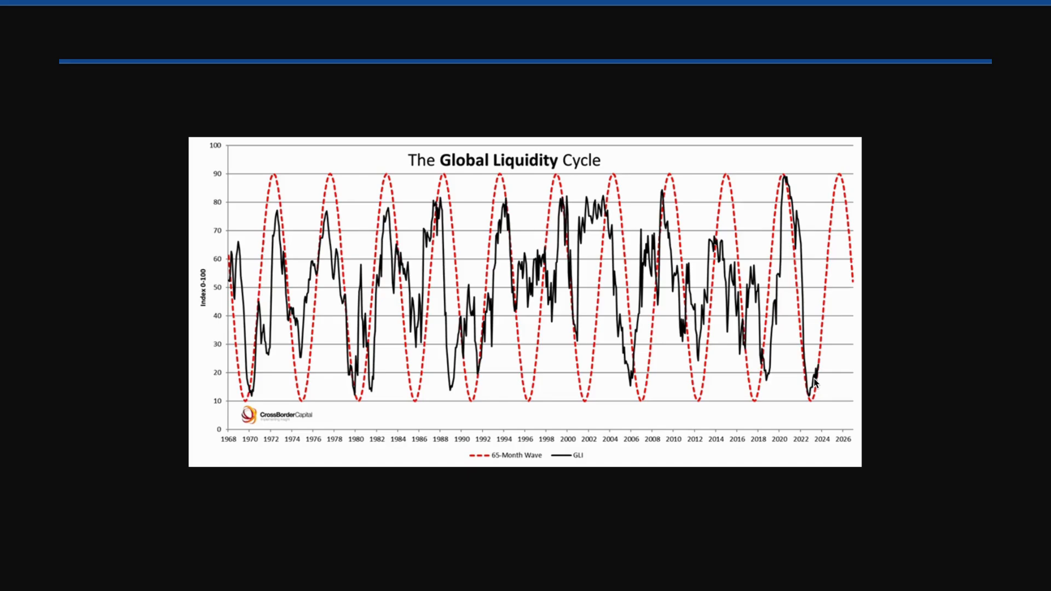
mouse_move(1026, 155)
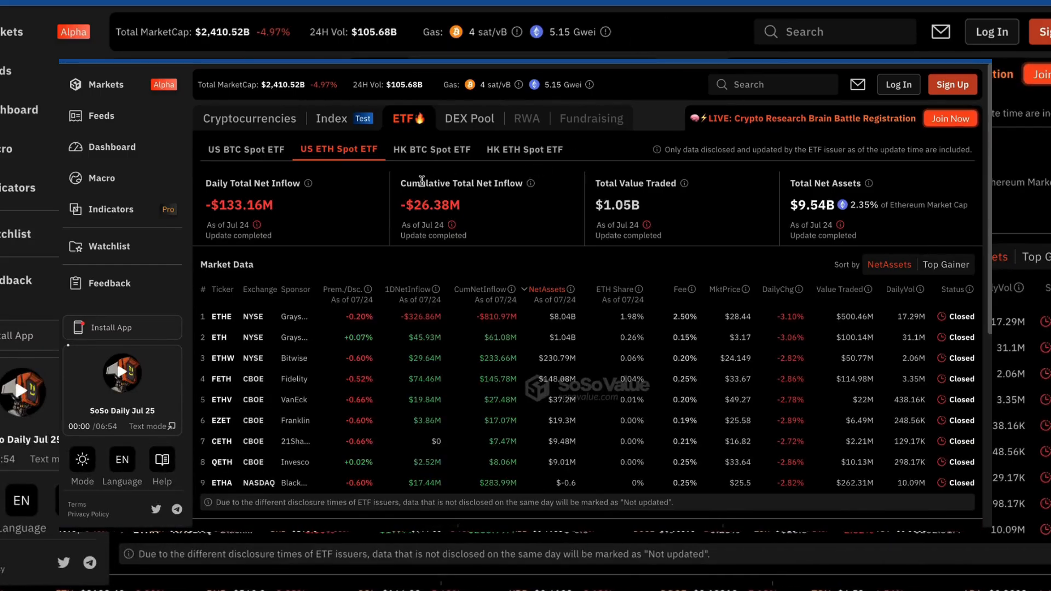
mouse_move(277, 156)
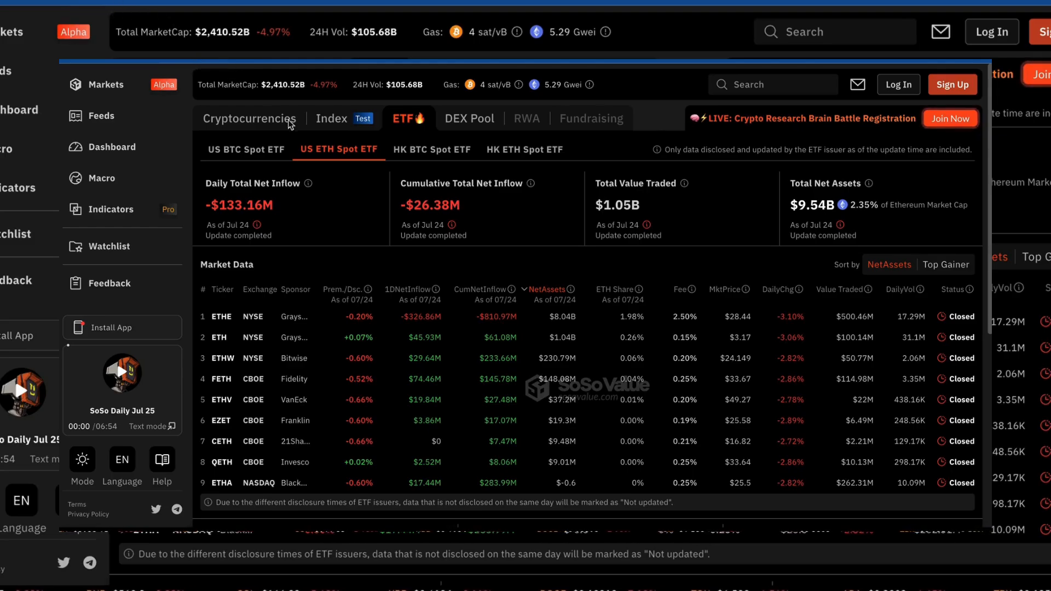
mouse_move(345, 259)
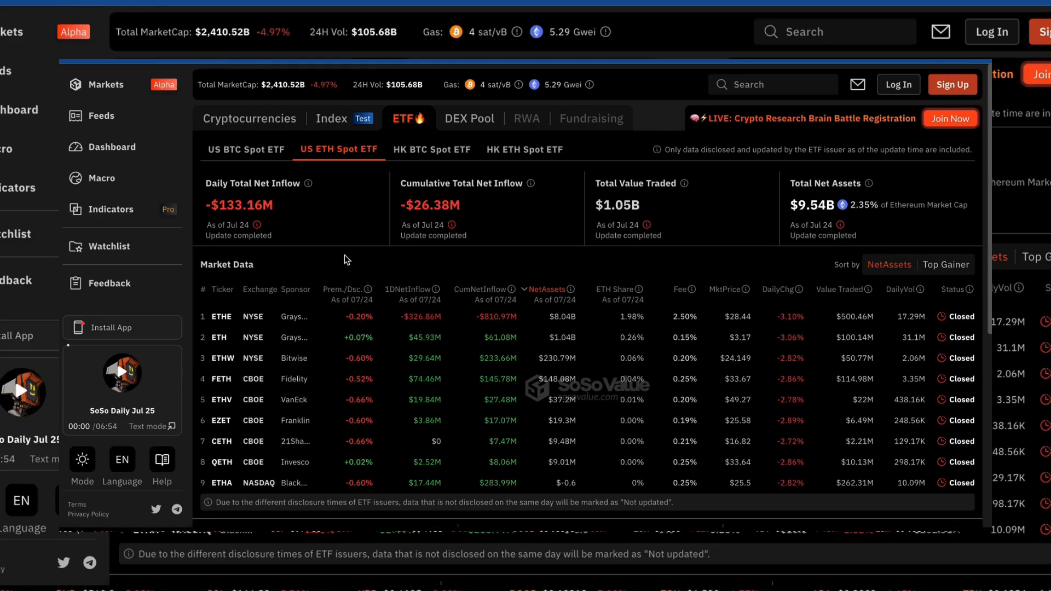
Try IBIT chart series (NetAssets%, net assets, value traded), settling on CumNetInflow.
click(245, 149)
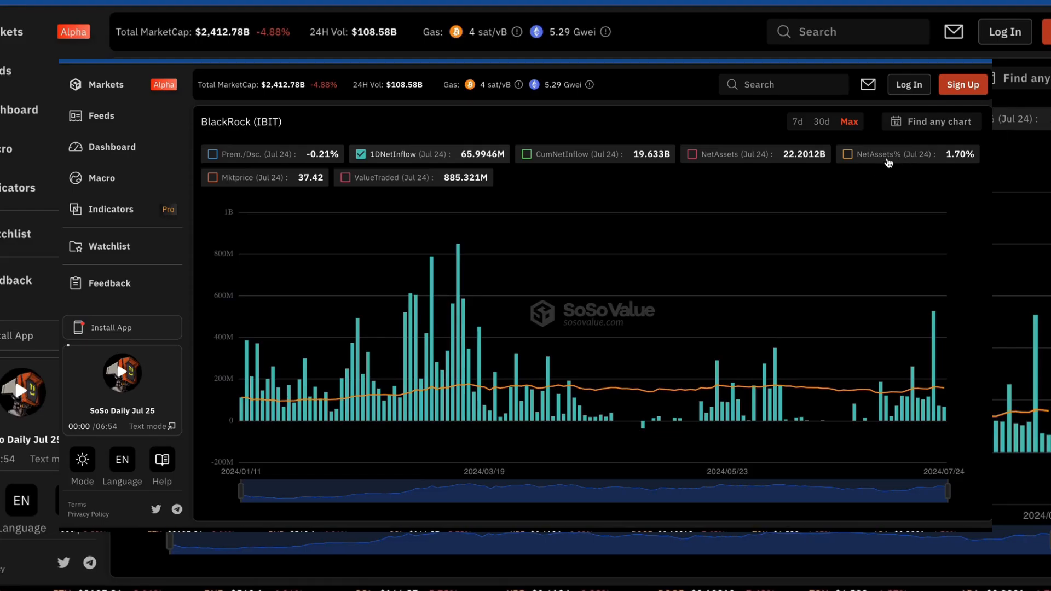
click(846, 154)
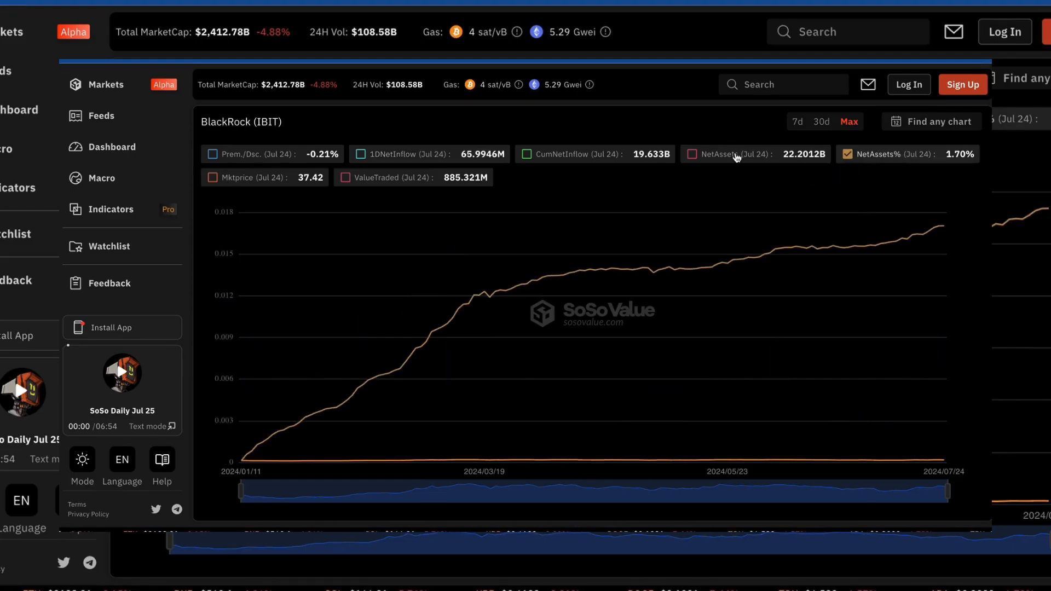
click(694, 154)
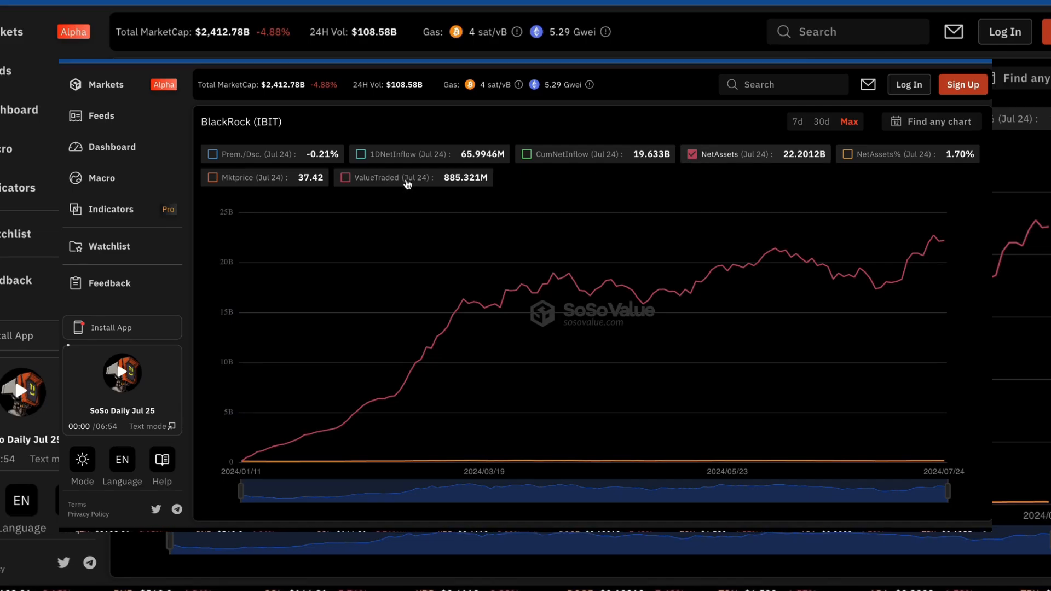
click(346, 177)
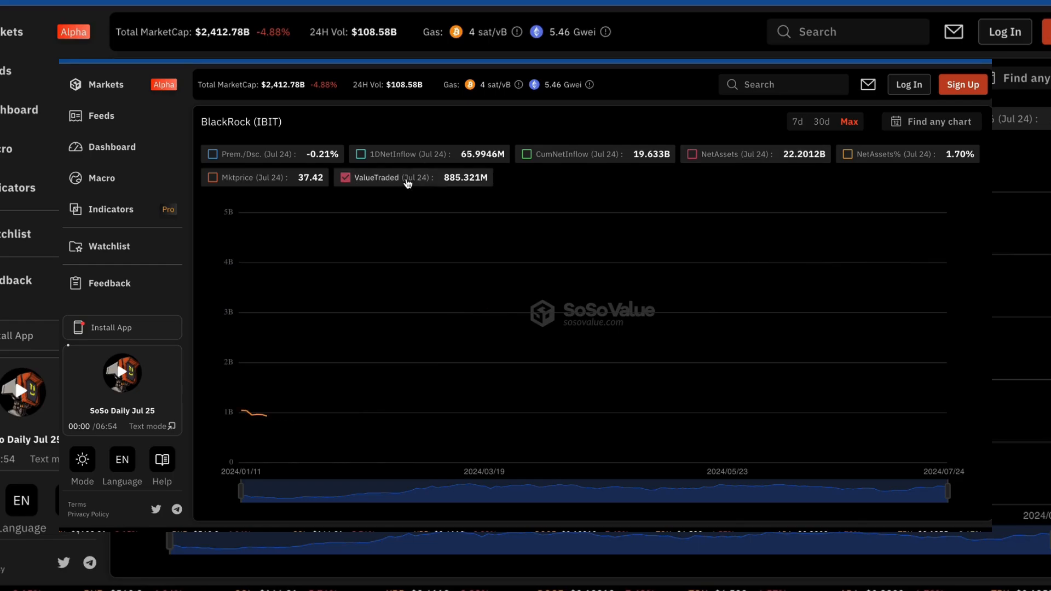
click(345, 178)
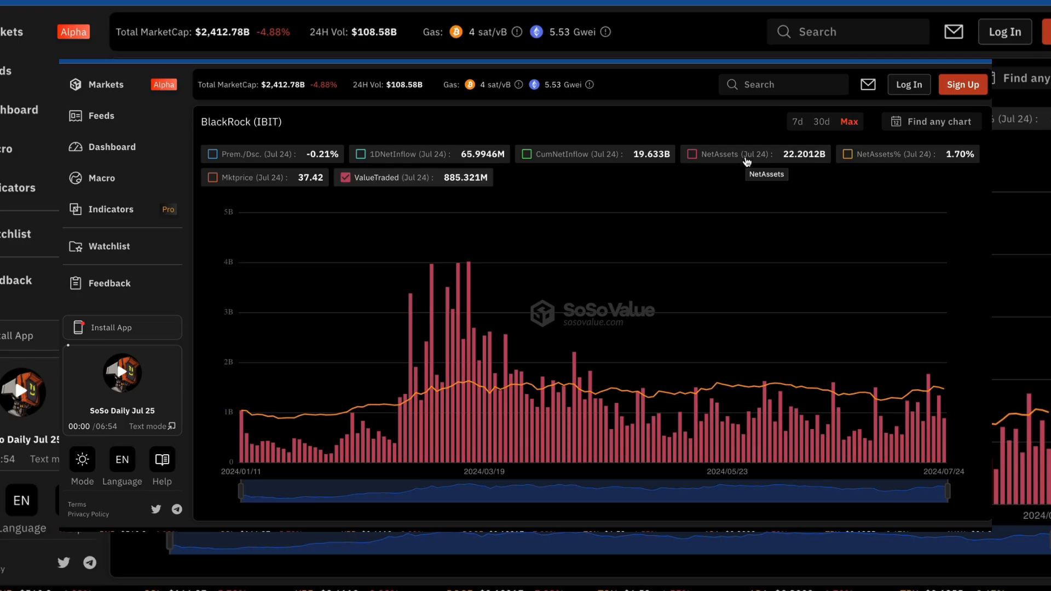
mouse_move(616, 164)
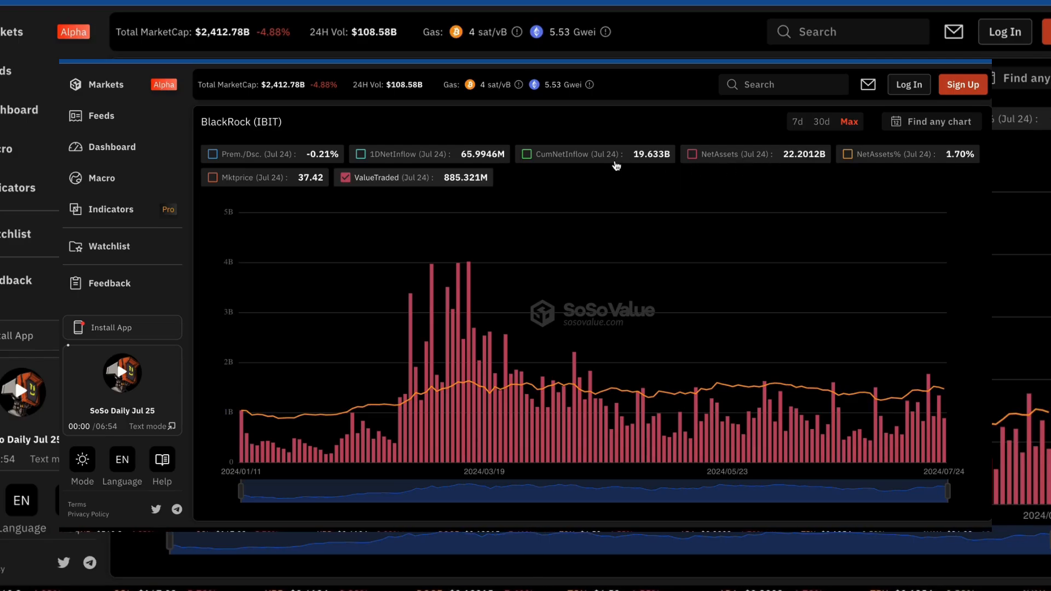
mouse_move(295, 408)
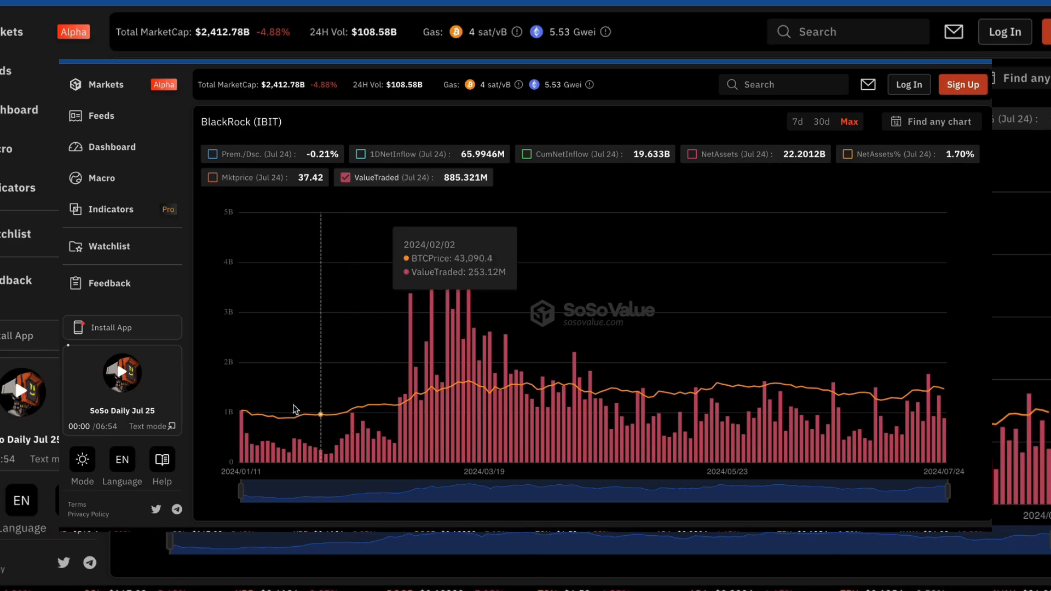
mouse_move(241, 418)
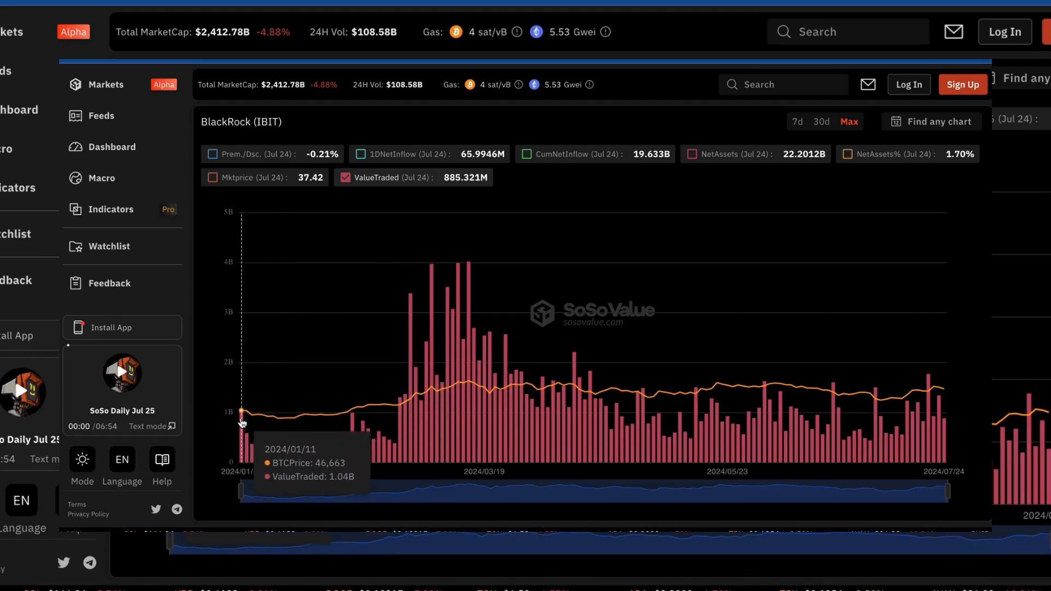
mouse_move(638, 156)
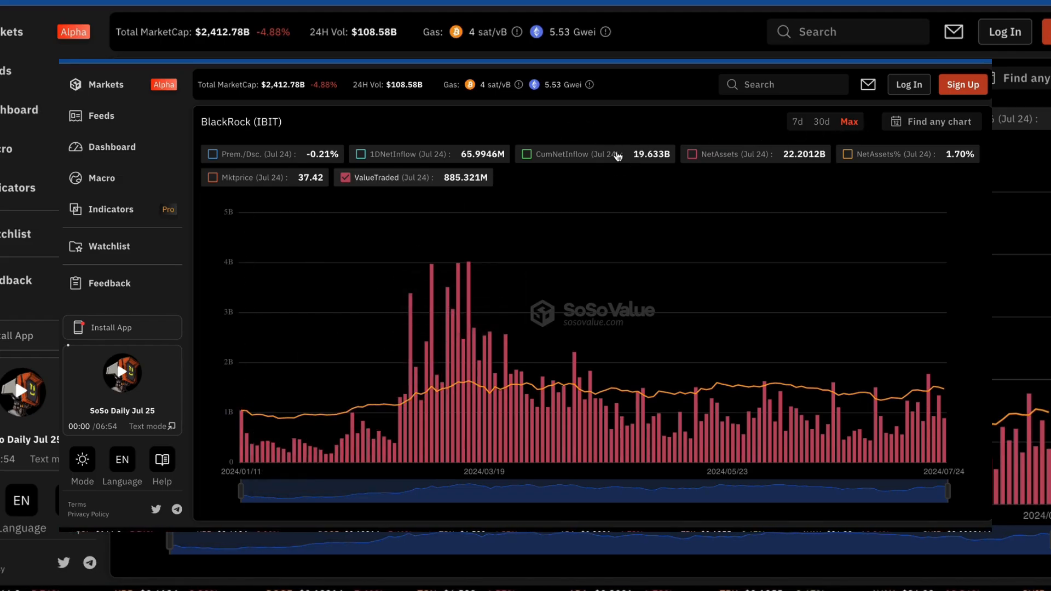
click(527, 154)
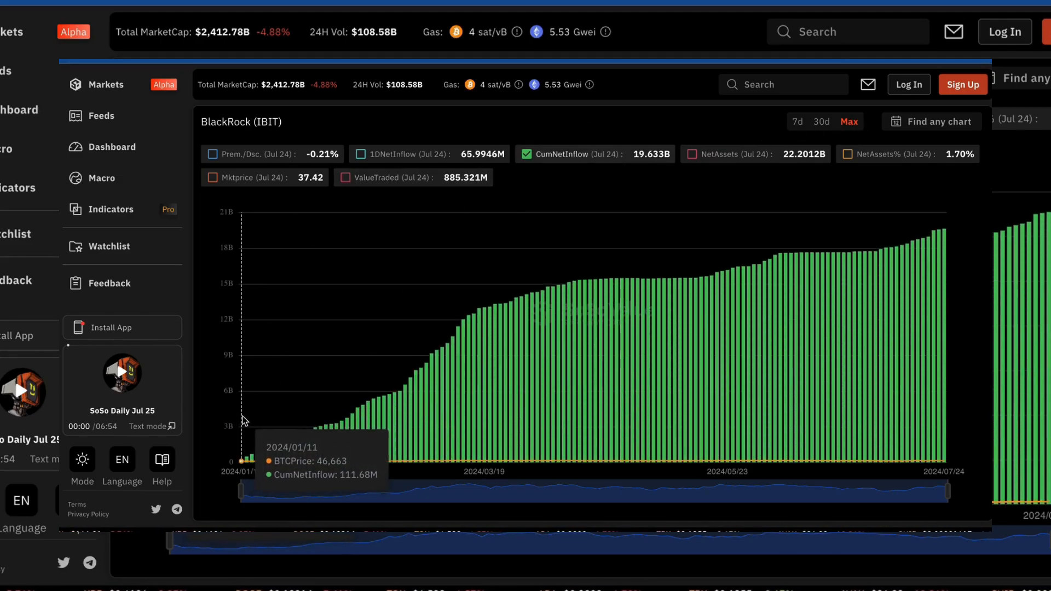
mouse_move(942, 239)
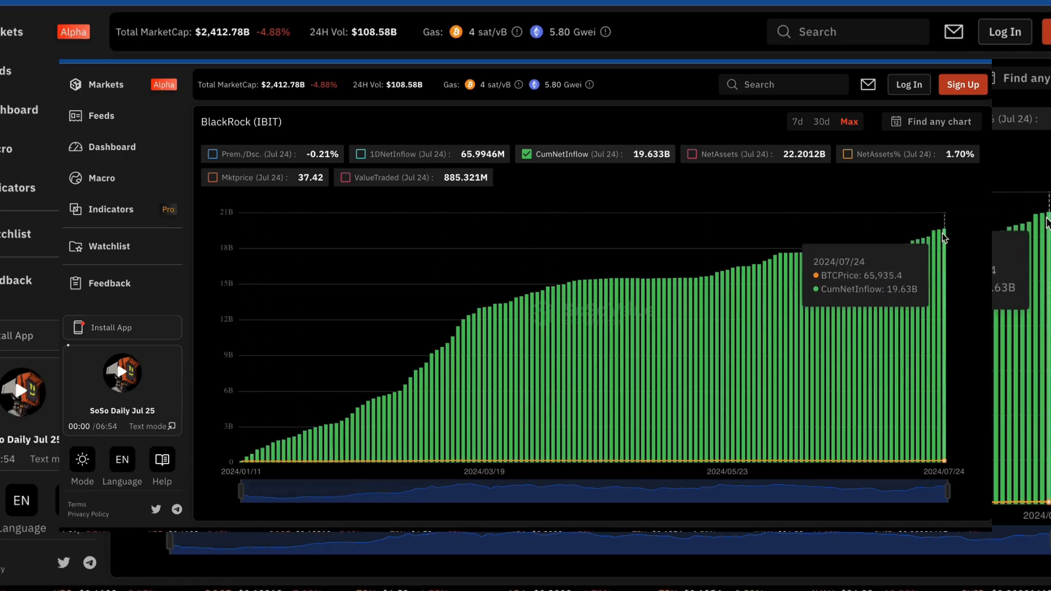
mouse_move(489, 130)
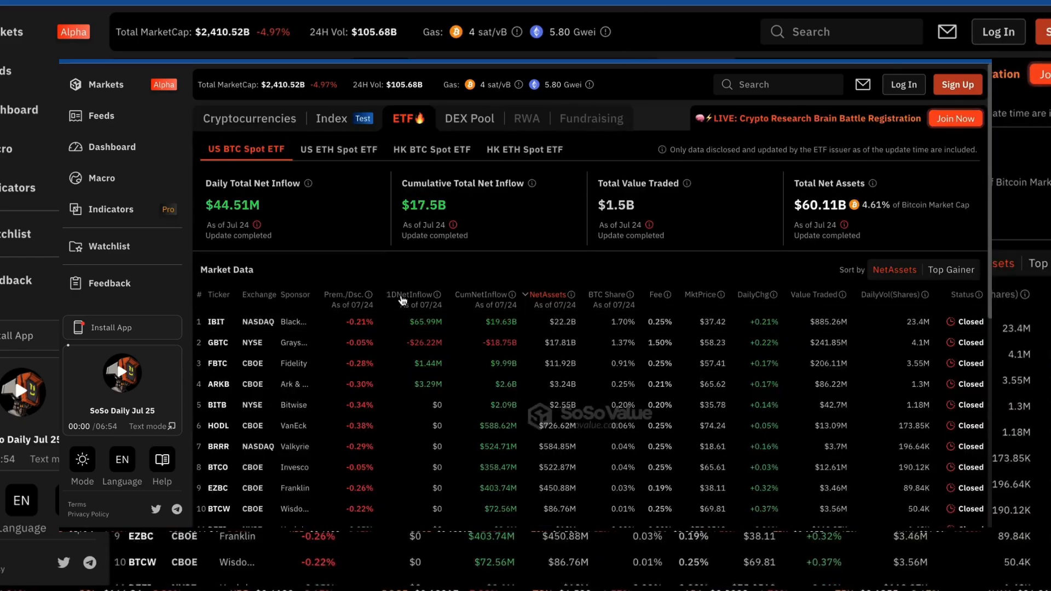
mouse_move(361, 157)
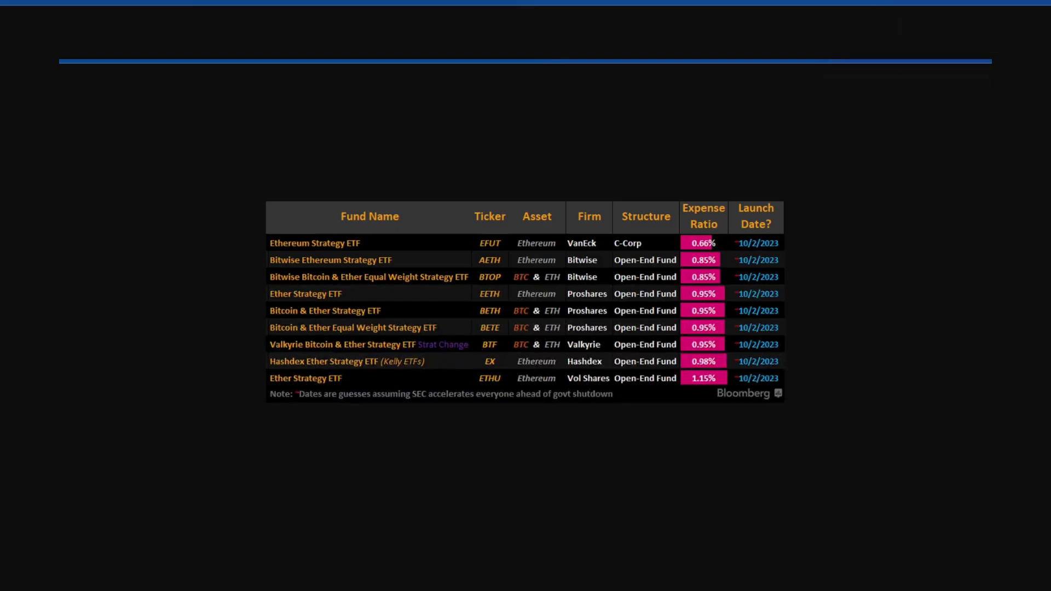
mouse_move(361, 254)
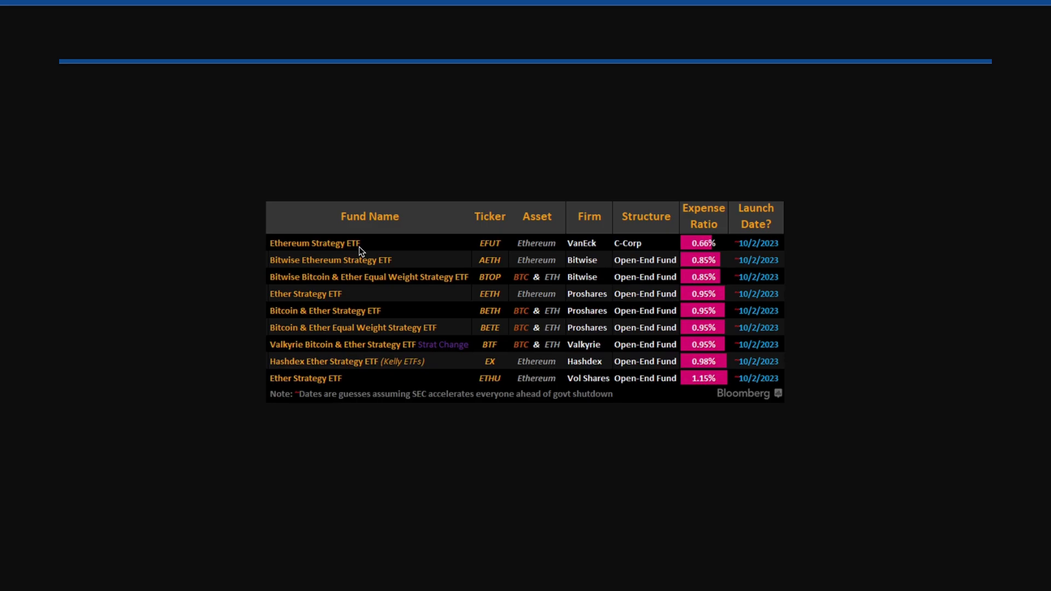
mouse_move(328, 269)
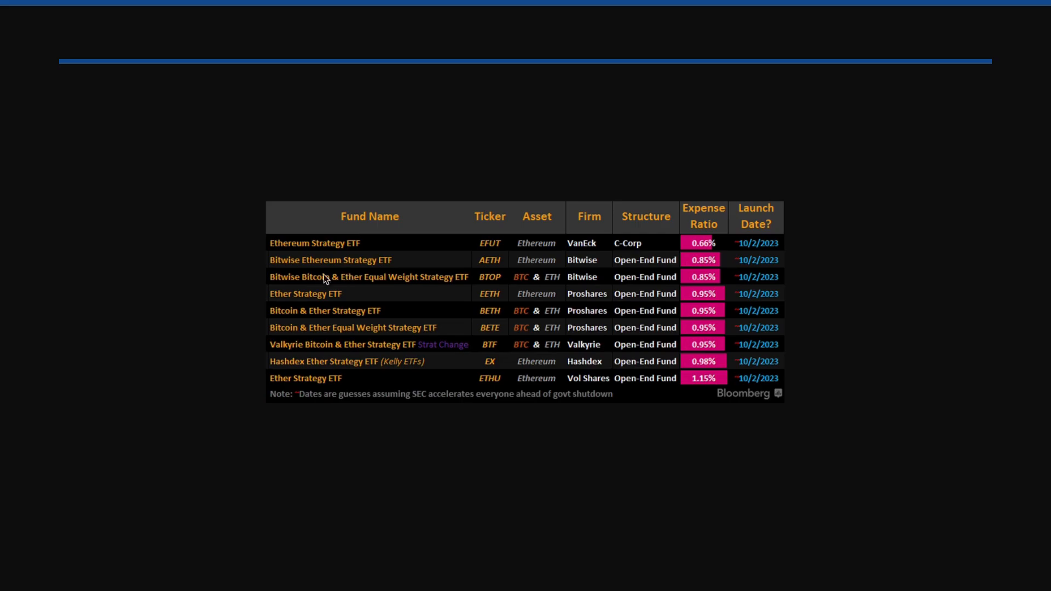
mouse_move(498, 276)
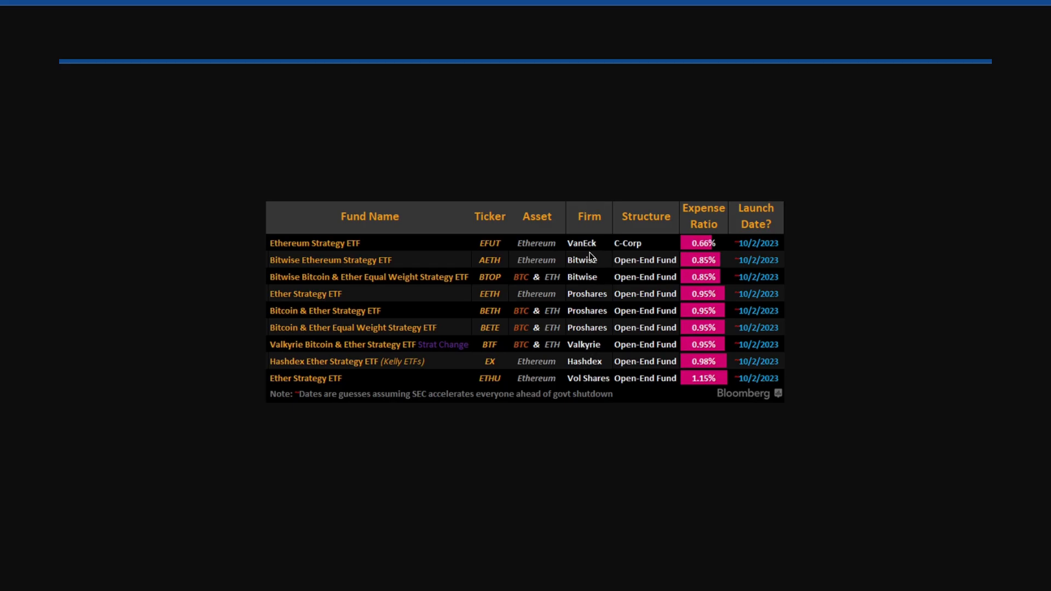
mouse_move(587, 358)
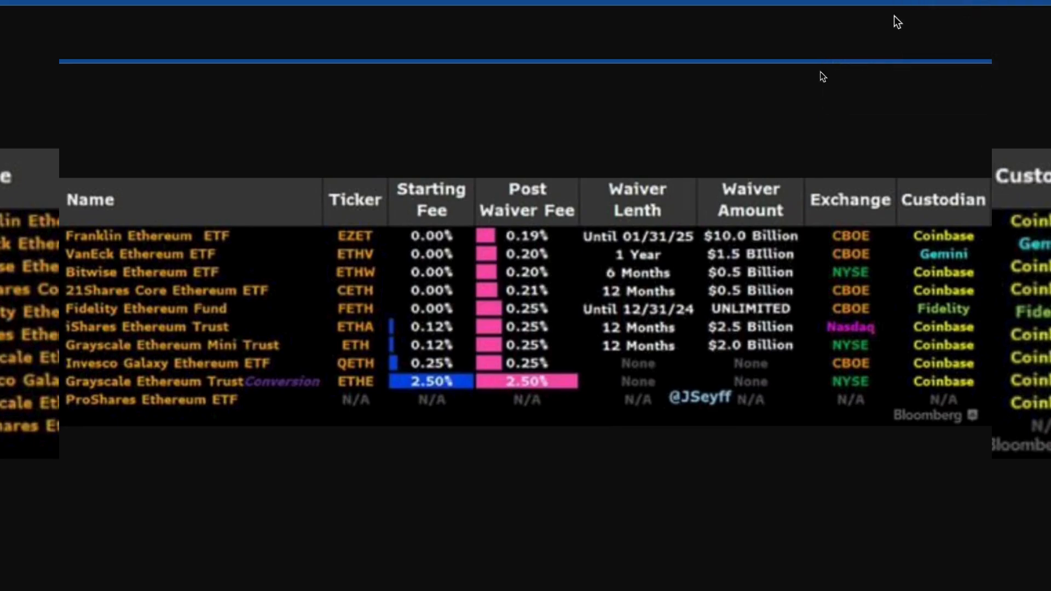
mouse_move(461, 296)
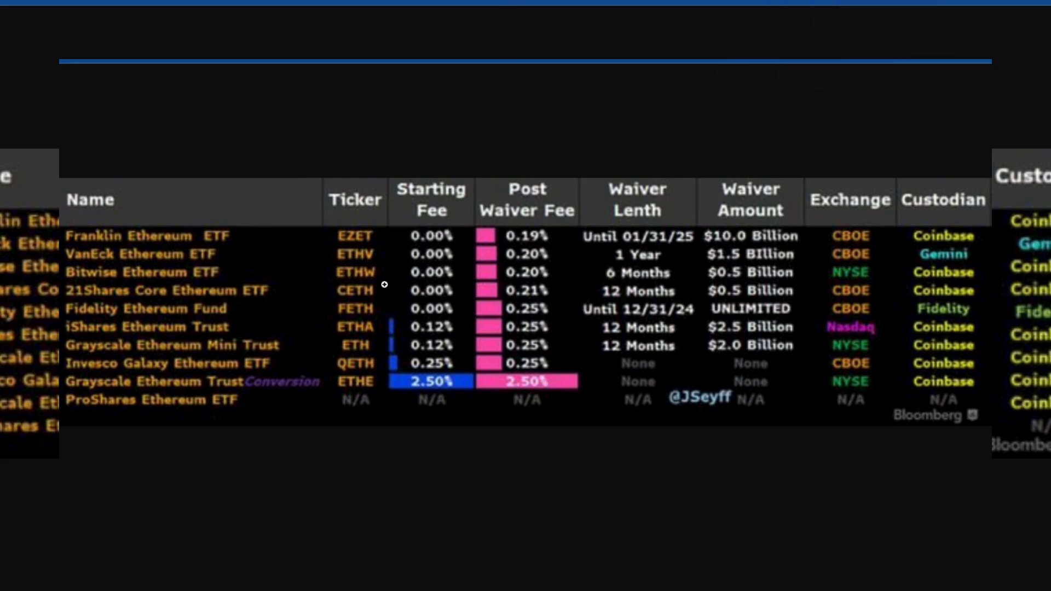
mouse_move(207, 231)
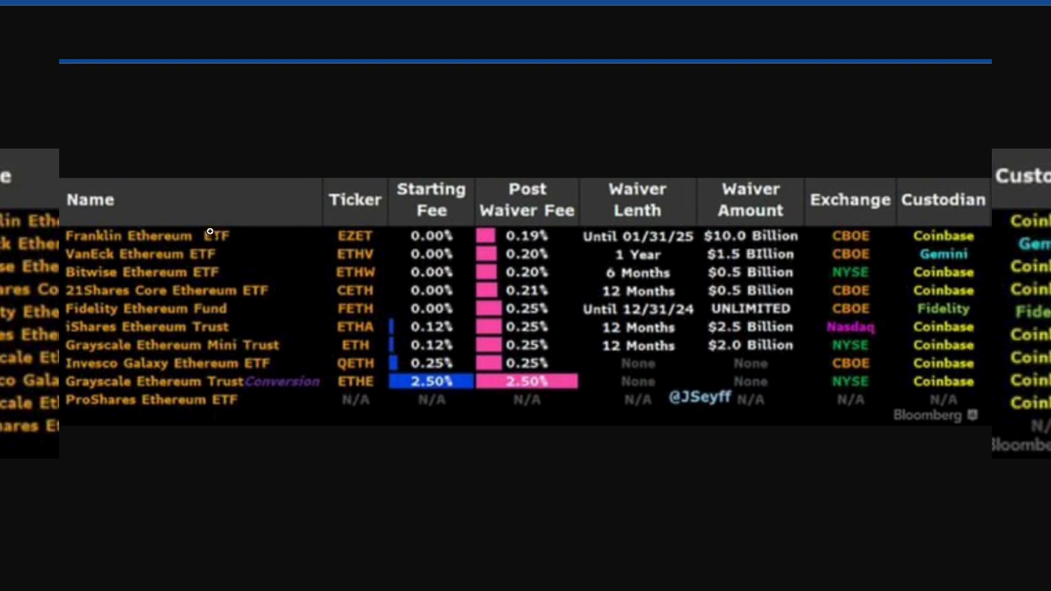
mouse_move(437, 224)
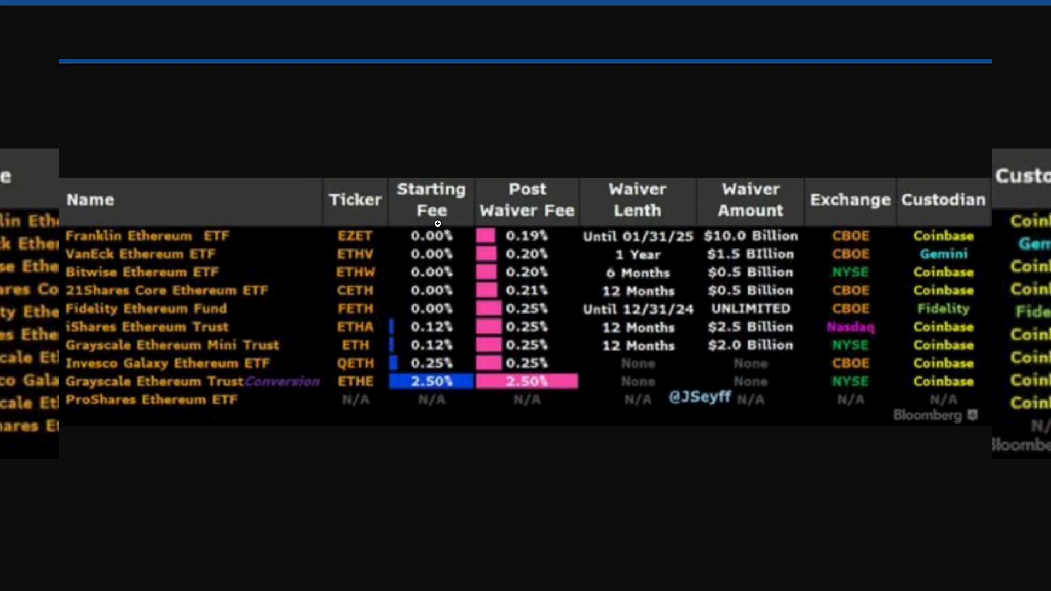
mouse_move(643, 294)
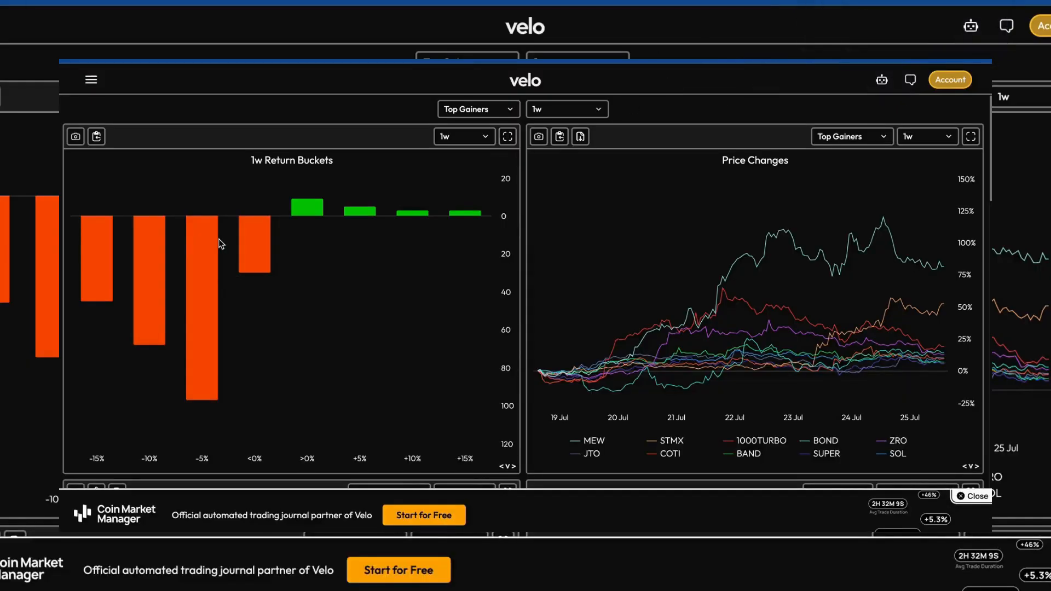
Scroll down the Velo dashboard to the Funding APR Heatmap.
scroll(down, 3)
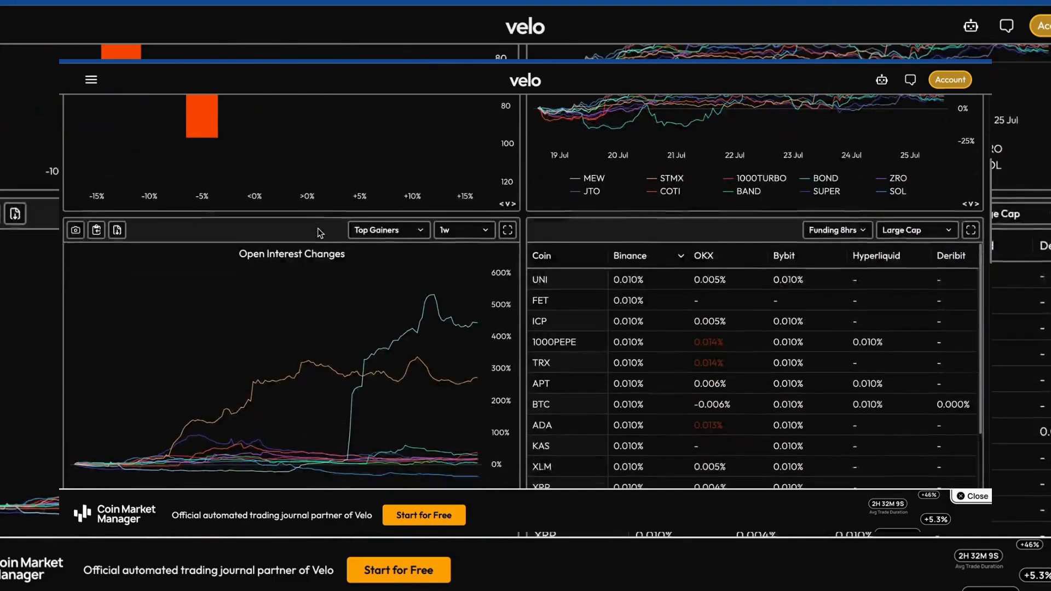
scroll(down, 3)
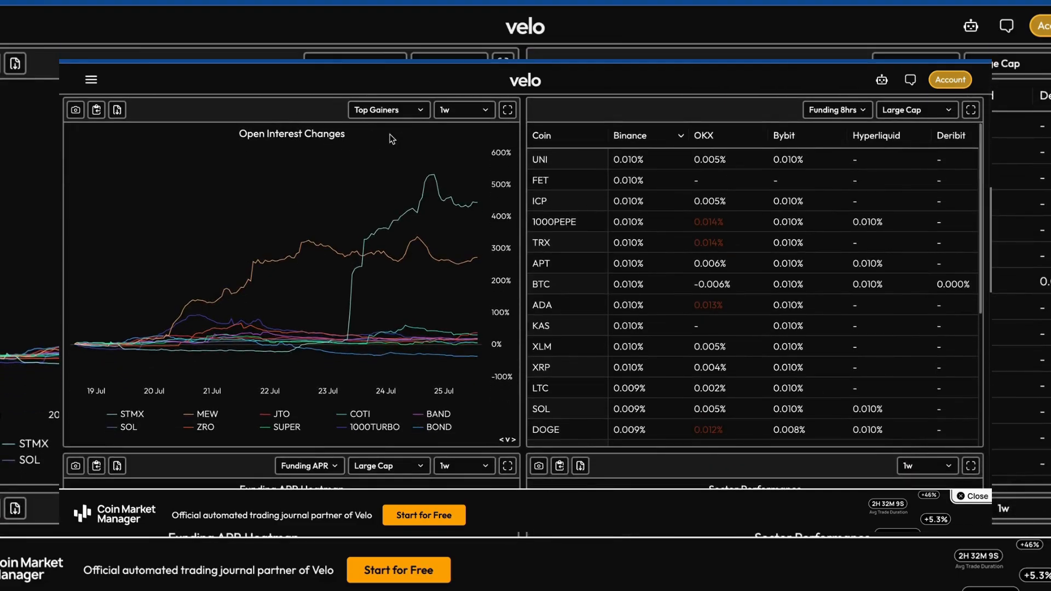
scroll(down, 3)
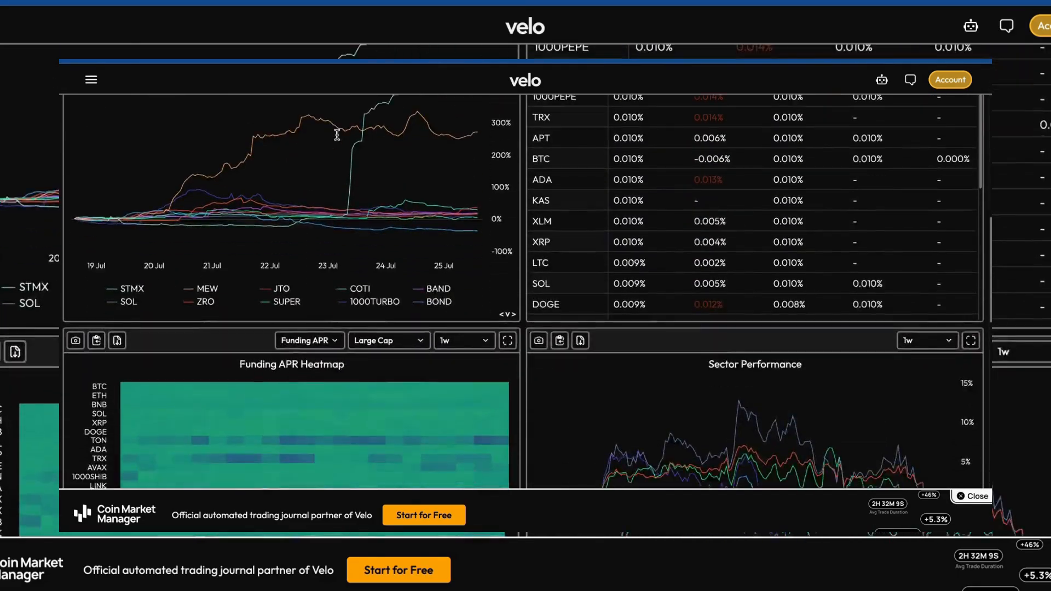
scroll(down, 3)
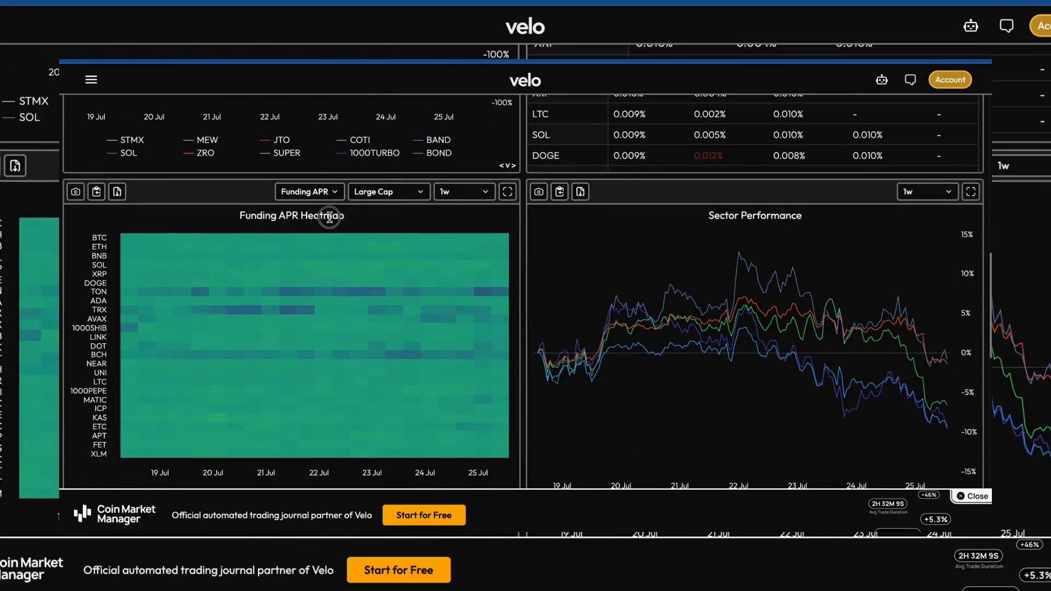
mouse_move(332, 217)
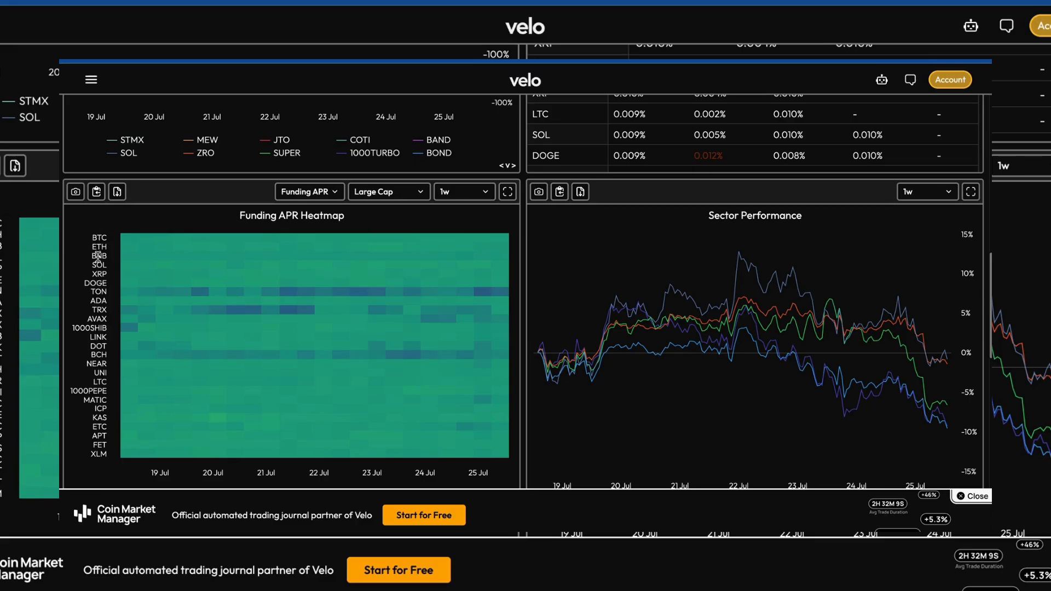
mouse_move(110, 302)
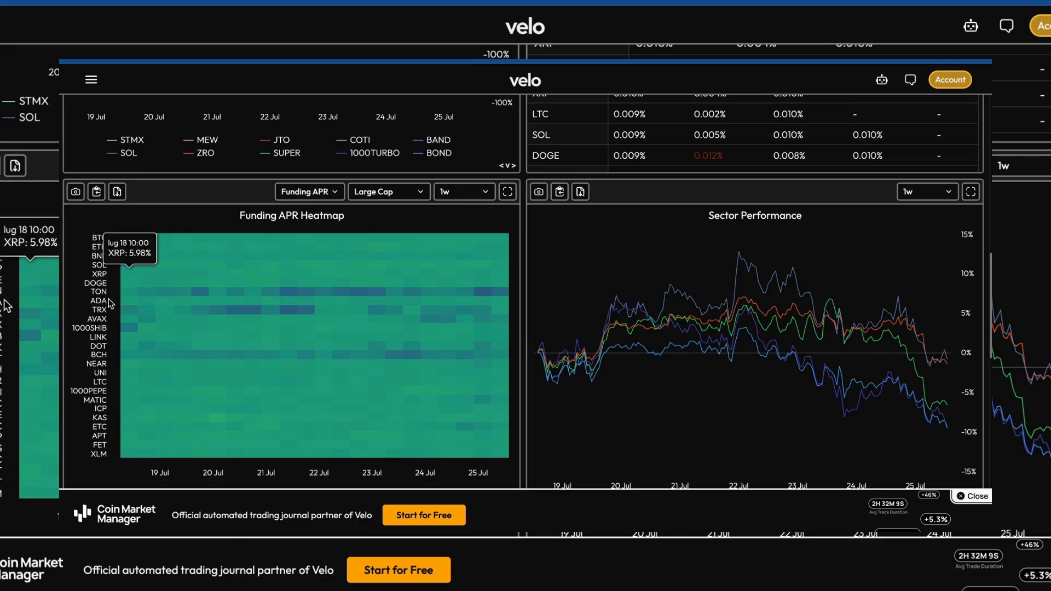
mouse_move(99, 320)
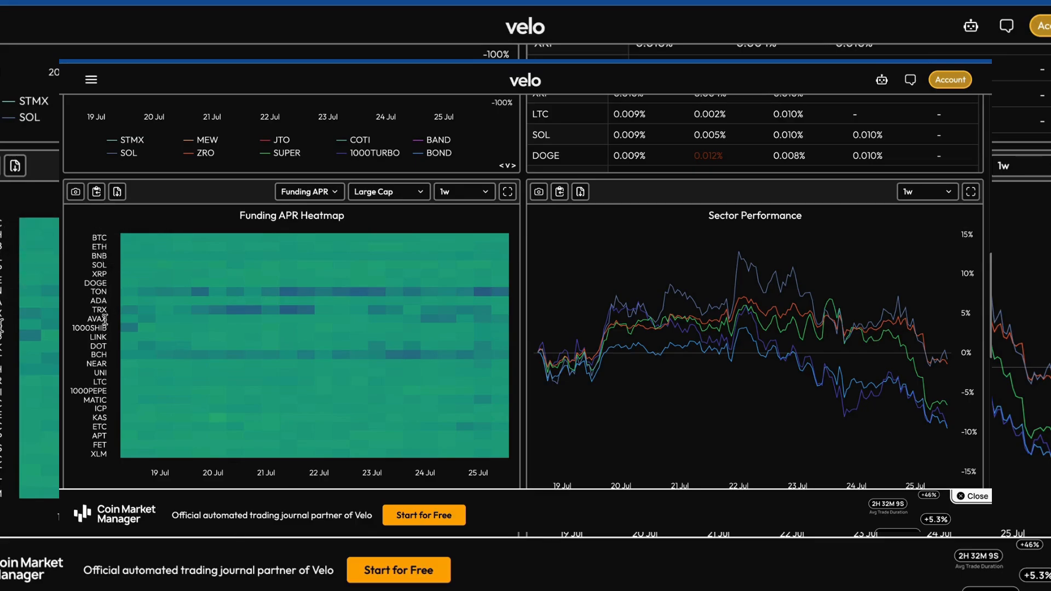
mouse_move(129, 320)
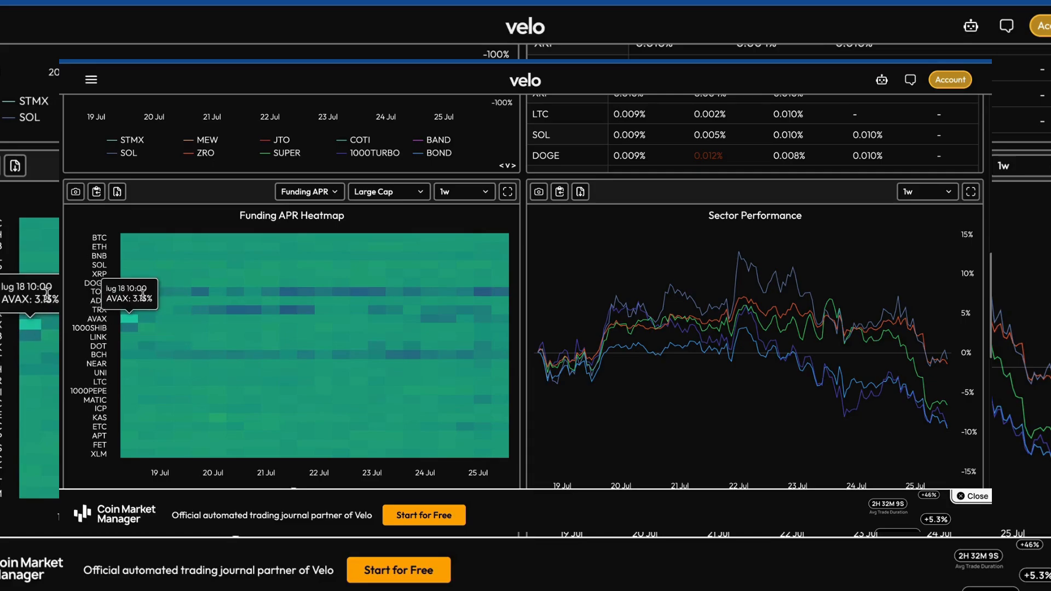
mouse_move(140, 355)
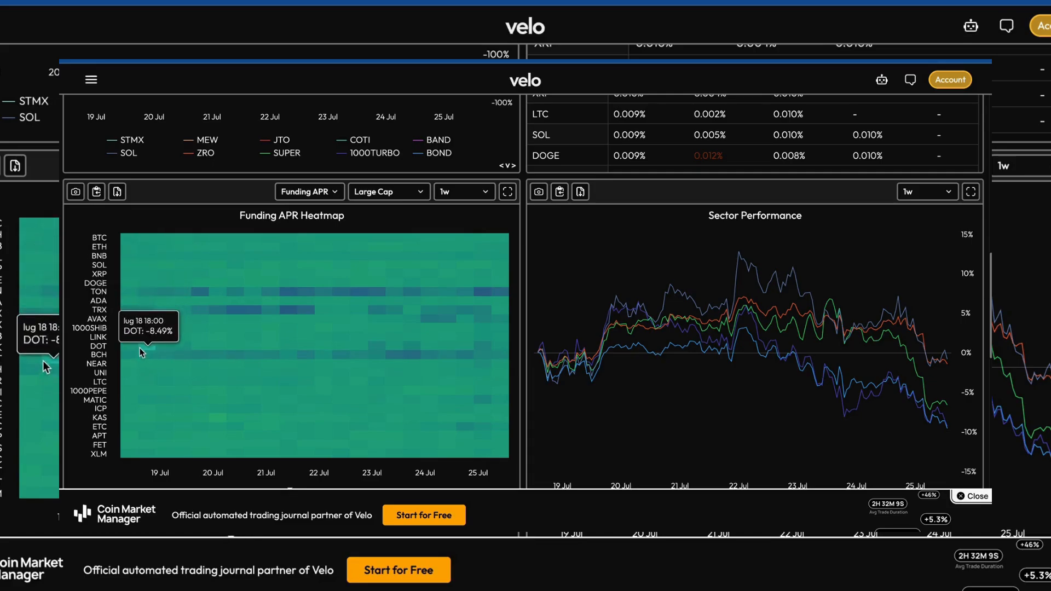
mouse_move(245, 315)
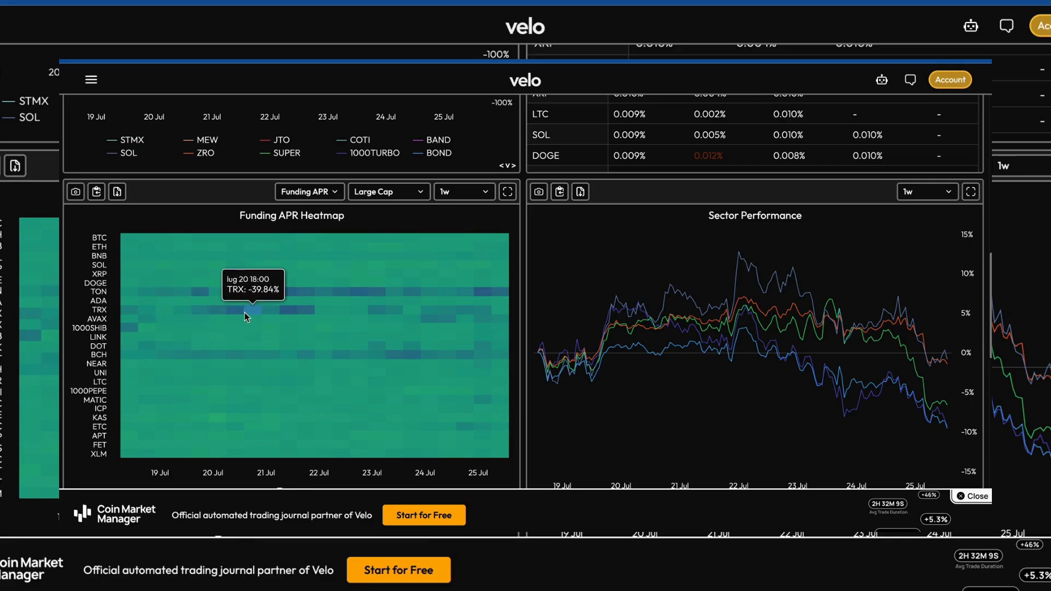
mouse_move(205, 215)
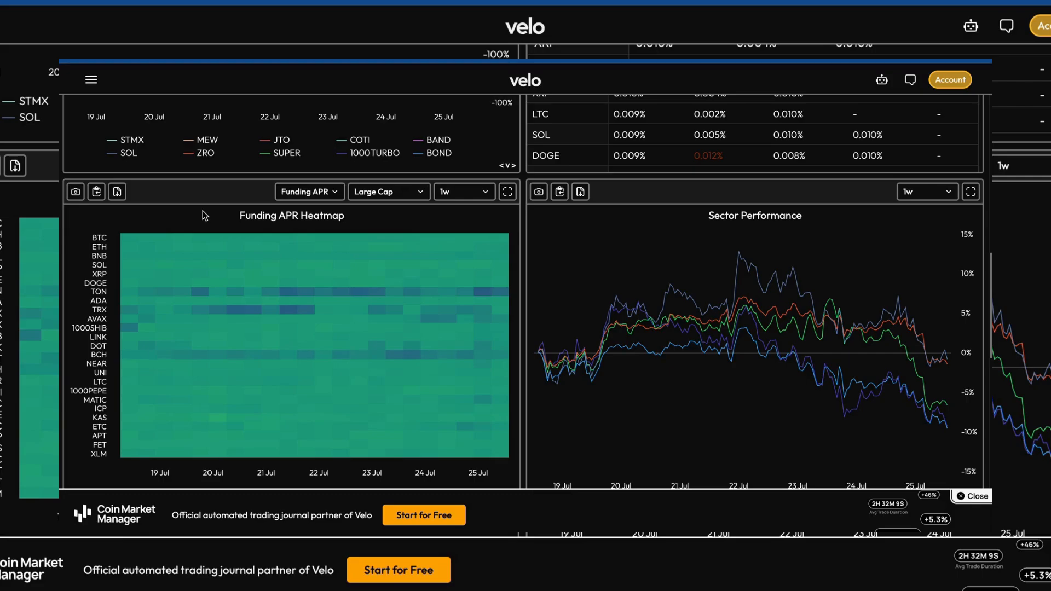
mouse_move(322, 306)
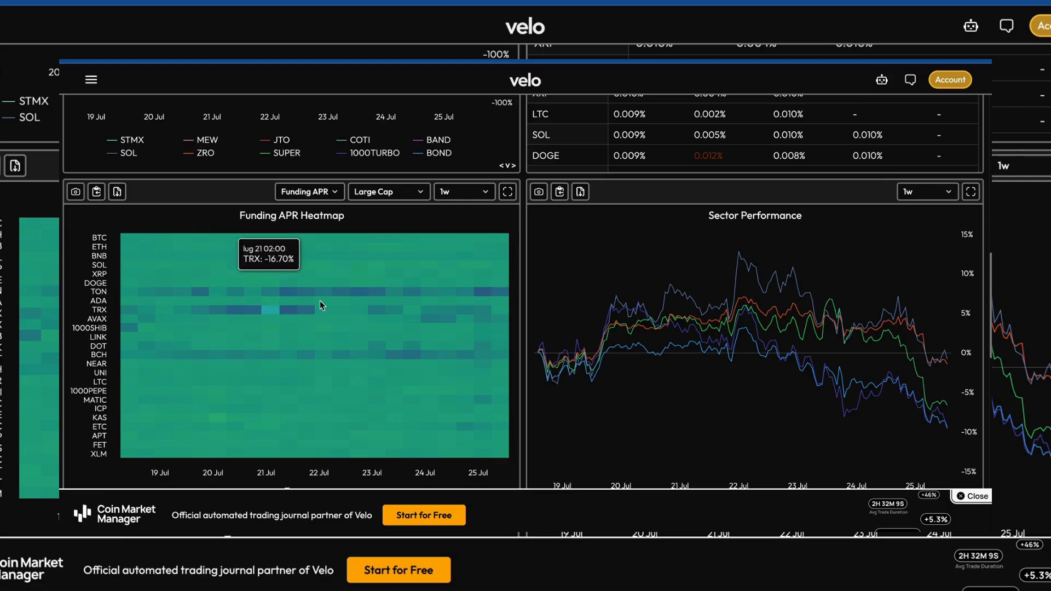
scroll(down, 3)
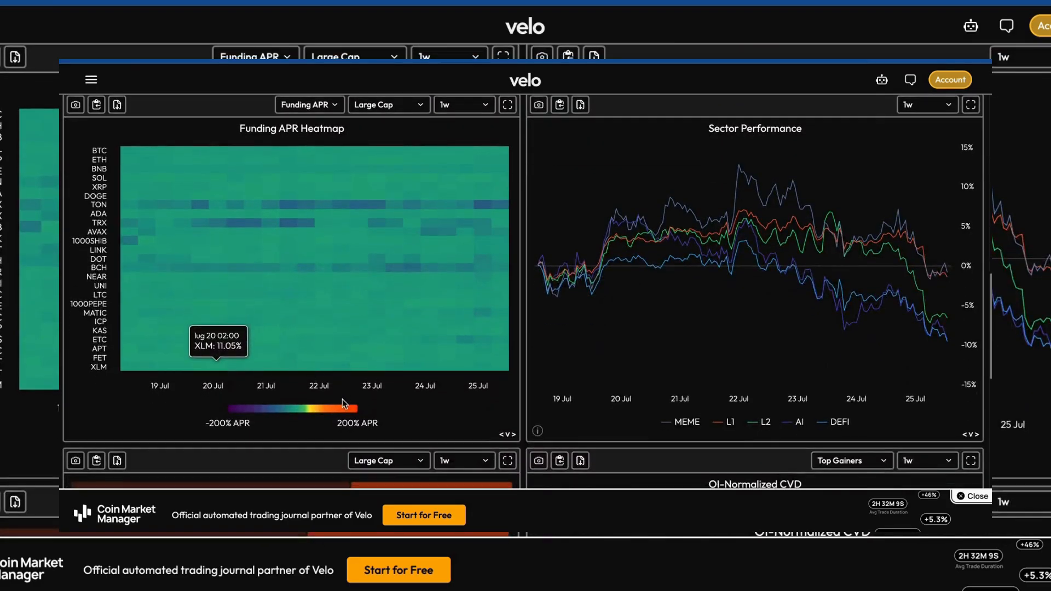
mouse_move(363, 413)
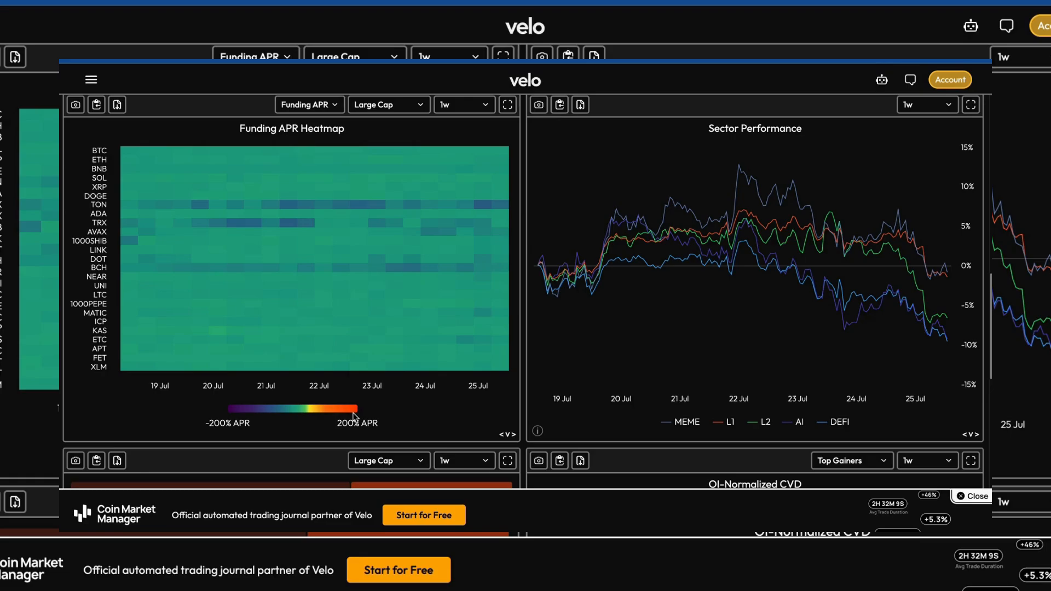
mouse_move(441, 260)
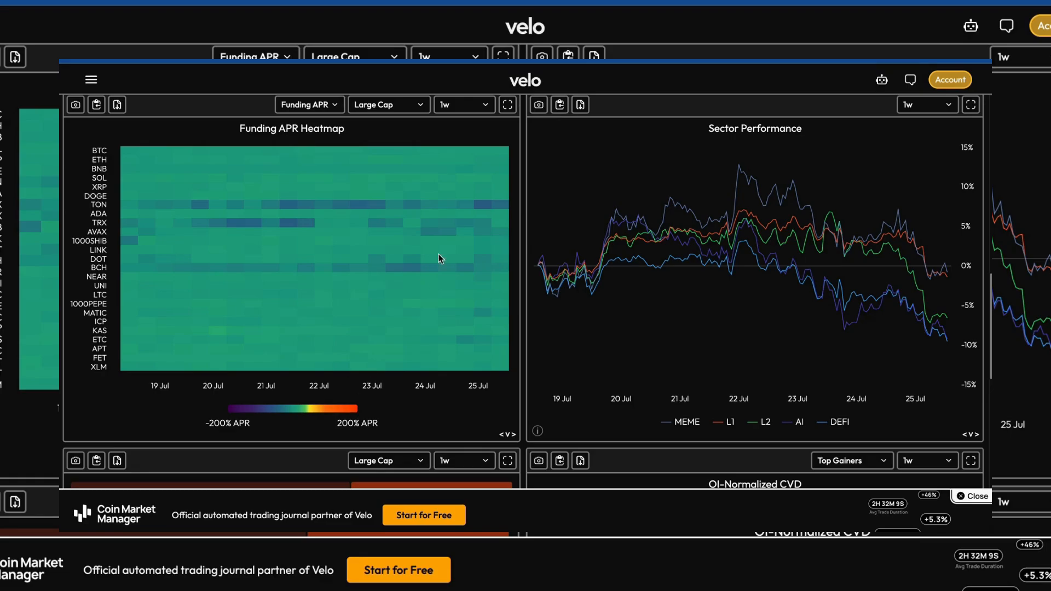
mouse_move(231, 218)
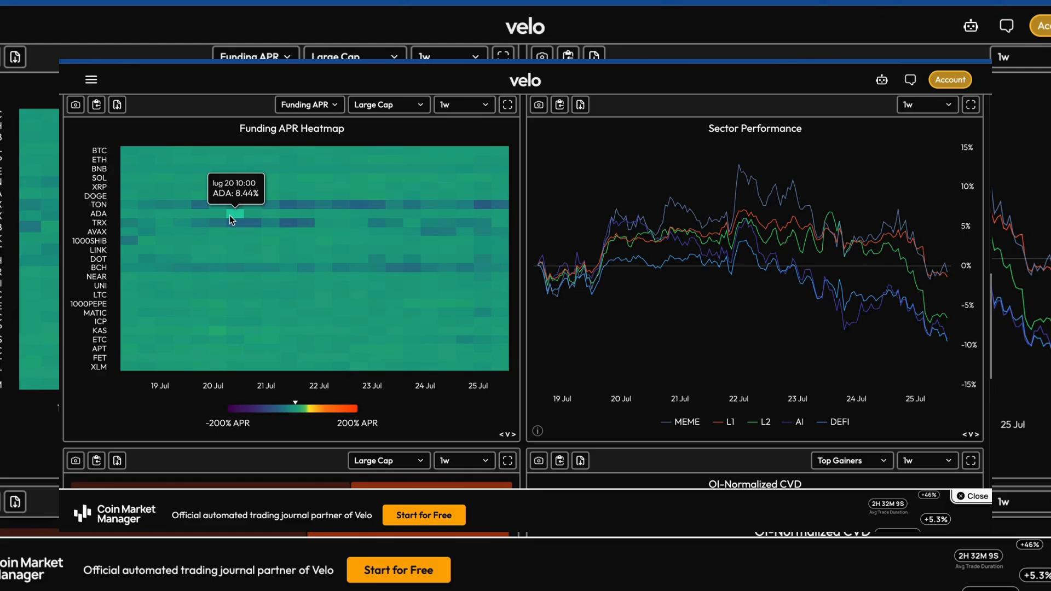
mouse_move(532, 323)
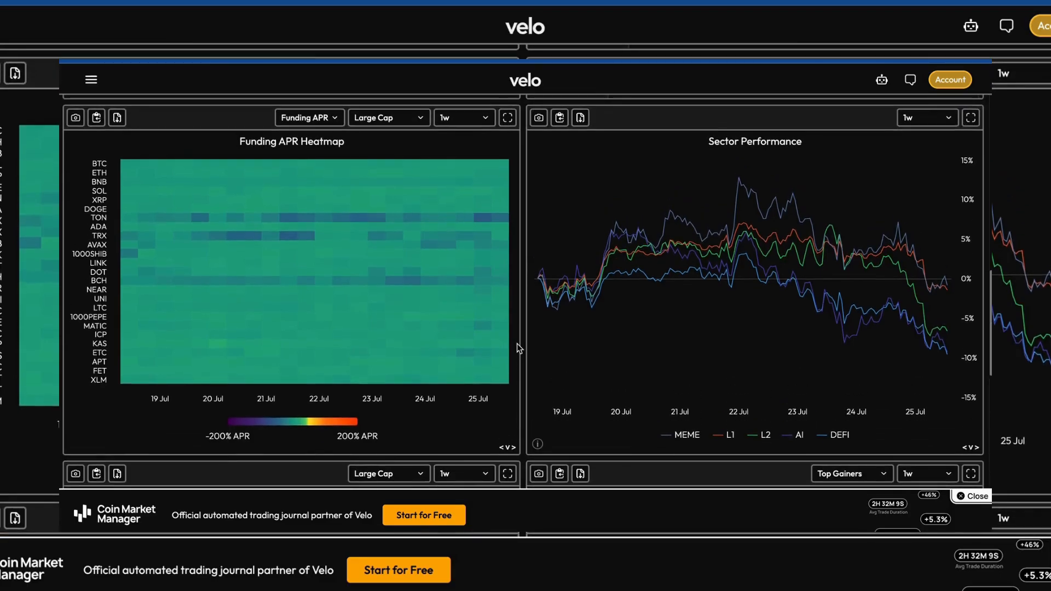
mouse_move(542, 280)
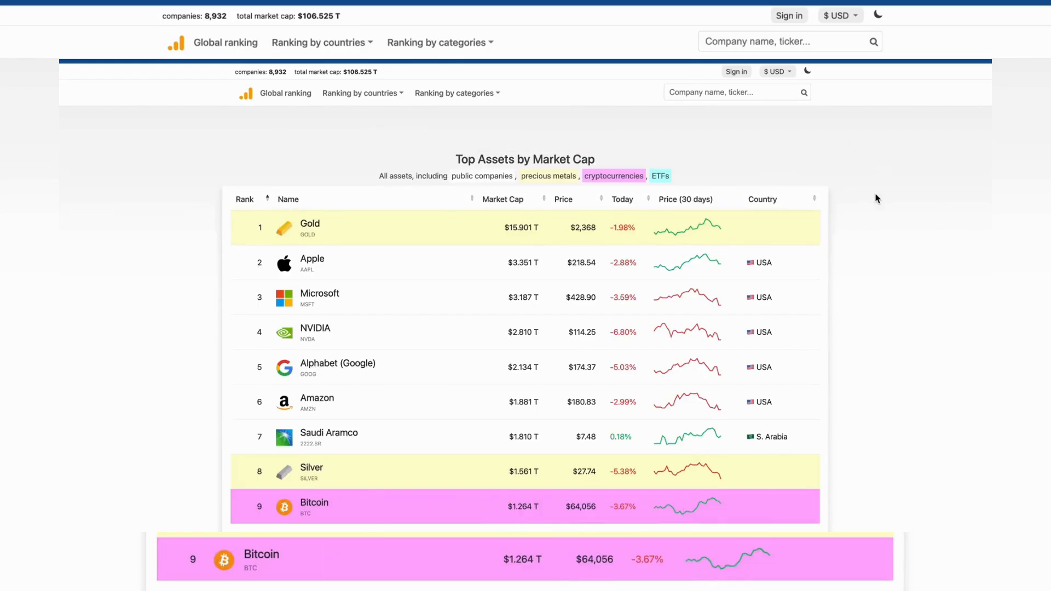
Scroll the Top Assets ranking to show Bitcoin ninth at $1.264T.
scroll(down, 3)
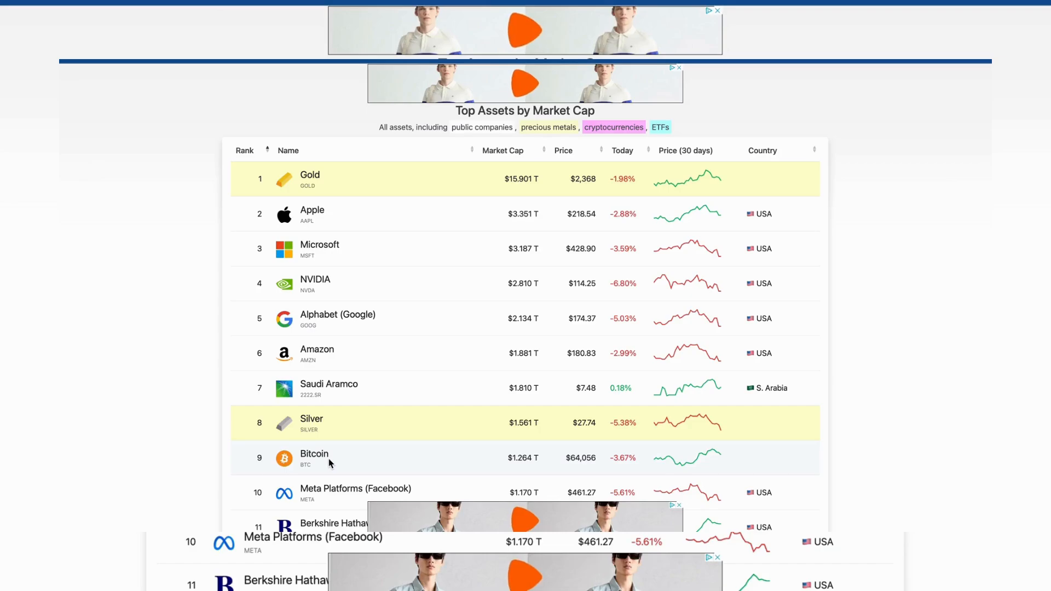
scroll(down, 3)
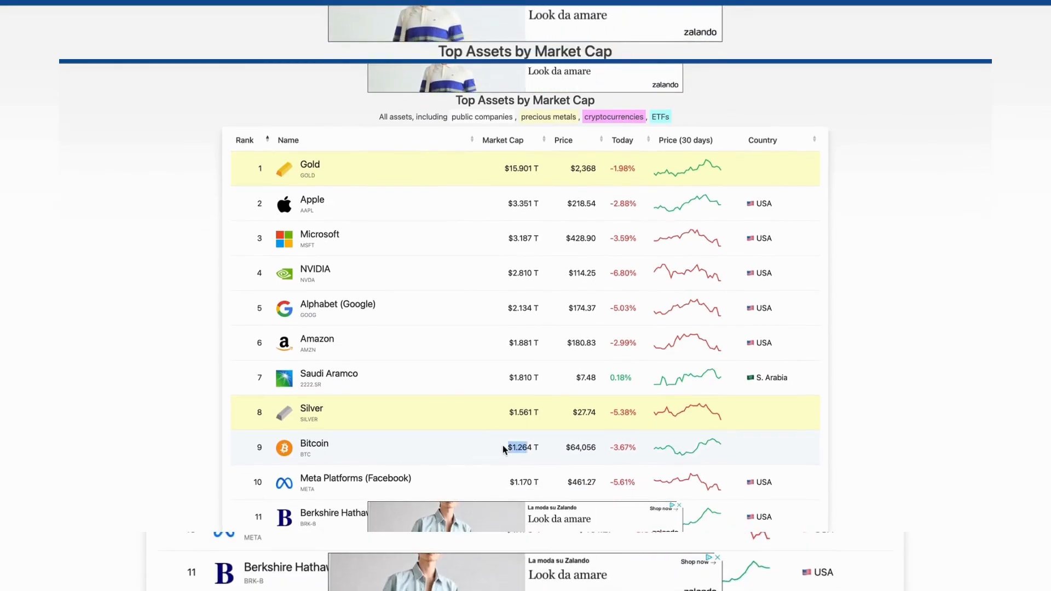
scroll(down, 3)
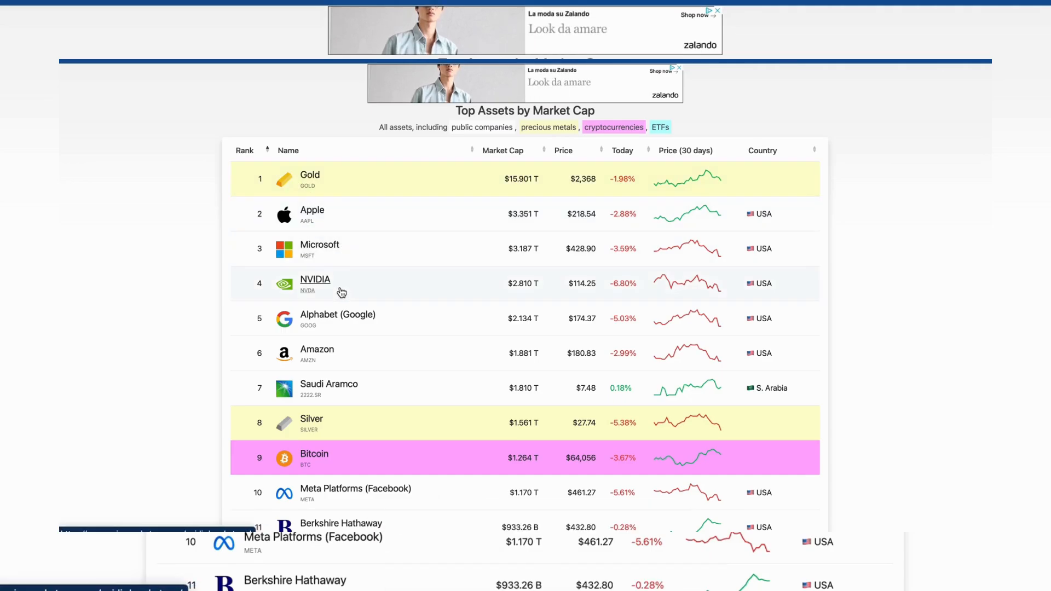
mouse_move(508, 456)
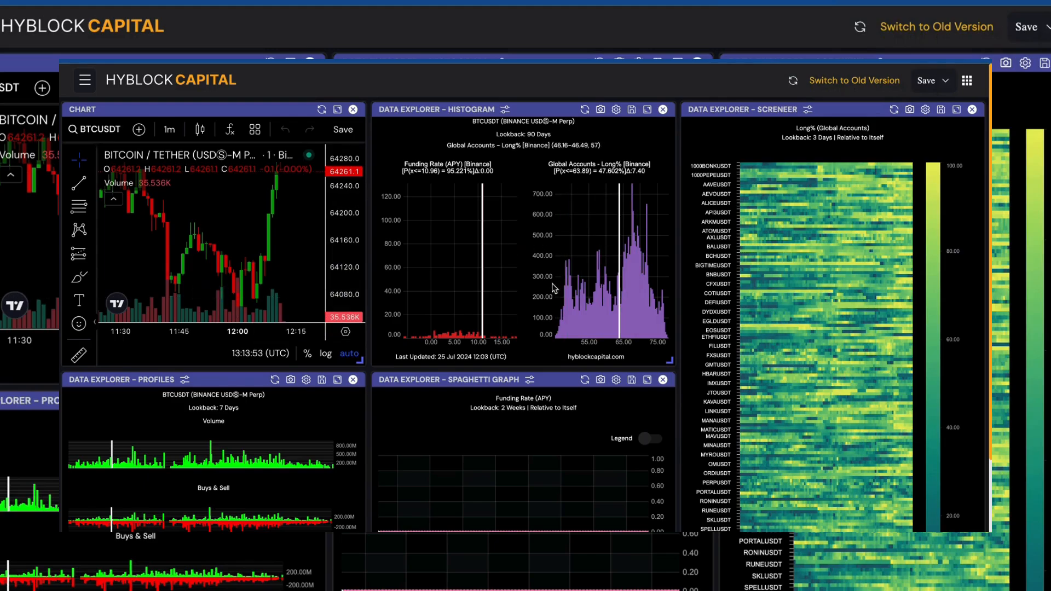
mouse_move(769, 197)
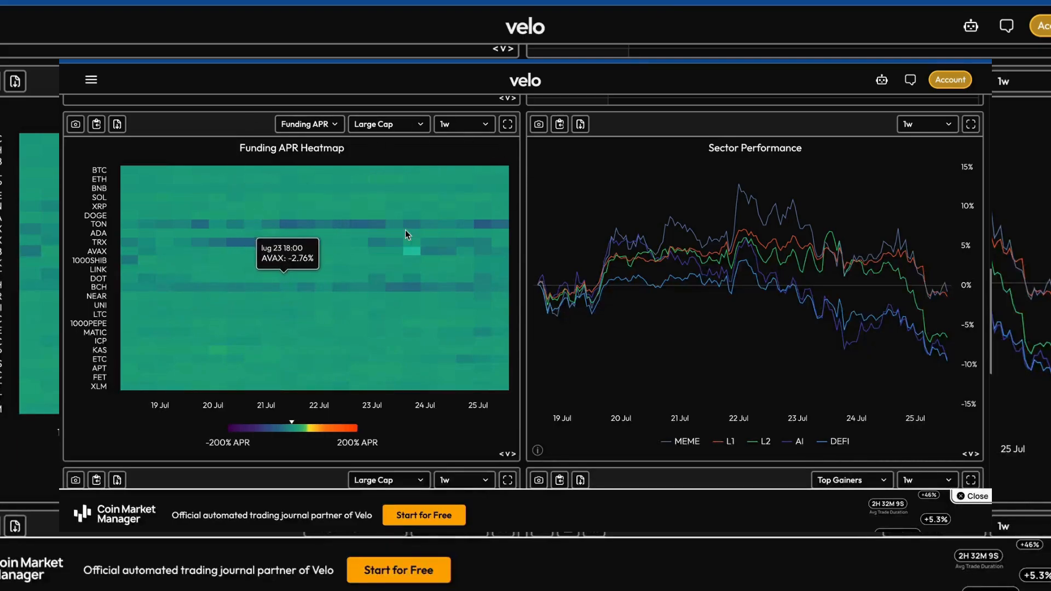
mouse_move(378, 365)
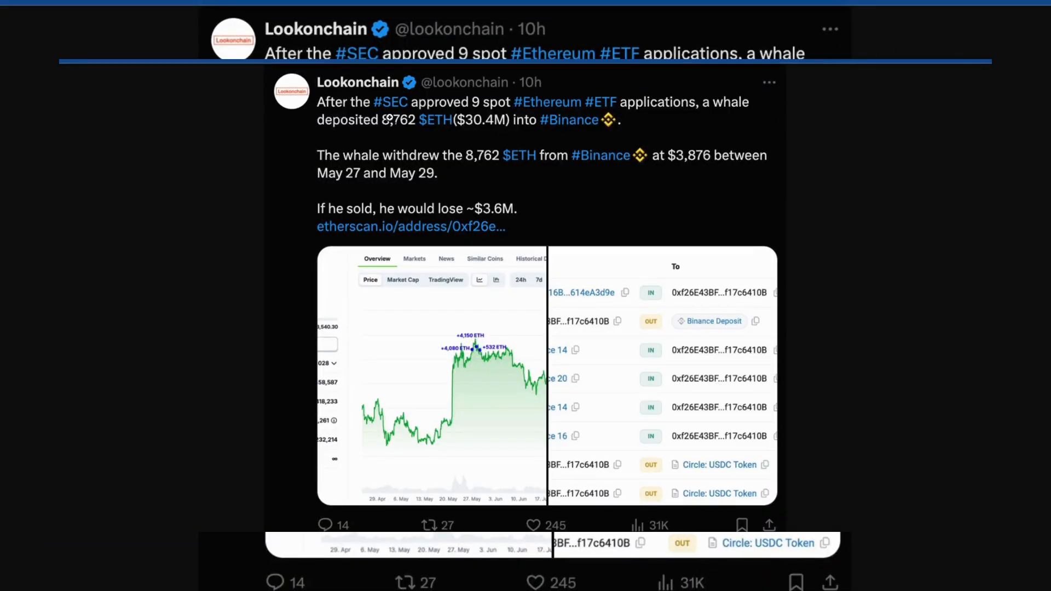
mouse_move(463, 249)
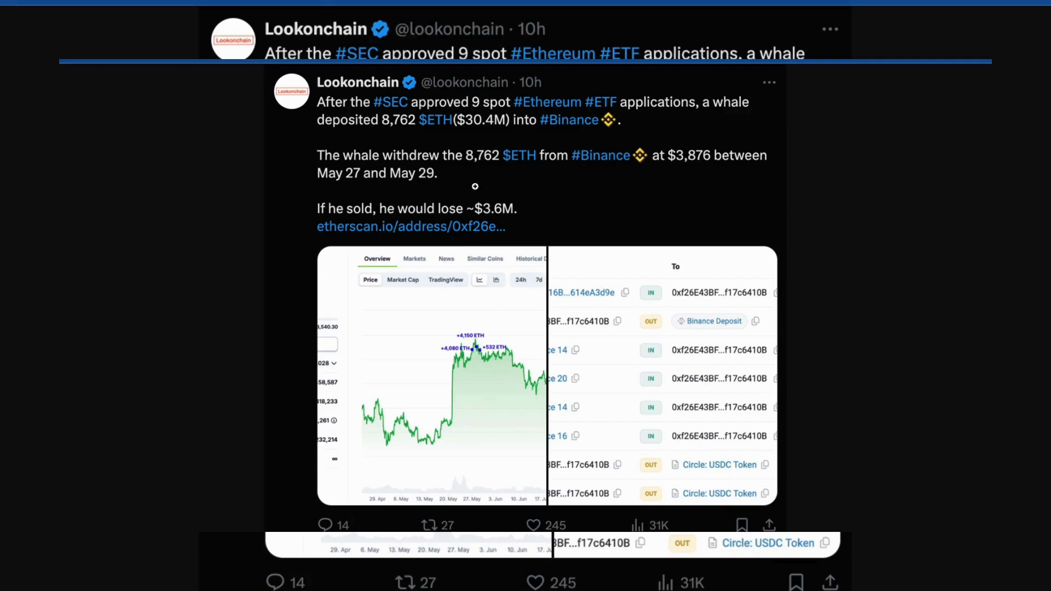
mouse_move(470, 165)
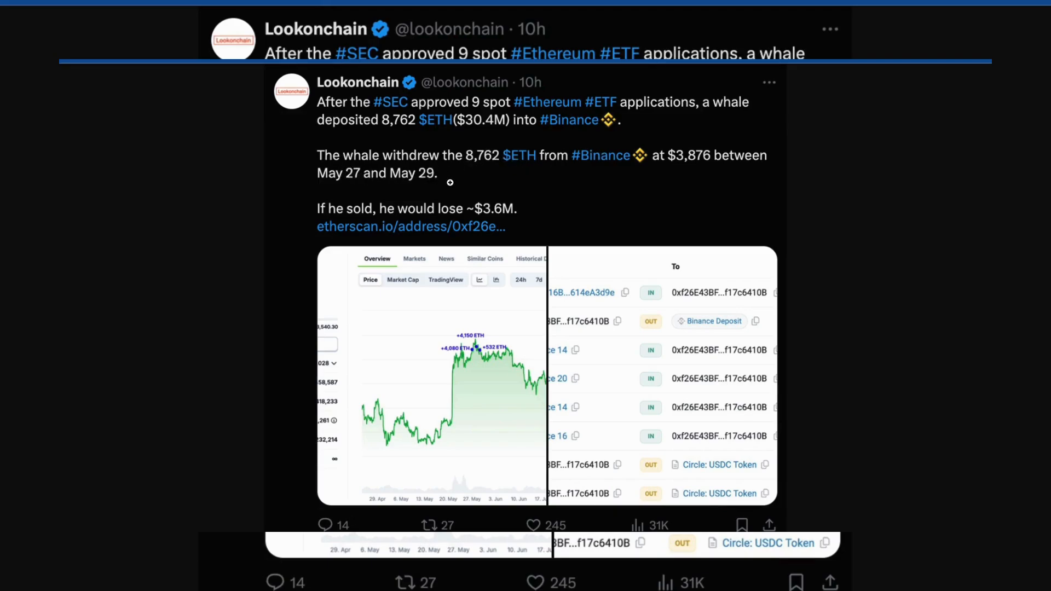
mouse_move(711, 90)
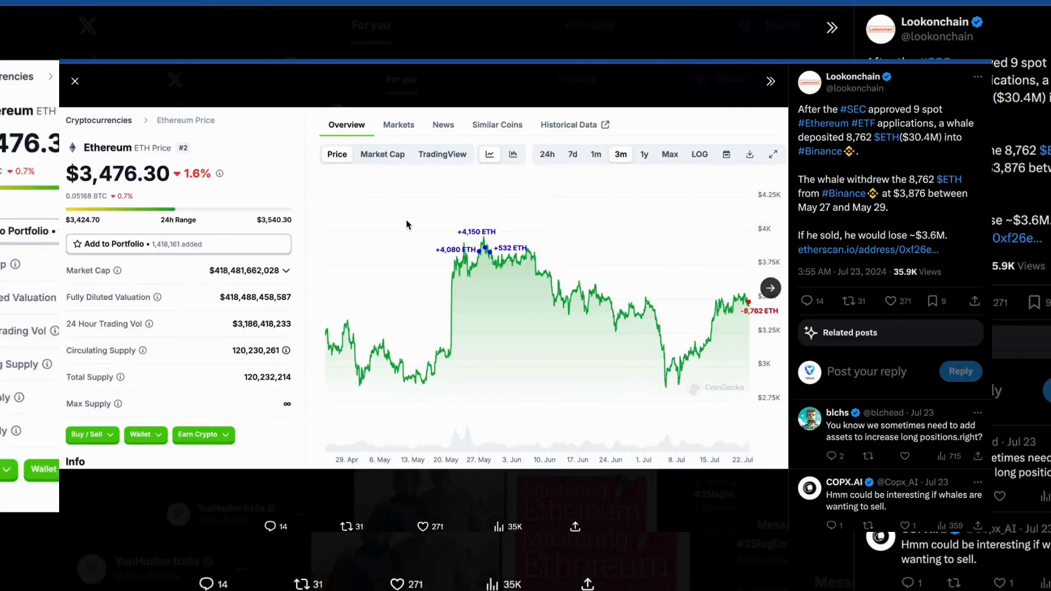
mouse_move(691, 325)
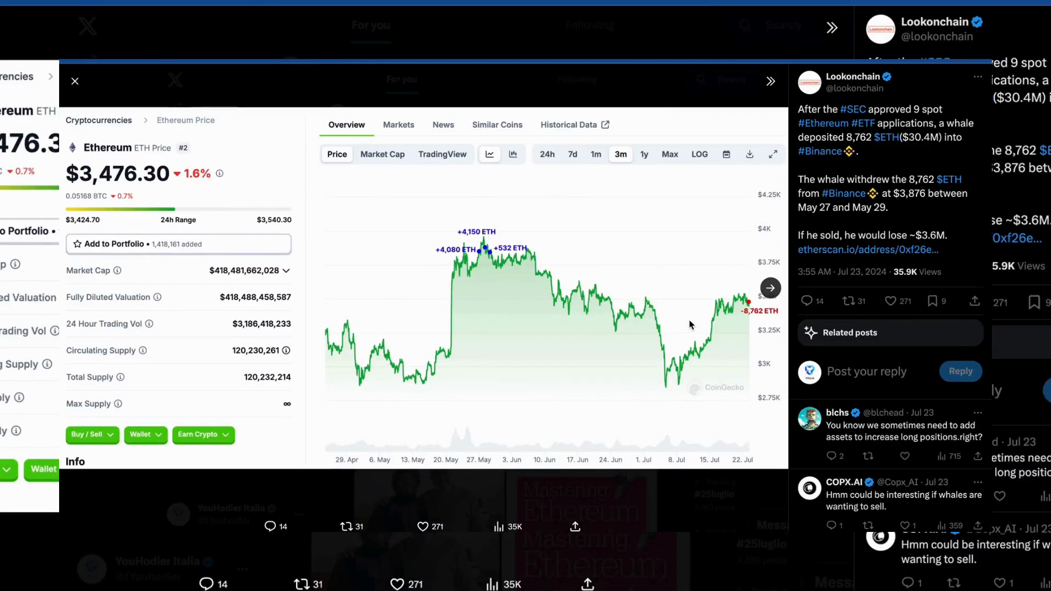
mouse_move(522, 264)
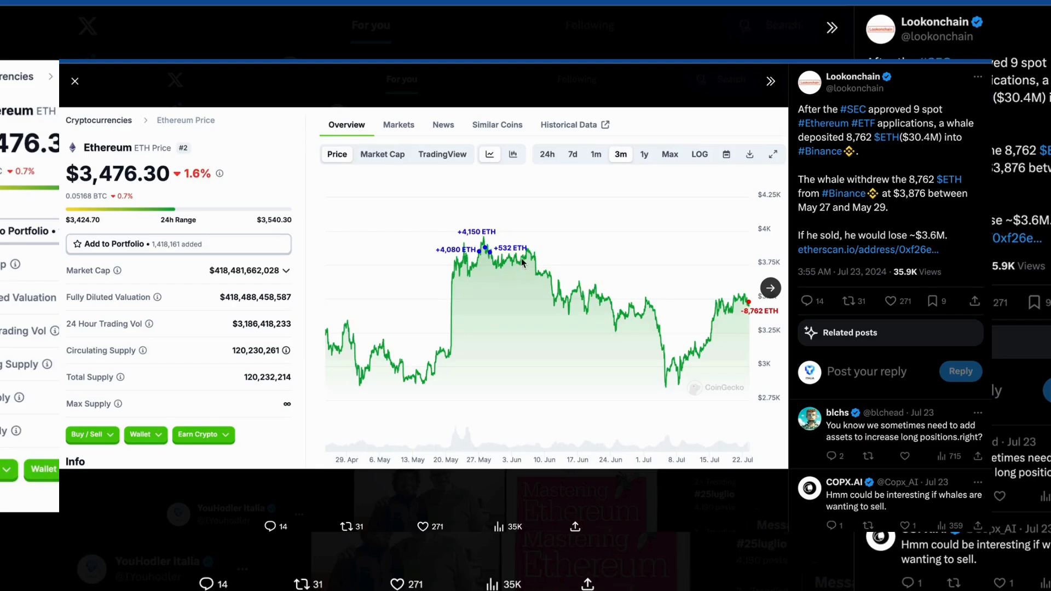
mouse_move(523, 273)
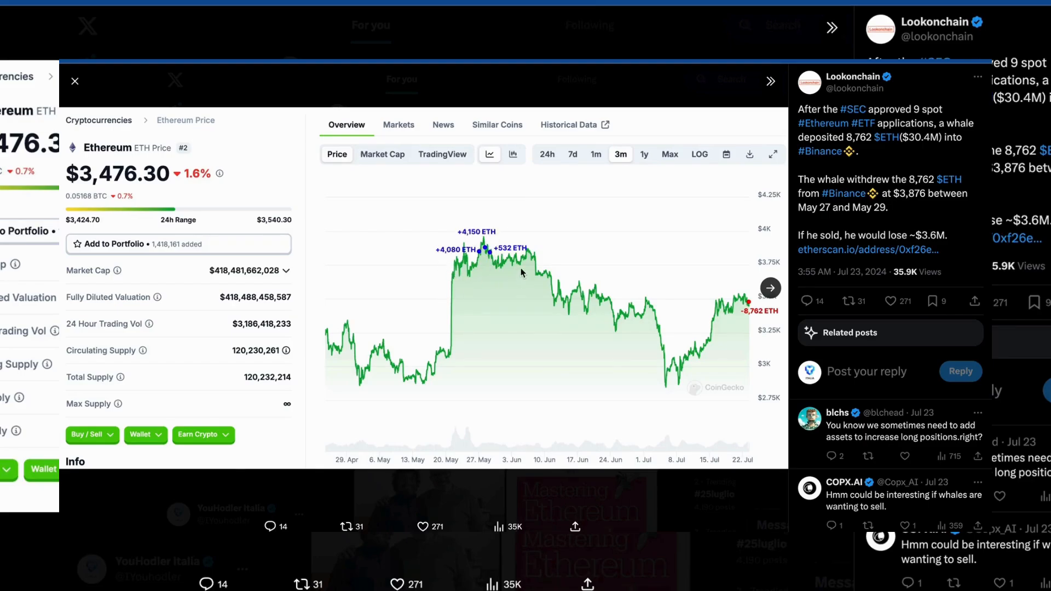
mouse_move(728, 301)
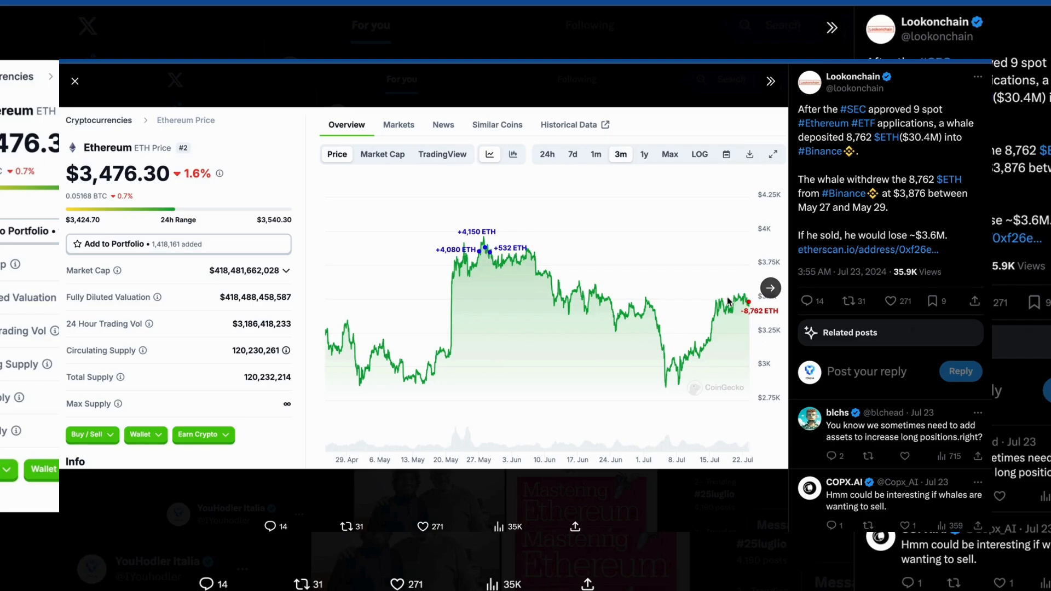
mouse_move(741, 294)
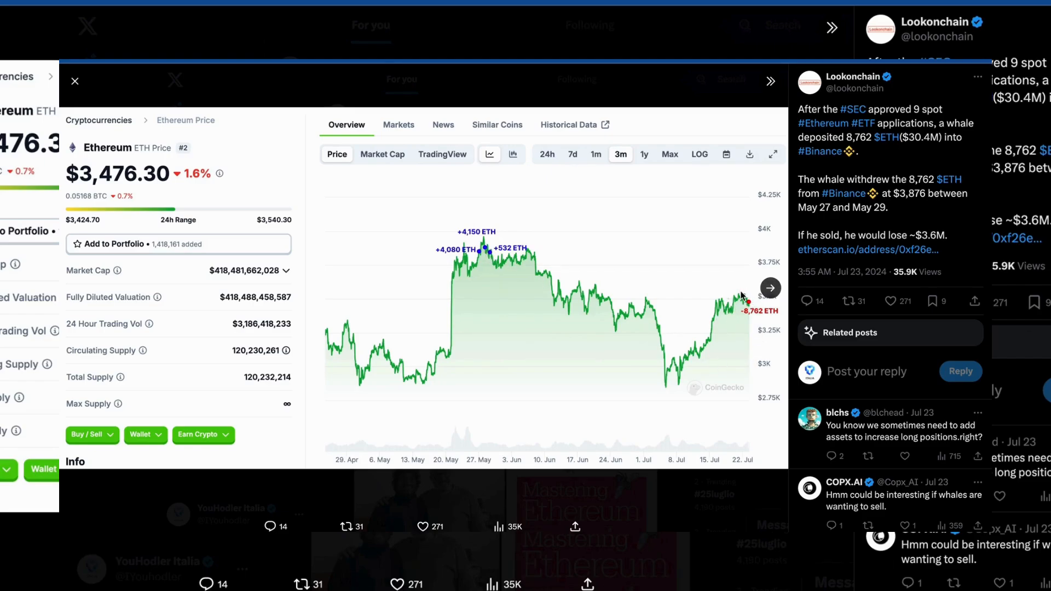
mouse_move(839, 253)
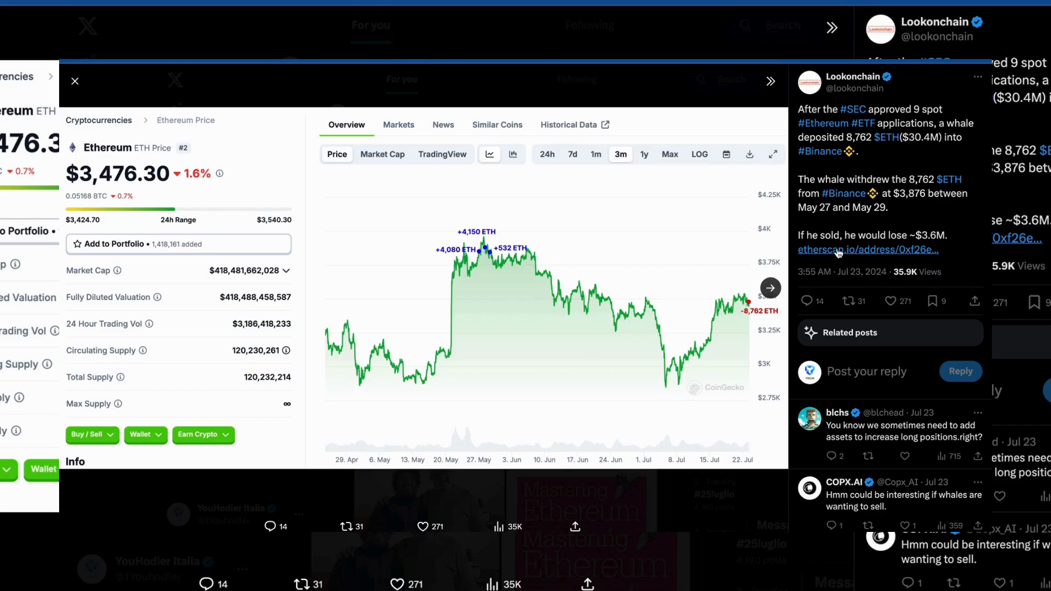
Drag across Lookonchain's post to view its Ethereum price chart.
drag(804, 234, 943, 235)
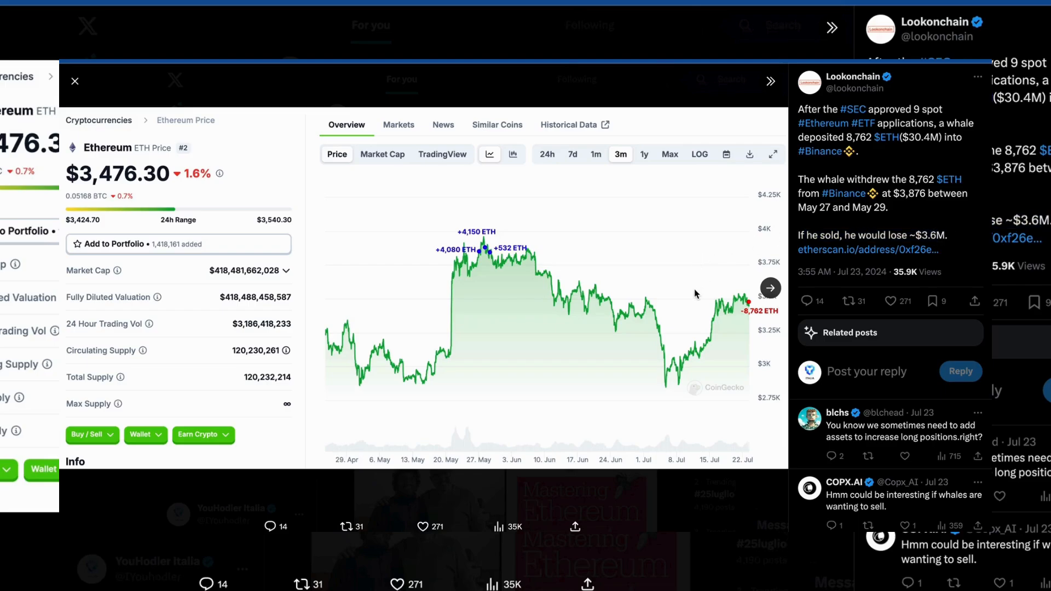
mouse_move(887, 174)
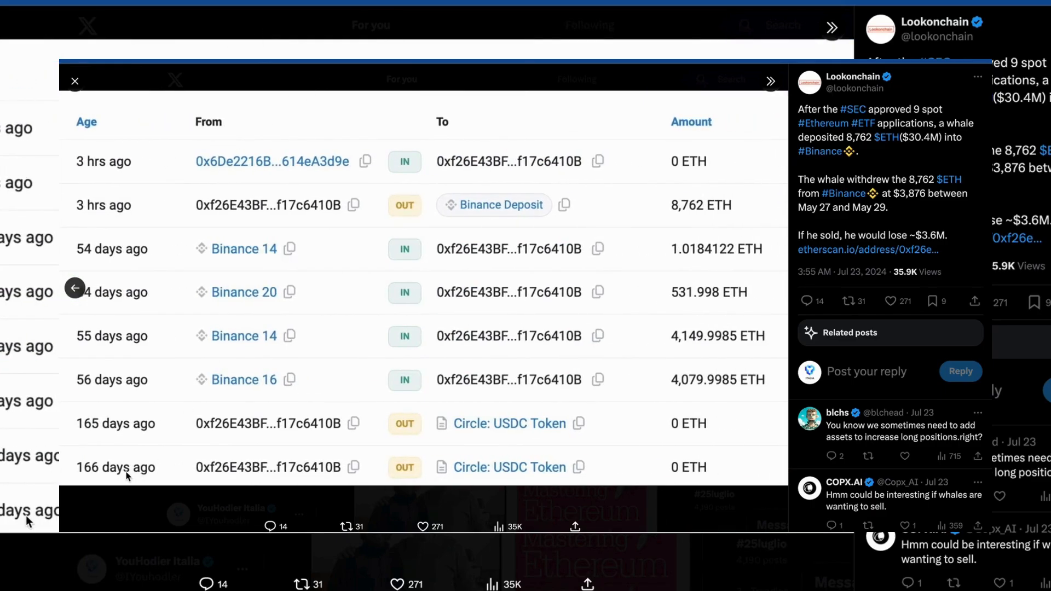
mouse_move(107, 347)
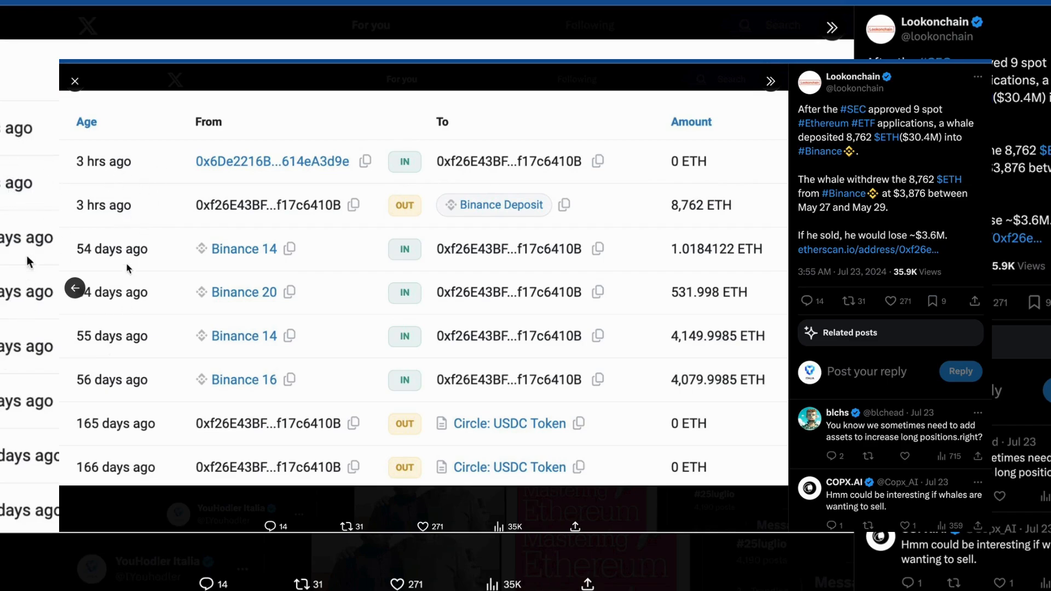
mouse_move(239, 349)
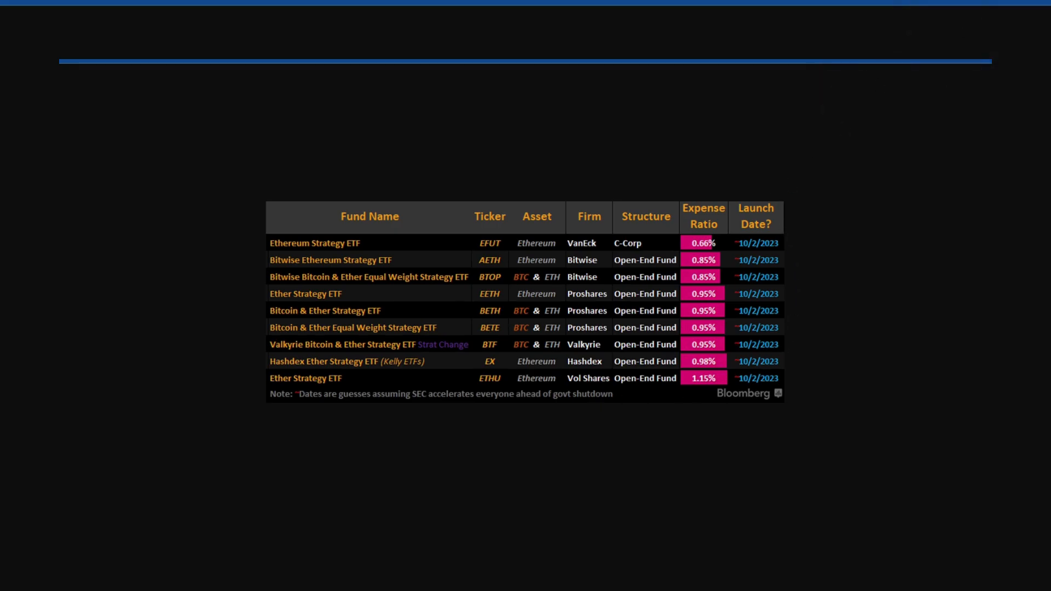
mouse_move(779, 146)
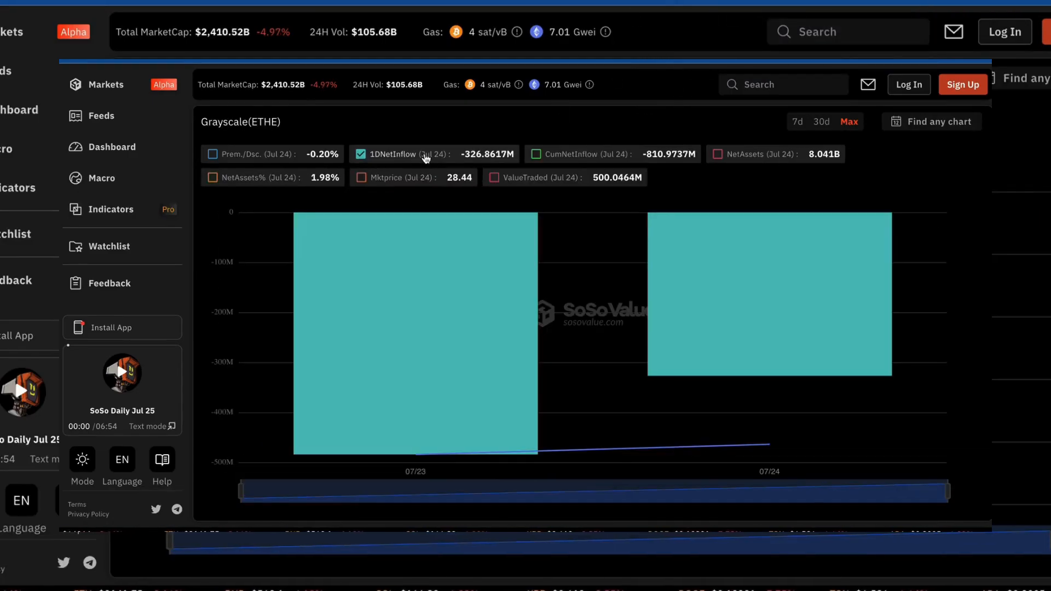
Switch the Grayscale ETHE chart from 1DNetInflow to NetAssets and inspect the 07/23 point.
click(717, 154)
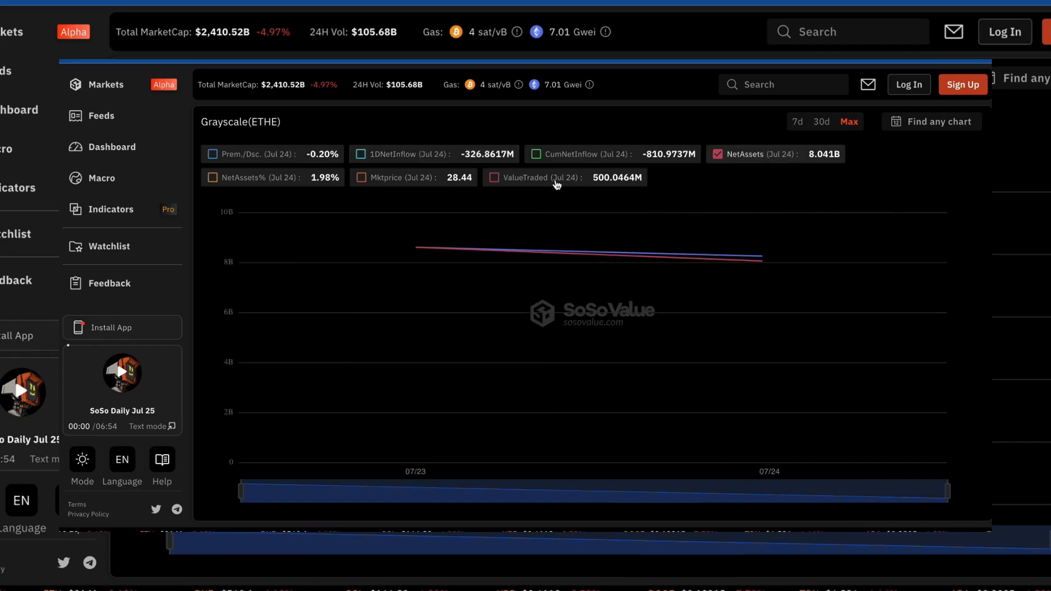
mouse_move(425, 255)
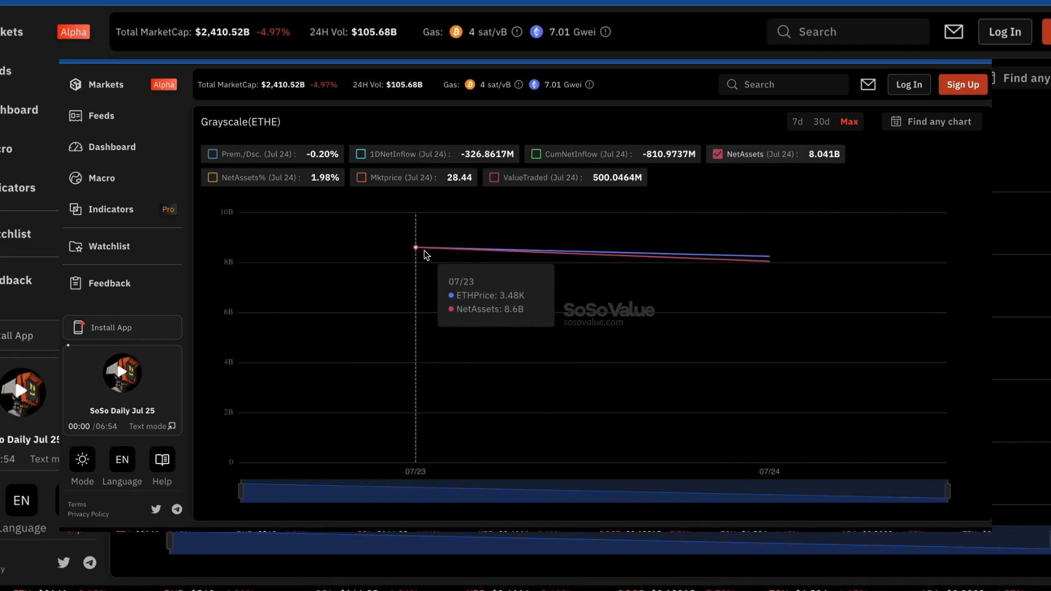
double_click(241, 121)
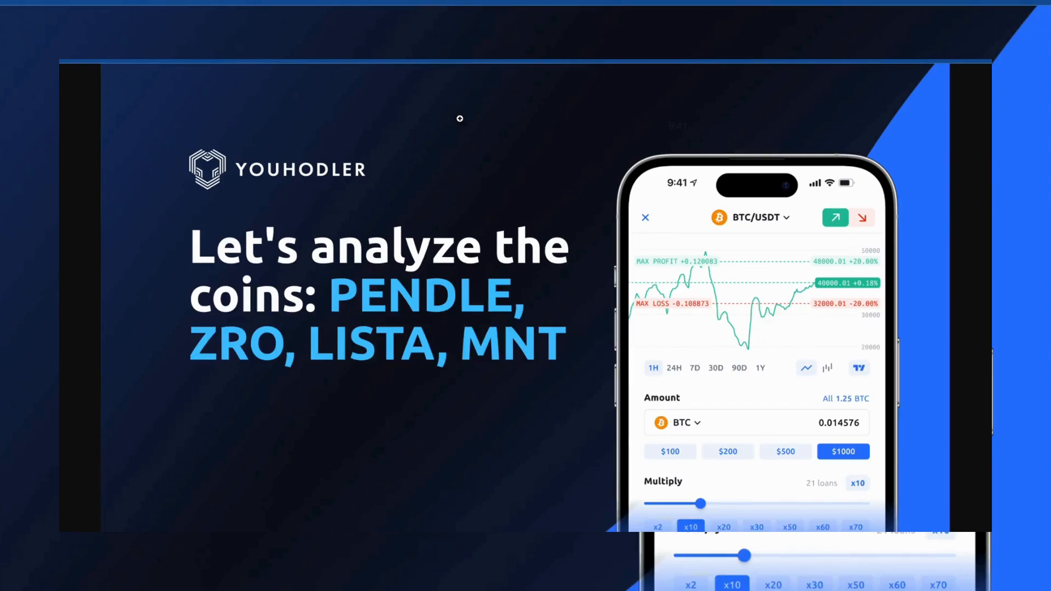
mouse_move(550, 186)
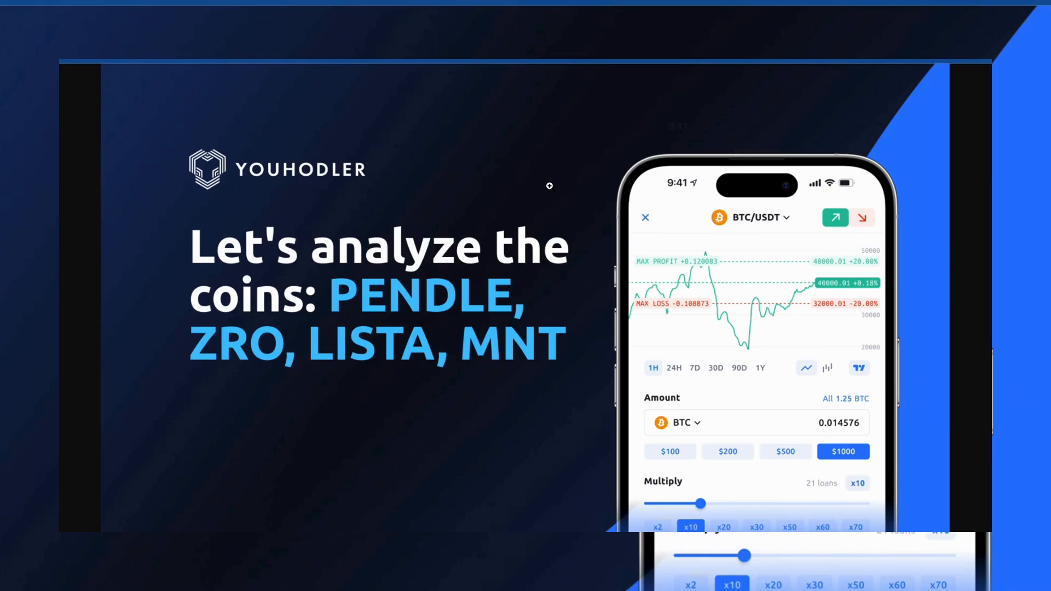